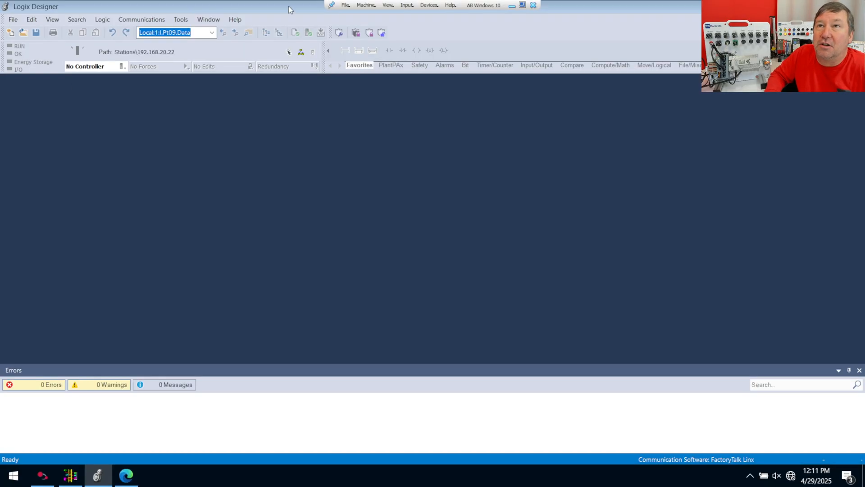
Create project Micrologix_Messaging for a 5069-L306ERS2 controller at revision 36.
left_click(13, 19)
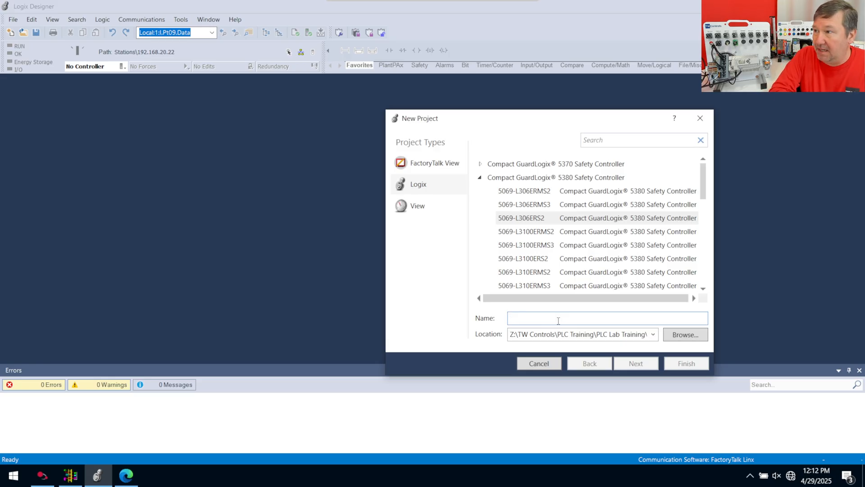
type("Micrologix_Messaging")
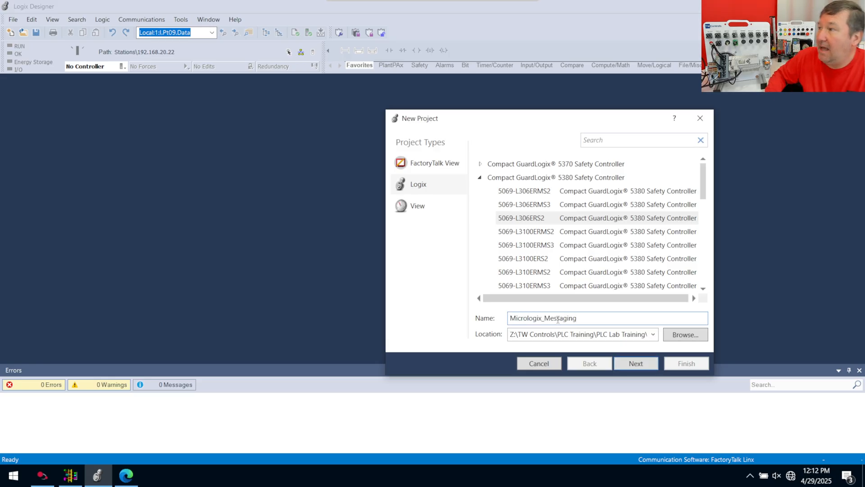
left_click(636, 363)
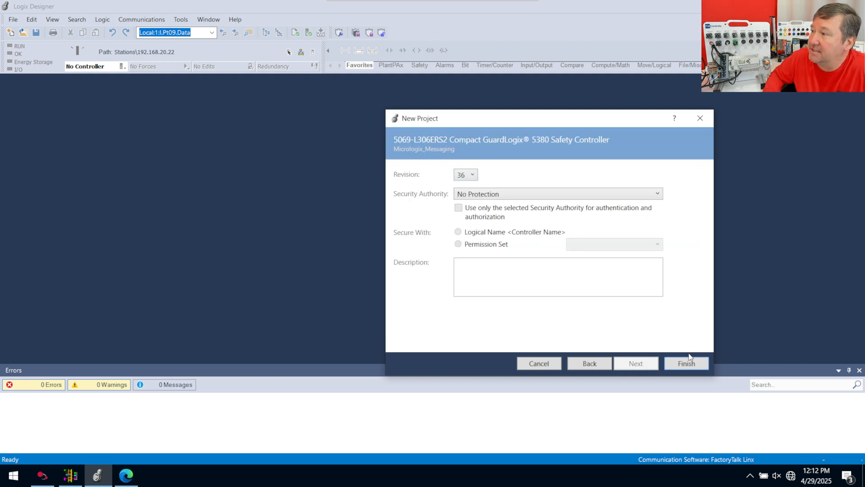
left_click(686, 363)
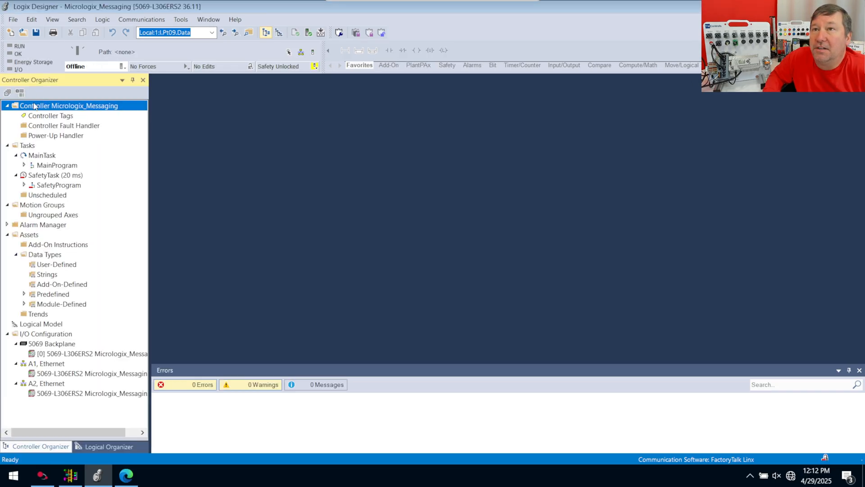
Define controller tag Data_From_Micrologix as a DINT[10] array.
right_click(50, 115)
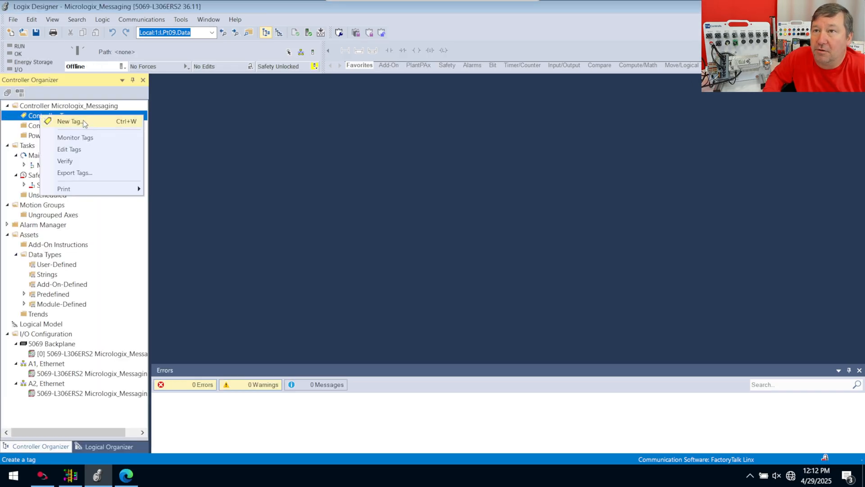
left_click(67, 121)
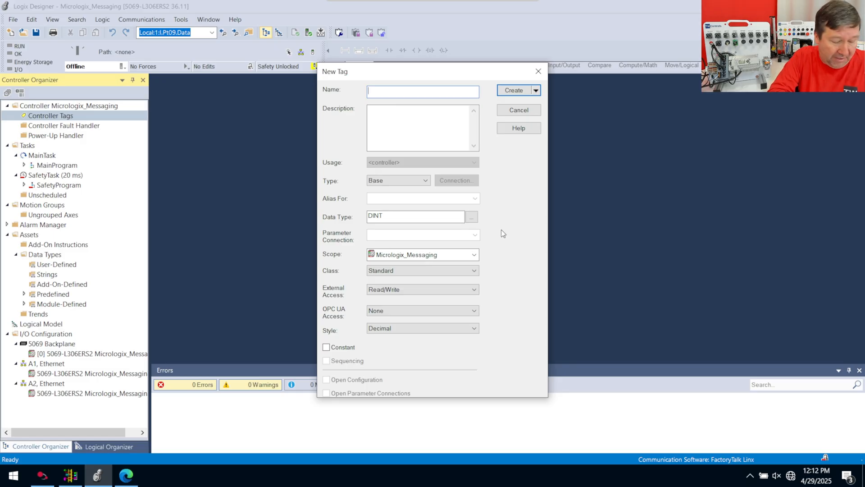
type("Data_From_Micrologix")
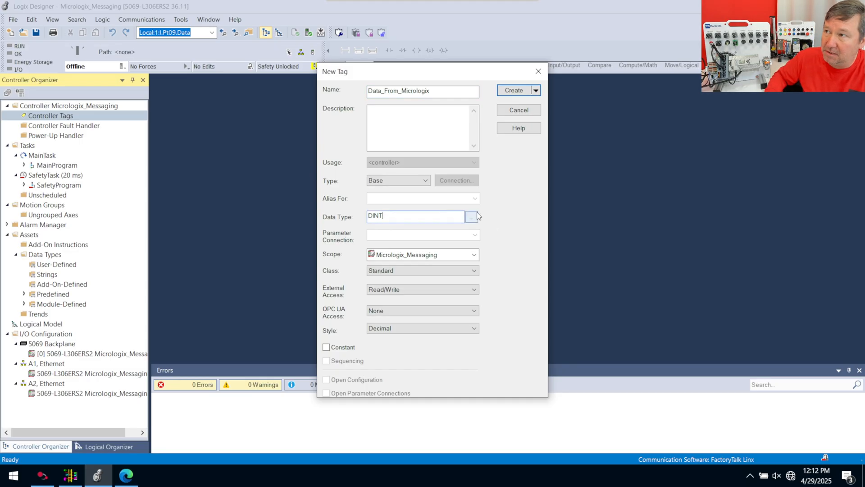
left_click(474, 216)
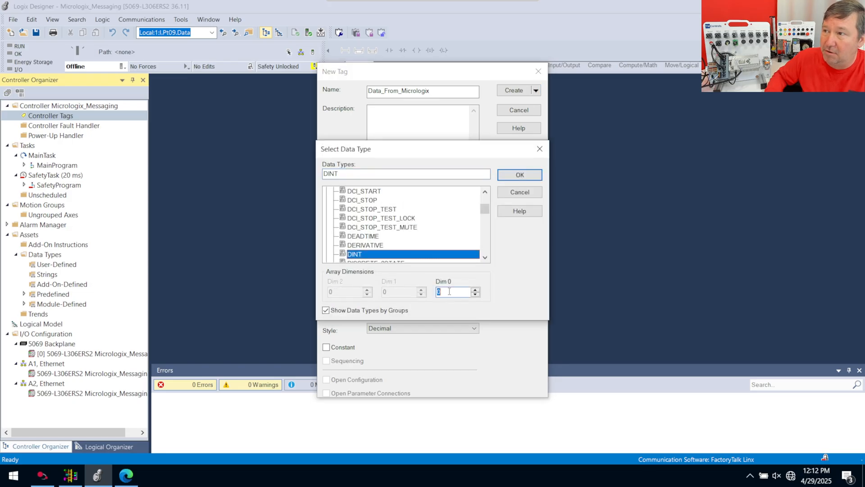
type("10")
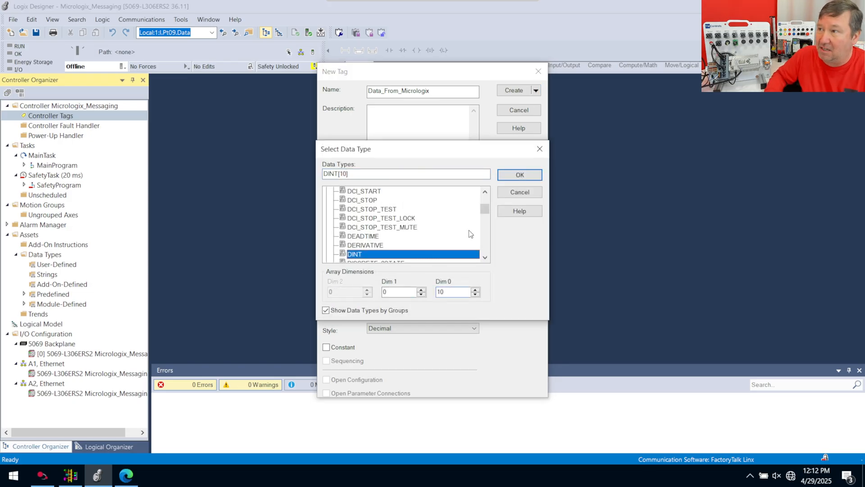
left_click(519, 175)
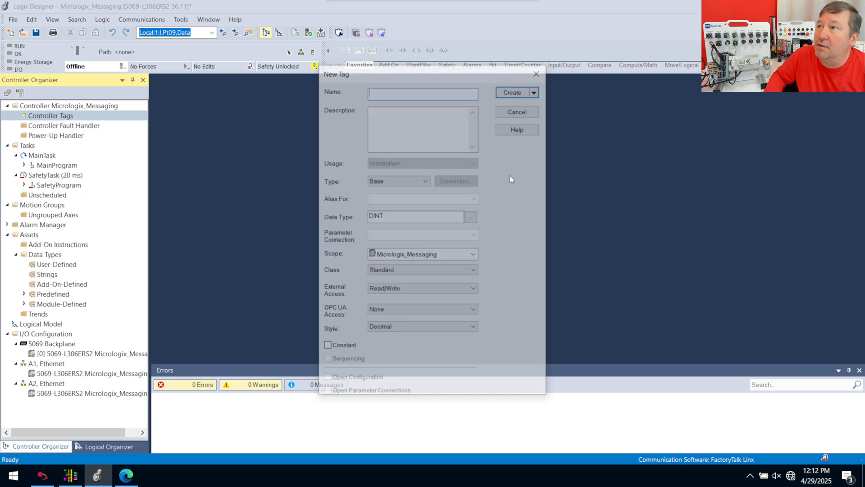
Create a second controller tag Data_To_Micrologix as a DINT[10] array.
type("Data_To")
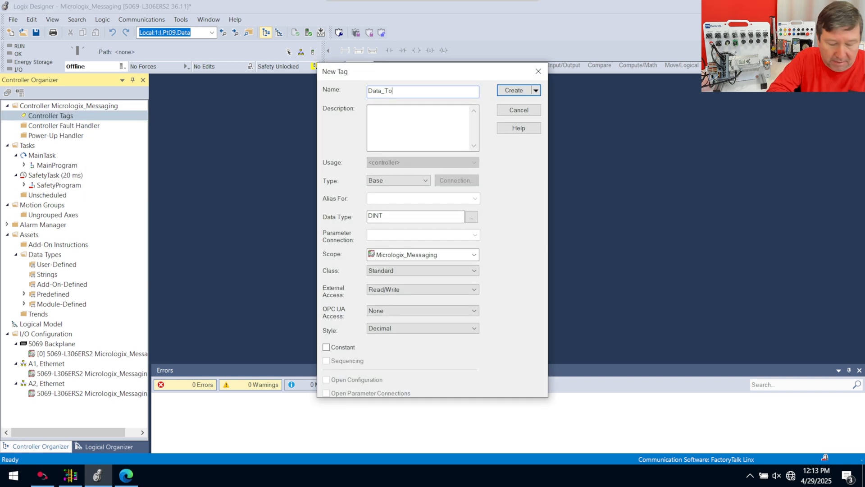
type("_Micrologix")
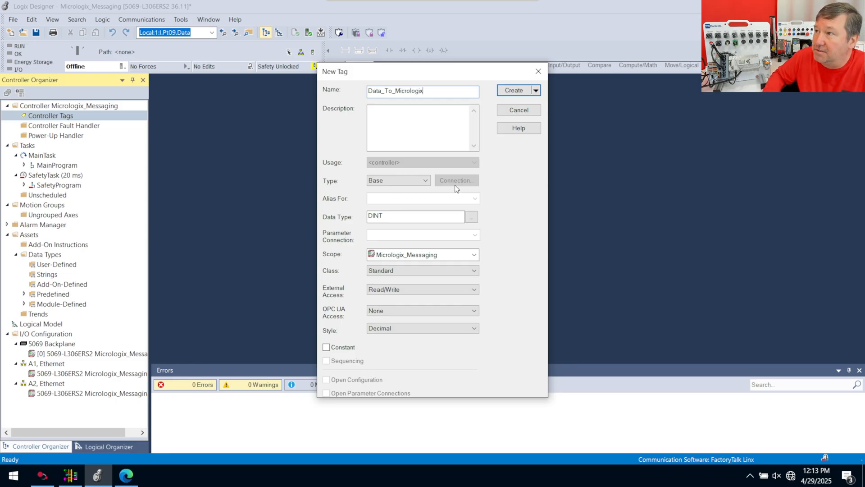
left_click(472, 216)
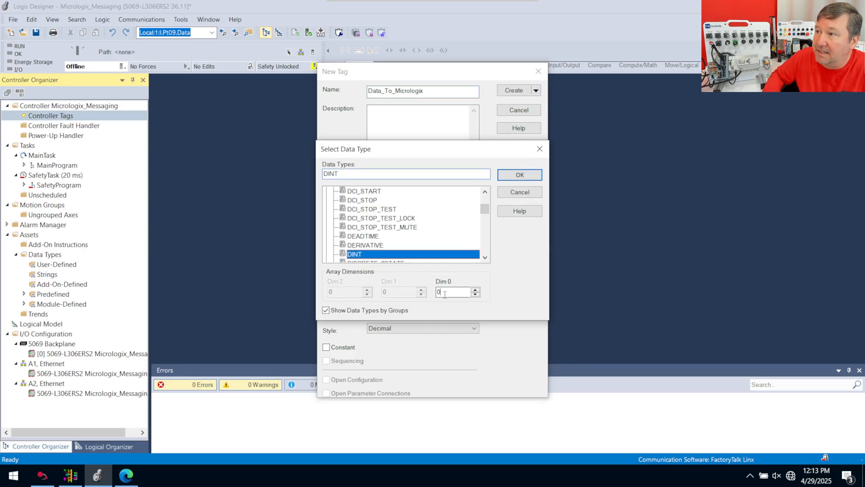
type("10")
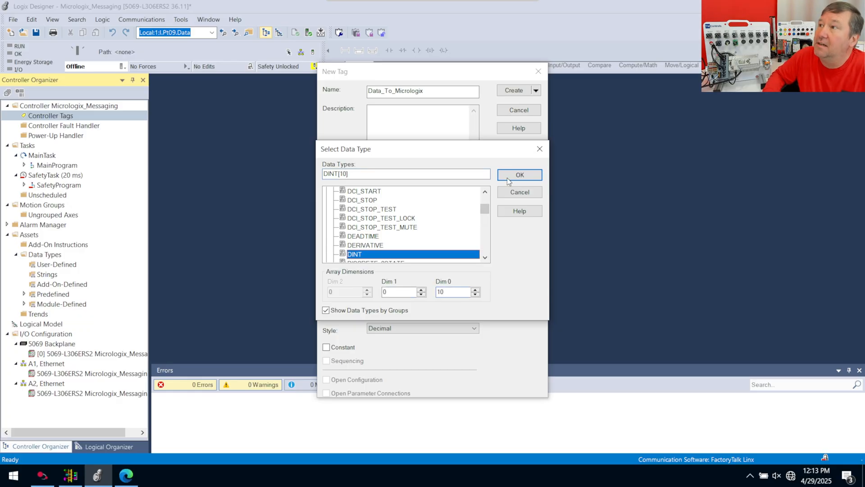
left_click(520, 175)
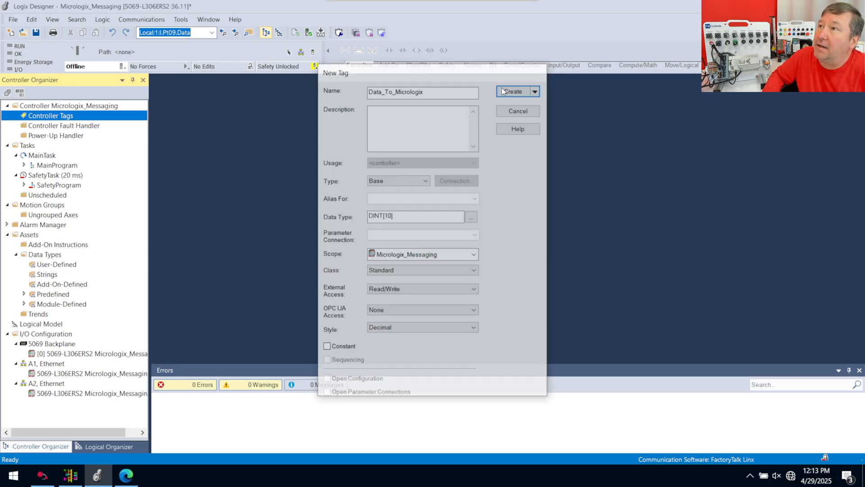
left_click(514, 91)
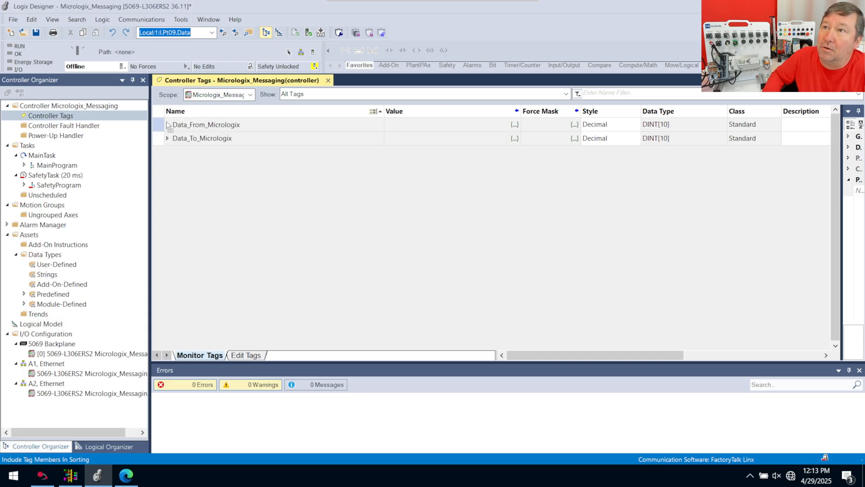
Select the Data_To_Micrologix tag and switch over to RSLogix 500 Pro.
left_click(207, 125)
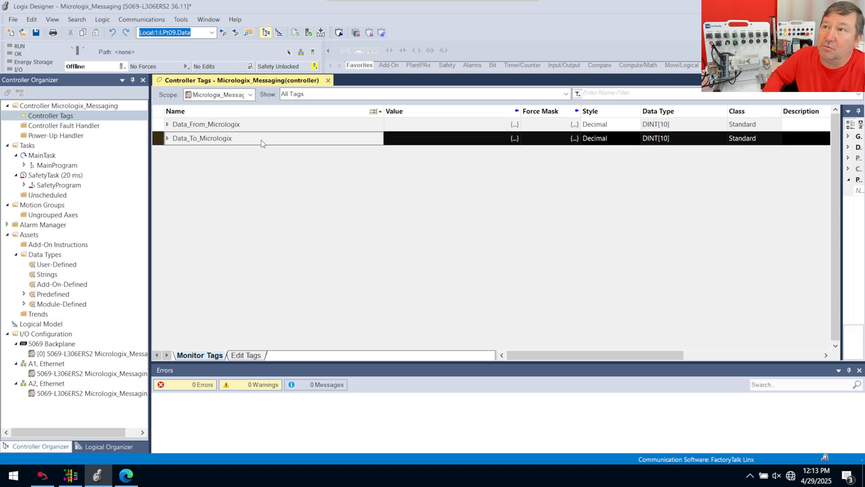
mouse_move(288, 176)
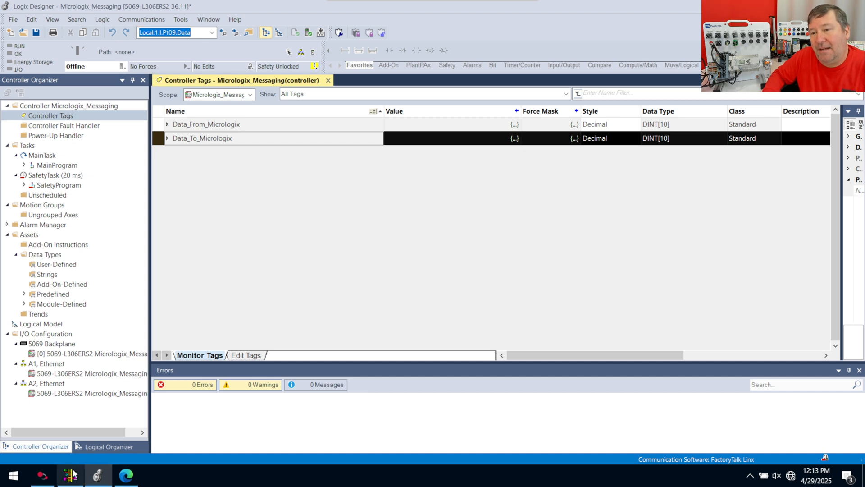
left_click(69, 475)
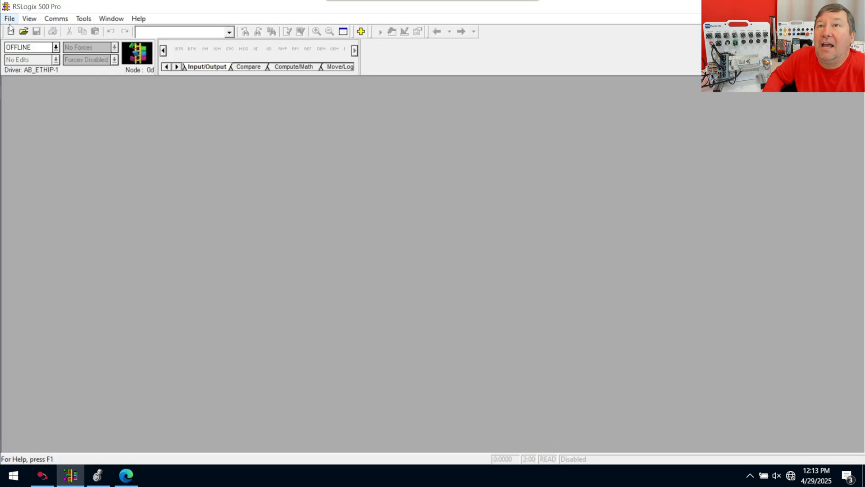
Create a new project for a MicroLogix 1400 Series A processor and open LAD 2.
left_click(9, 19)
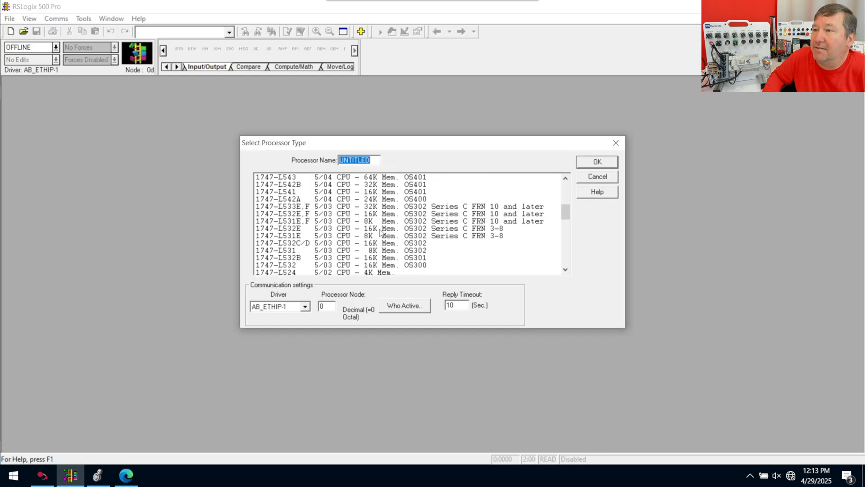
scroll("down", 3)
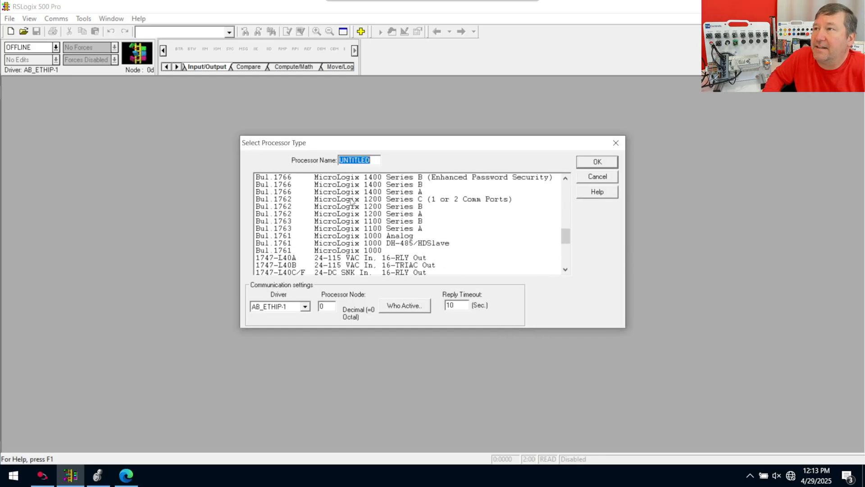
left_click(356, 192)
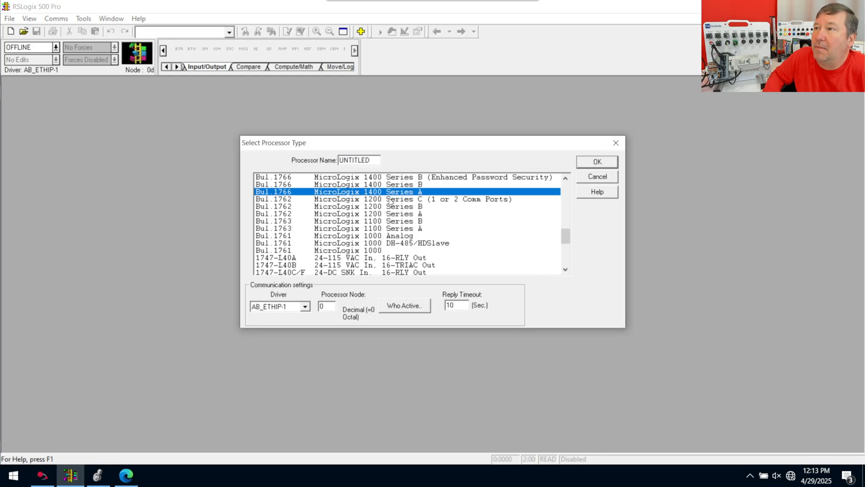
left_click(596, 162)
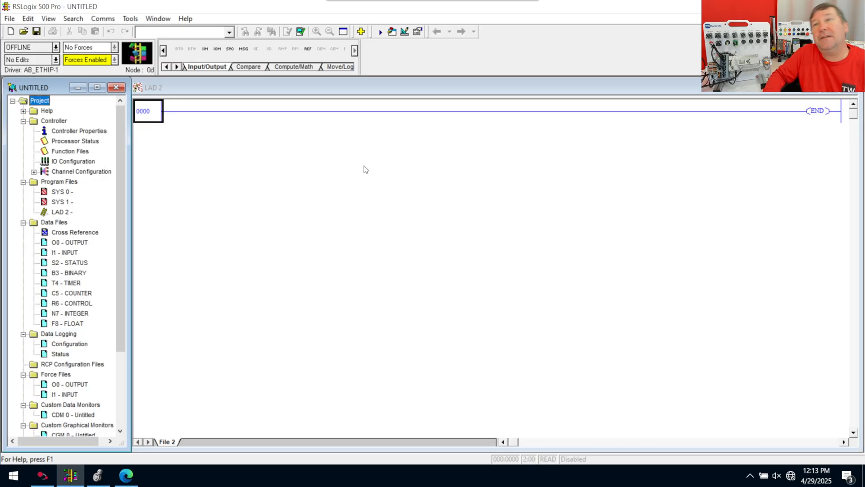
left_click(58, 212)
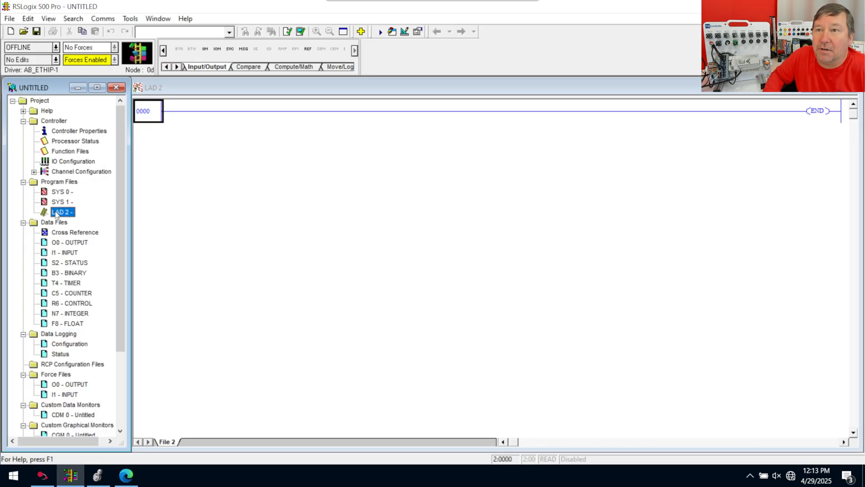
Add a TON timer T4:0 with preset 1000 and description Sample Rate on rung 0.
right_click(143, 111)
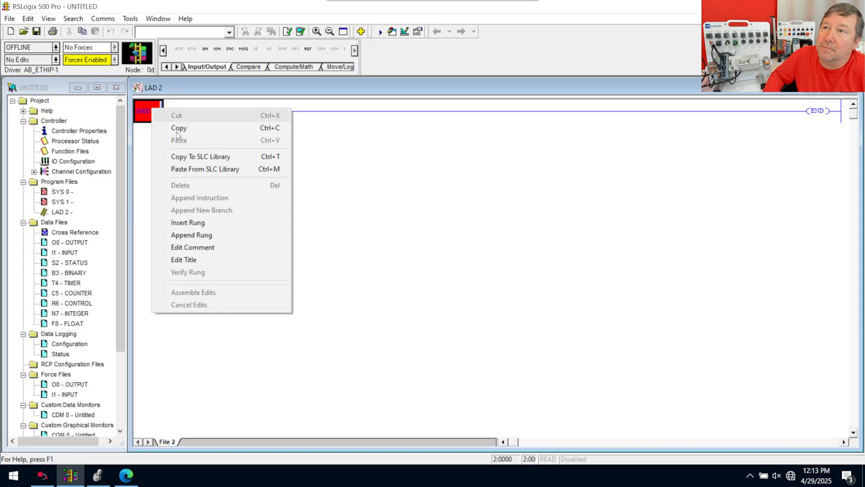
left_click(192, 235)
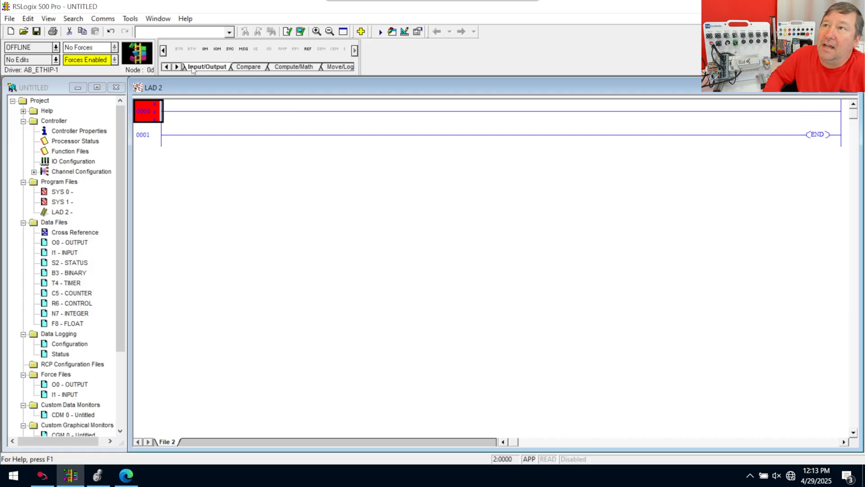
mouse_move(268, 69)
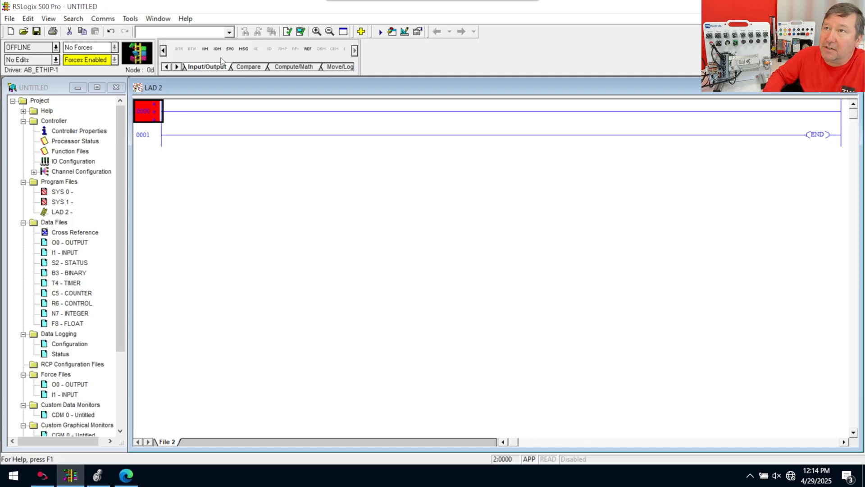
left_click(165, 66)
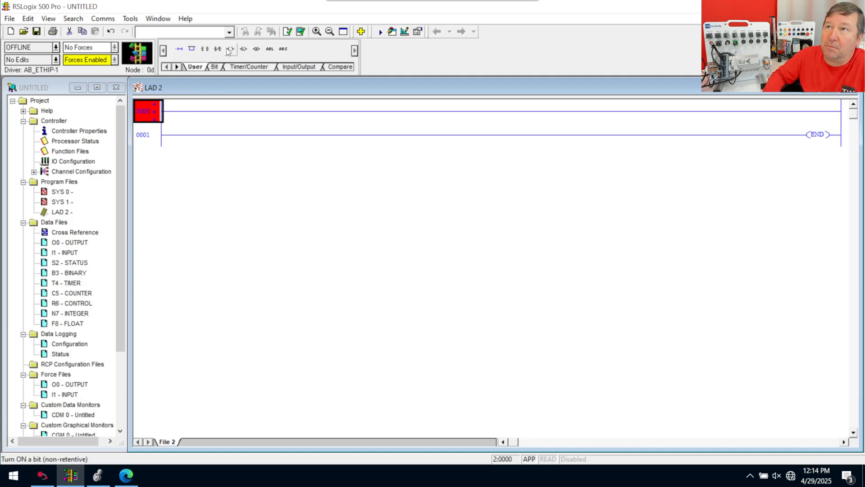
left_click(218, 49)
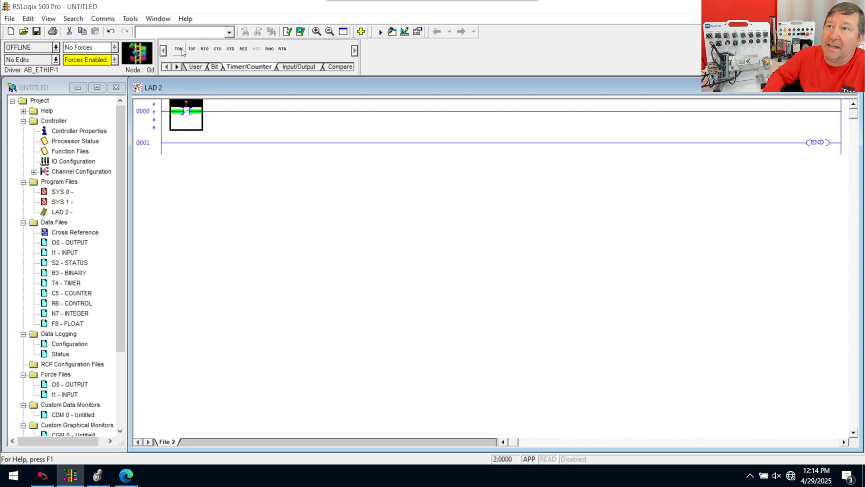
left_click(178, 49)
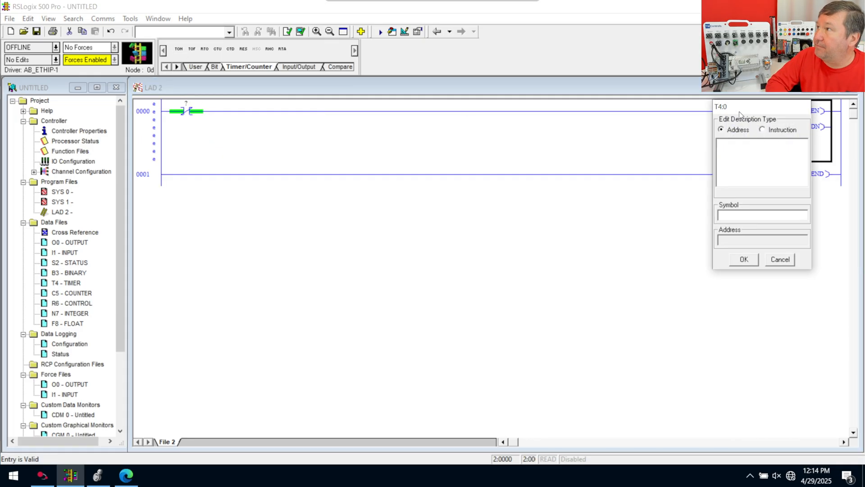
type("Samp1")
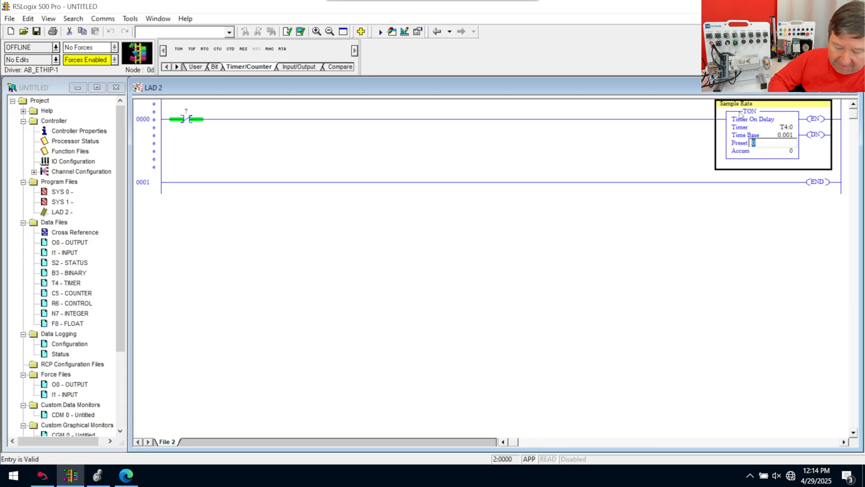
type("1000")
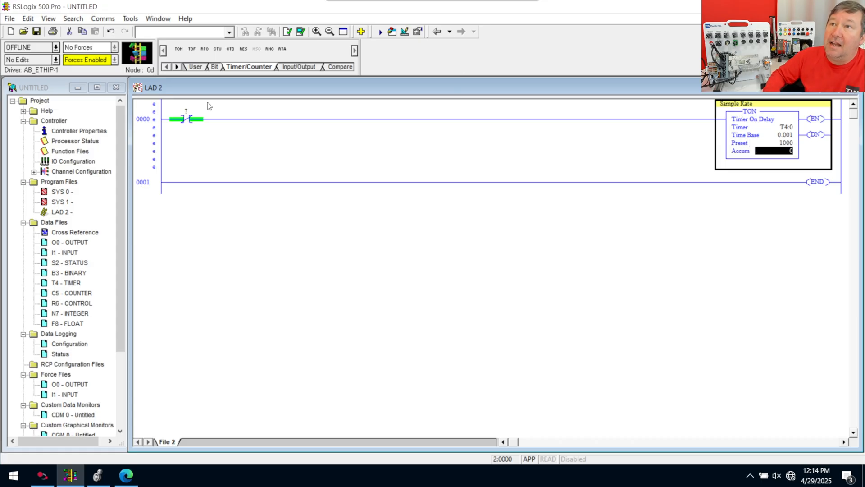
Gate the timer with a normally-closed T4:0.DN contact so it self-resets.
left_click(186, 119)
type("T4:0")
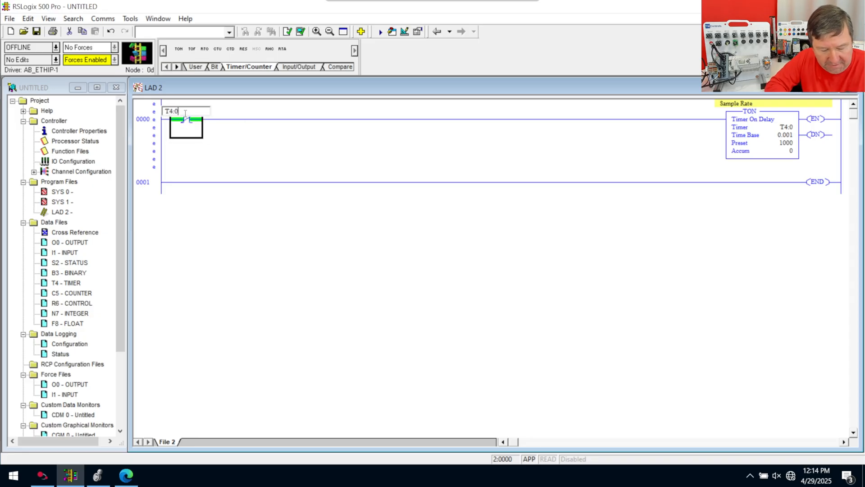
type(".DN")
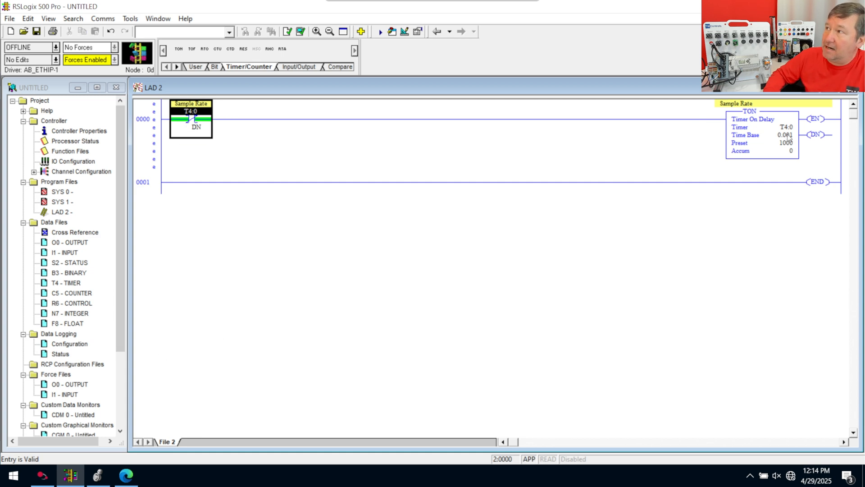
Insert rung 1 with an XIC T4:0/DN contact feeding a MSG instruction.
right_click(139, 182)
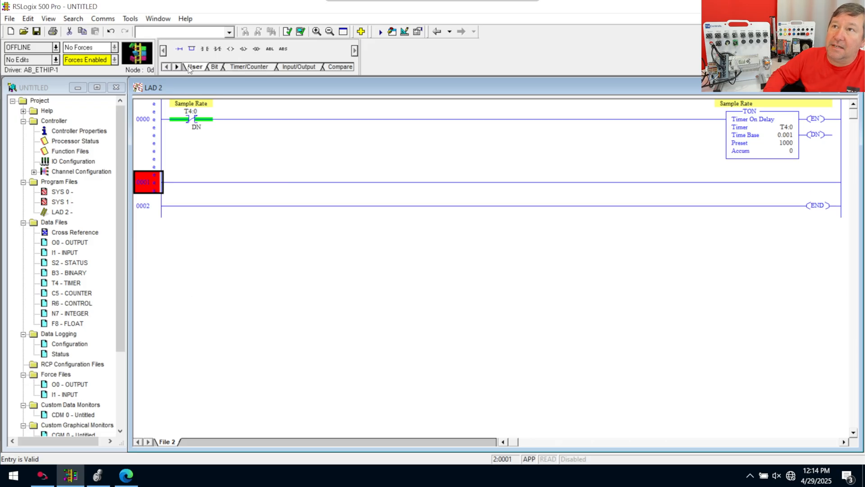
left_click(204, 48)
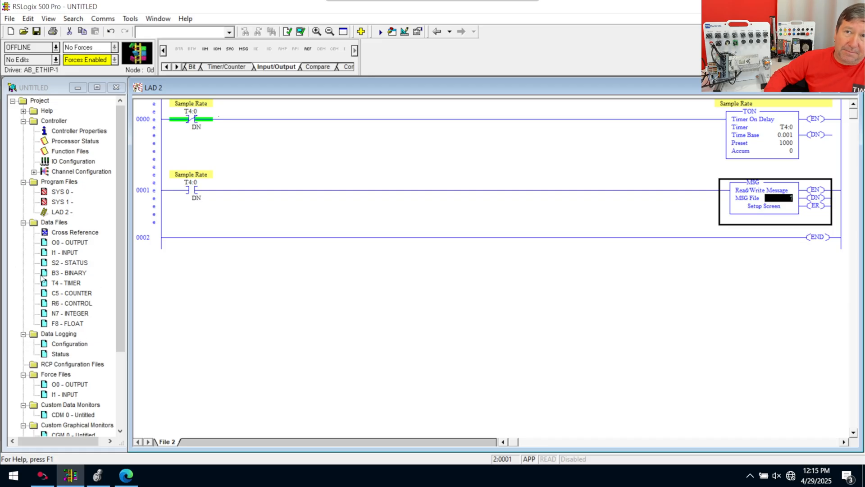
Create message data file MG9 and enter it as the MSG instruction's file.
right_click(54, 221)
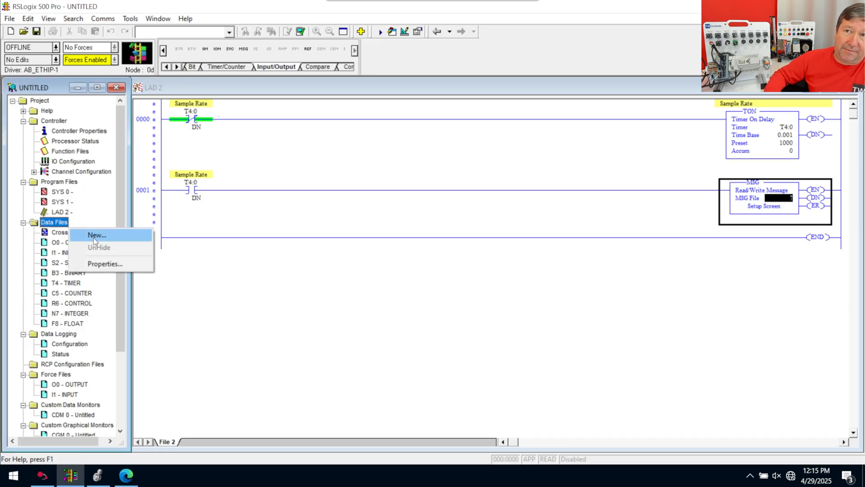
left_click(97, 234)
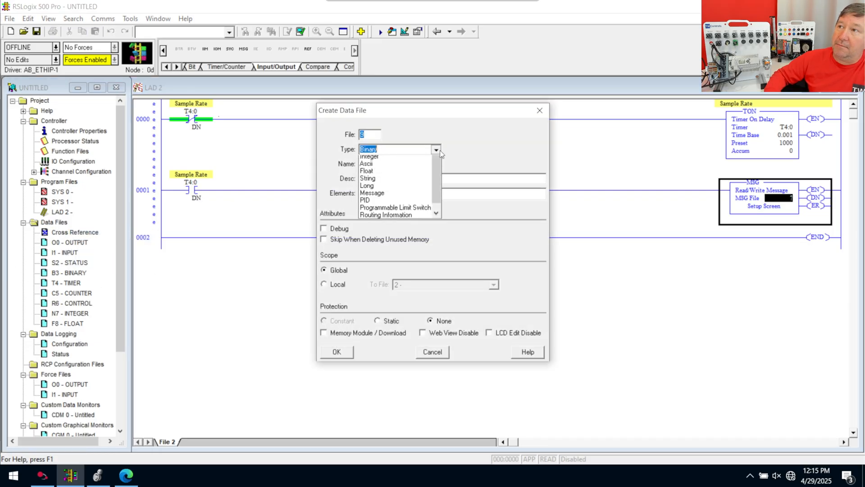
left_click(372, 193)
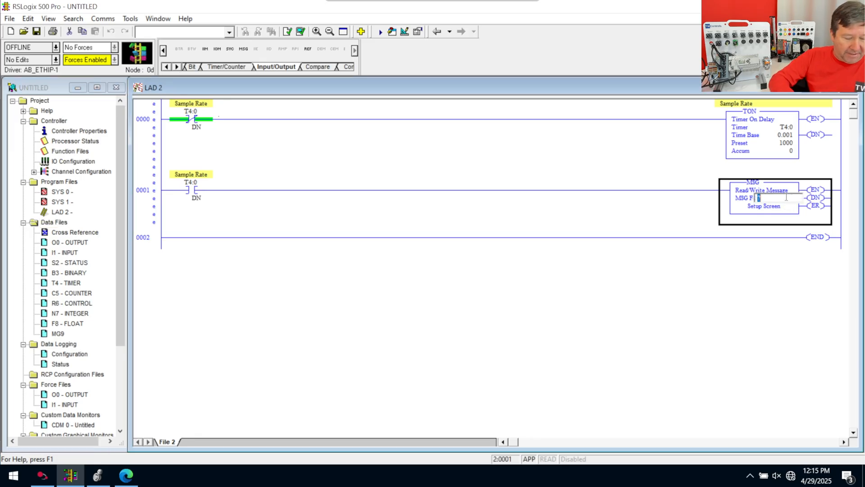
type("MG")
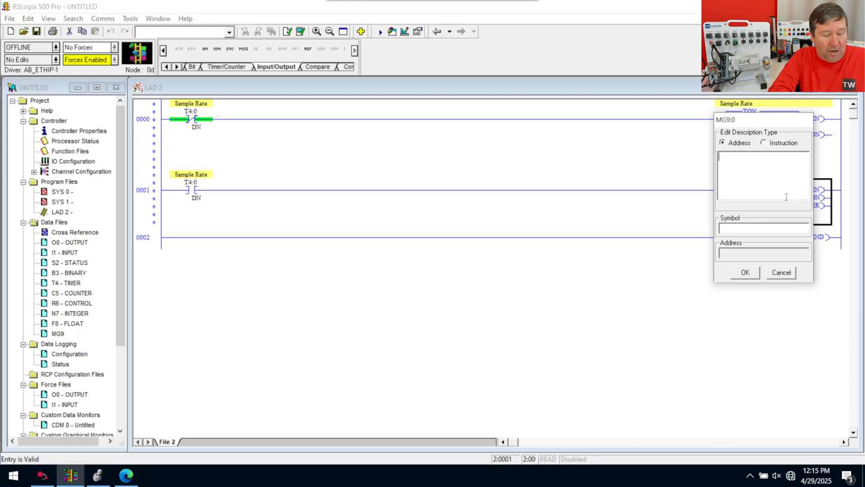
Describe the MSG as Read from PLC, open its setup screen and edit the description.
type("Read from PLC")
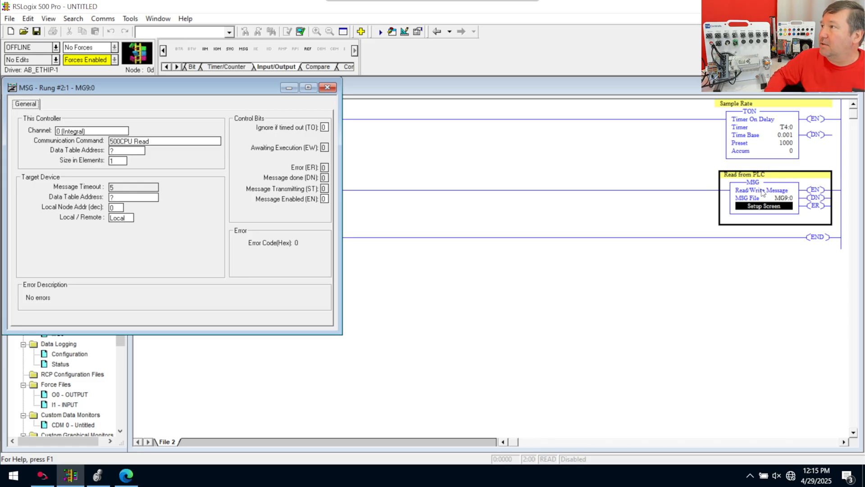
left_click(327, 89)
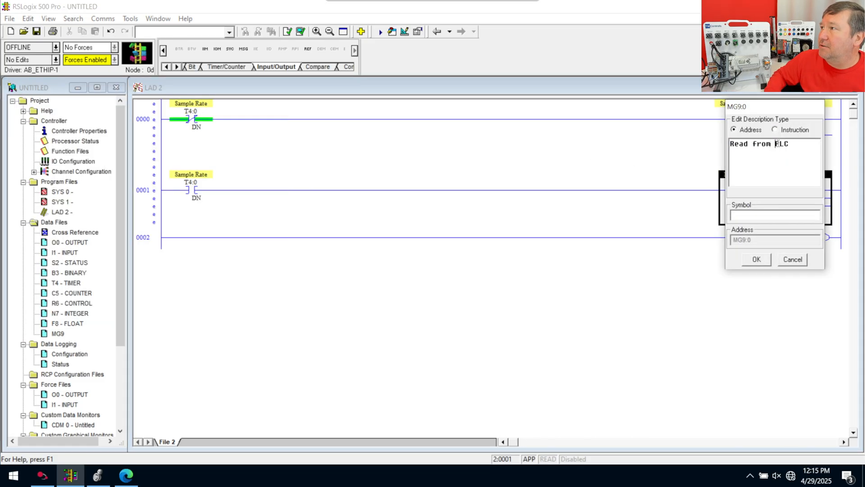
double_click(783, 144)
type("Studio 5000")
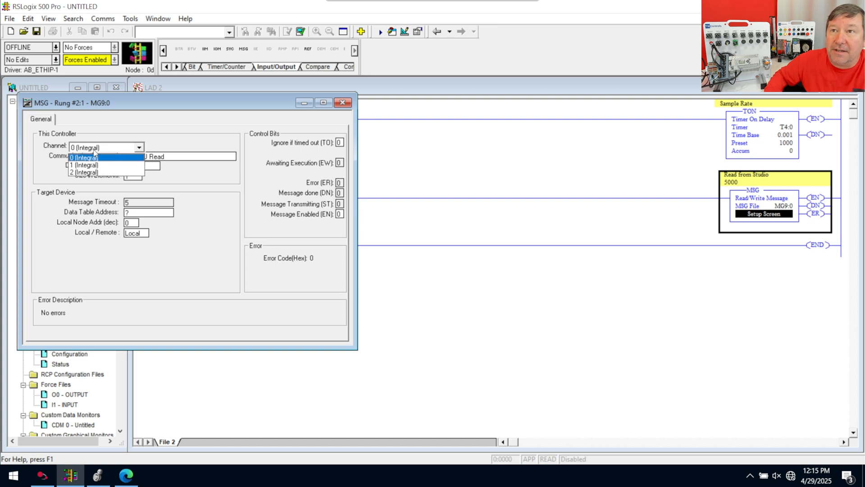
Set the message to channel 1 (Integral) with the PLC5 Read command.
left_click(81, 164)
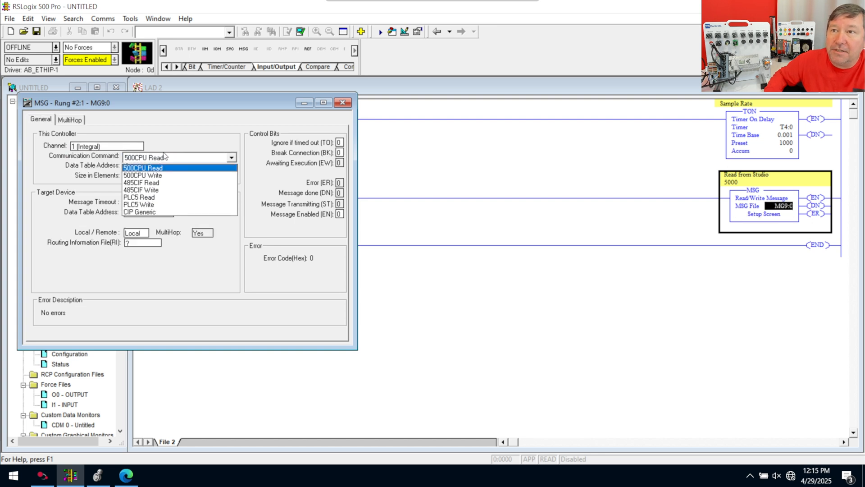
mouse_move(139, 197)
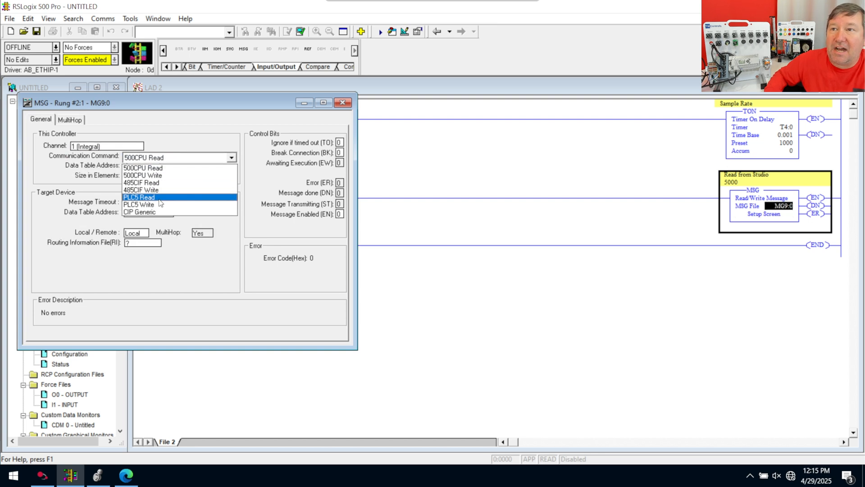
left_click(139, 197)
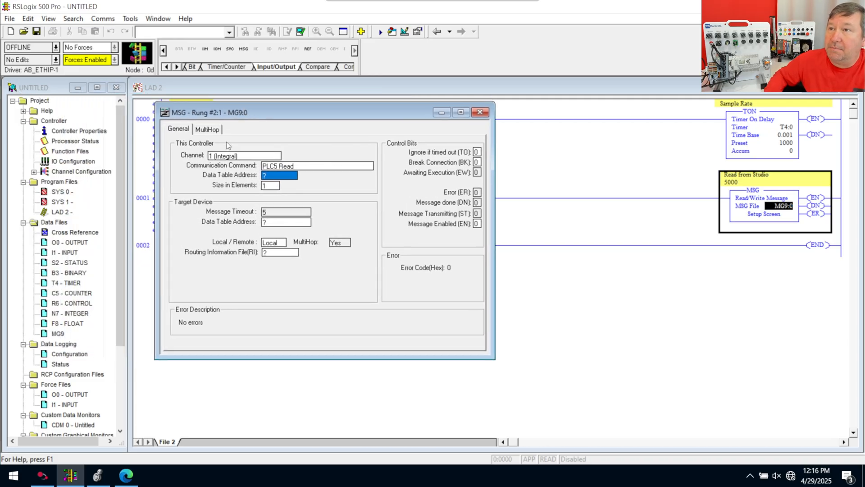
mouse_move(193, 177)
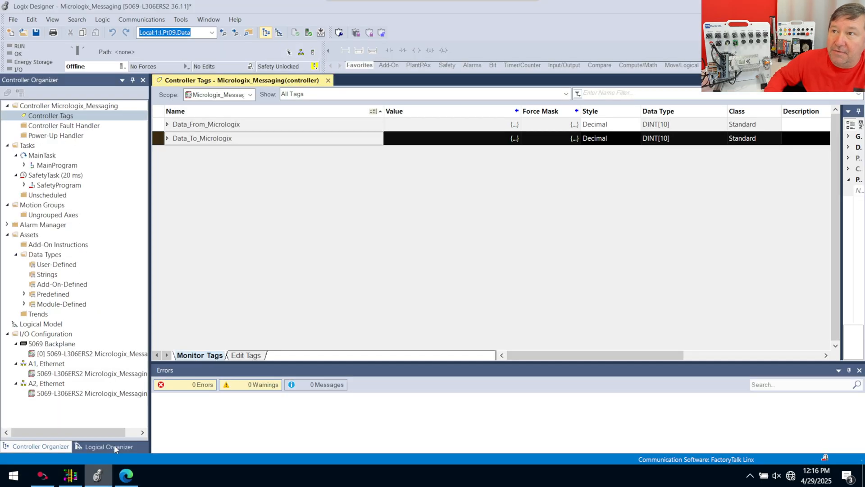
mouse_move(656, 140)
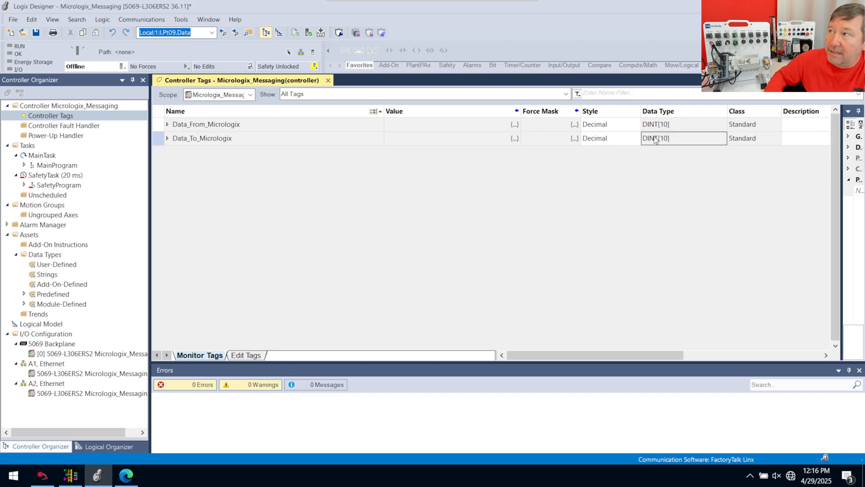
double_click(650, 138)
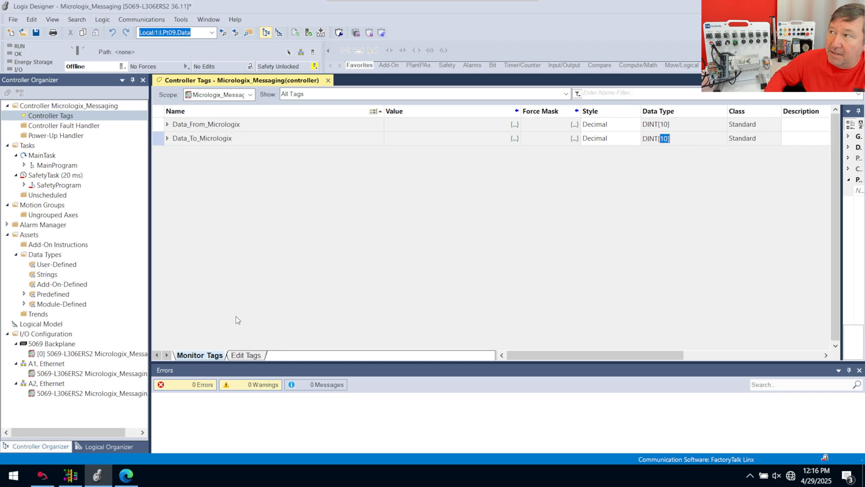
left_click(95, 475)
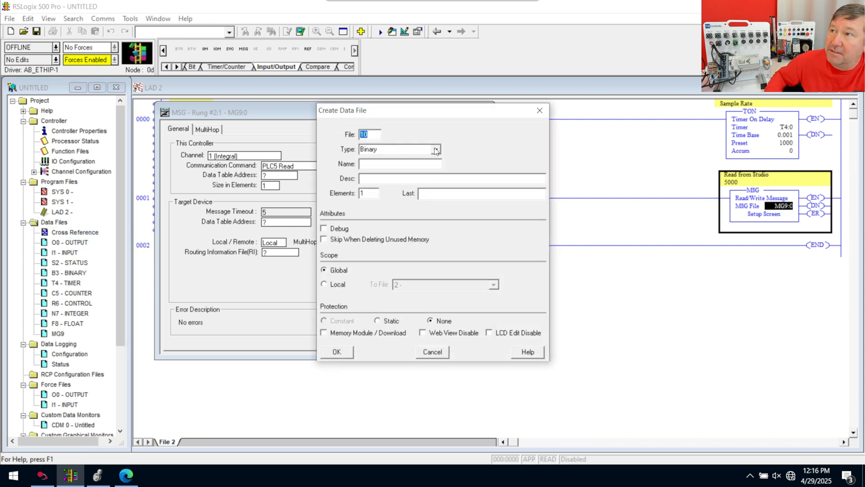
Create Long data file L10 and point the message's local address at L10:0, 10 elements.
left_click(436, 149)
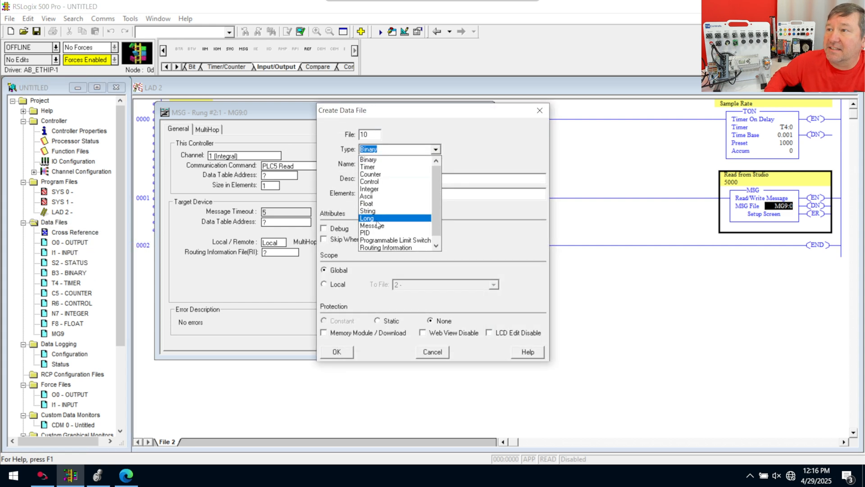
left_click(366, 217)
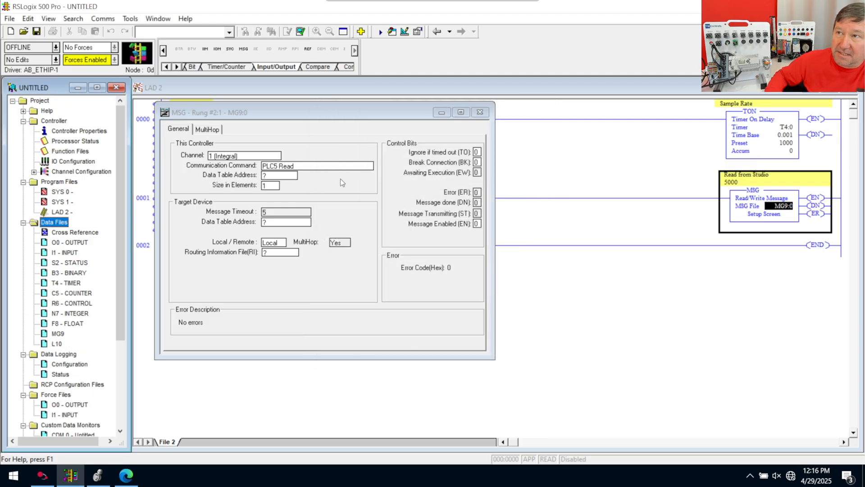
left_click(278, 175)
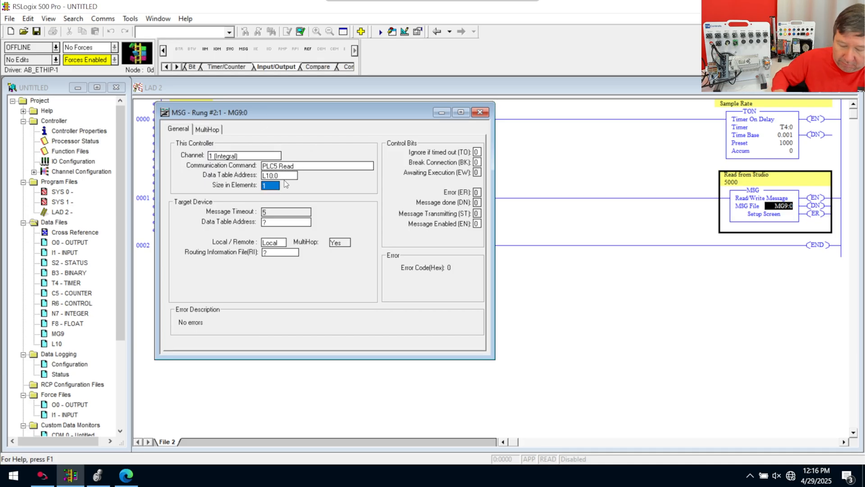
type("10")
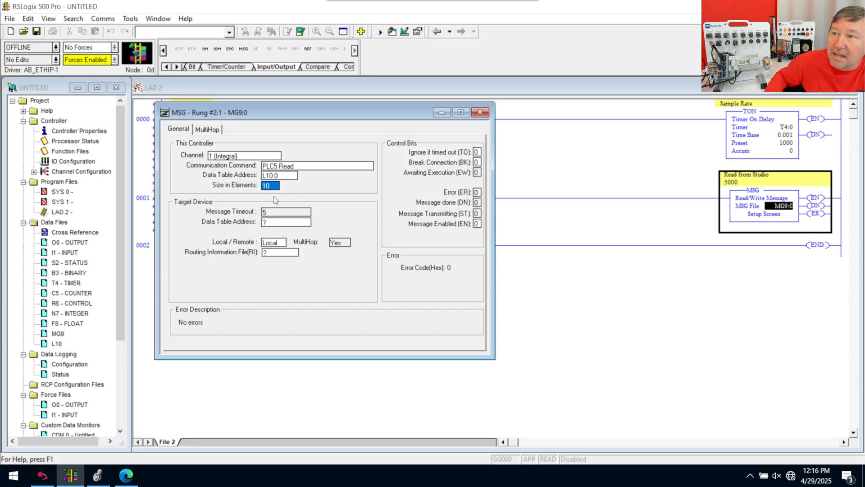
mouse_move(221, 279)
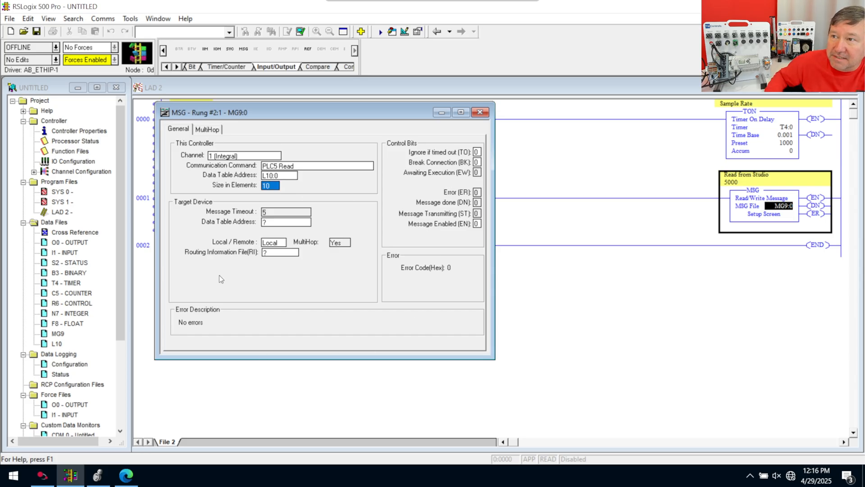
mouse_move(232, 255)
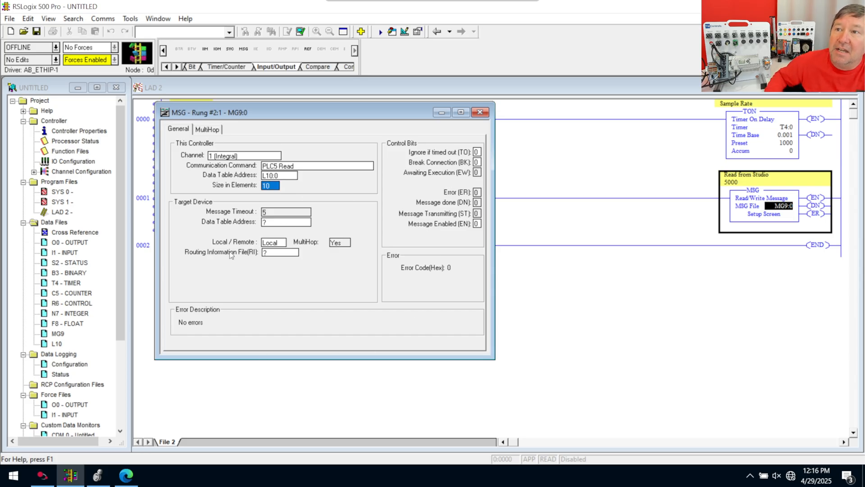
mouse_move(290, 257)
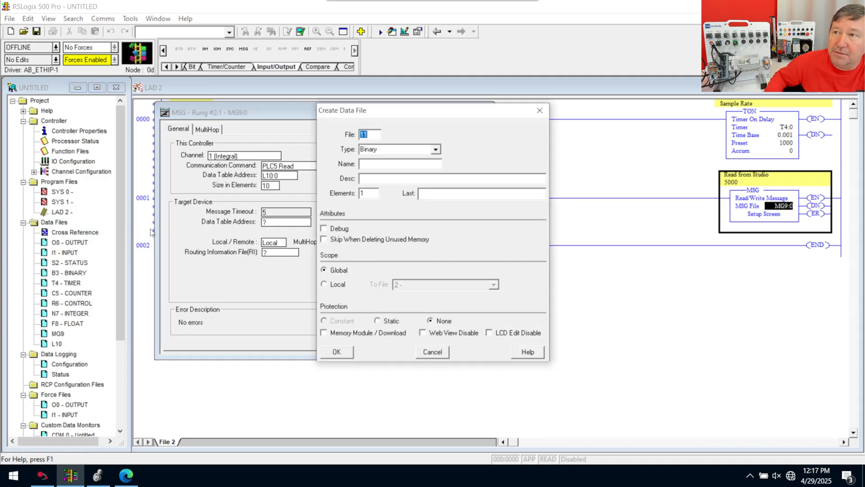
Create a Routing Information data file RI11.
left_click(435, 149)
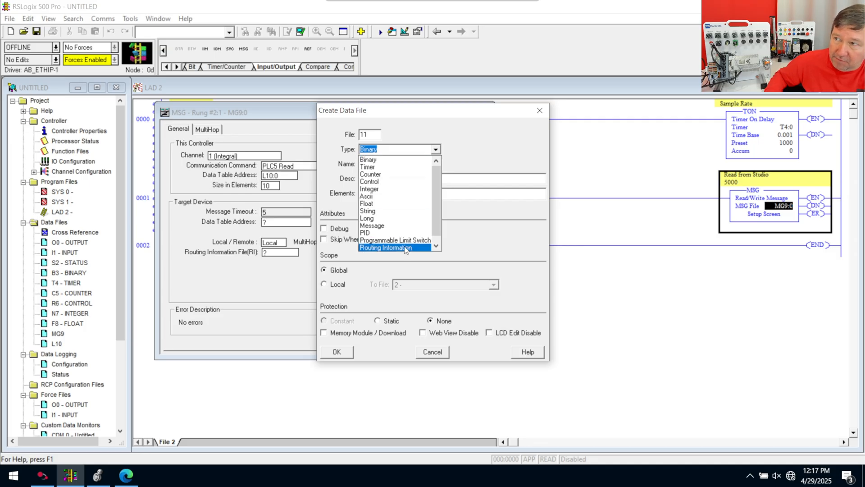
left_click(393, 247)
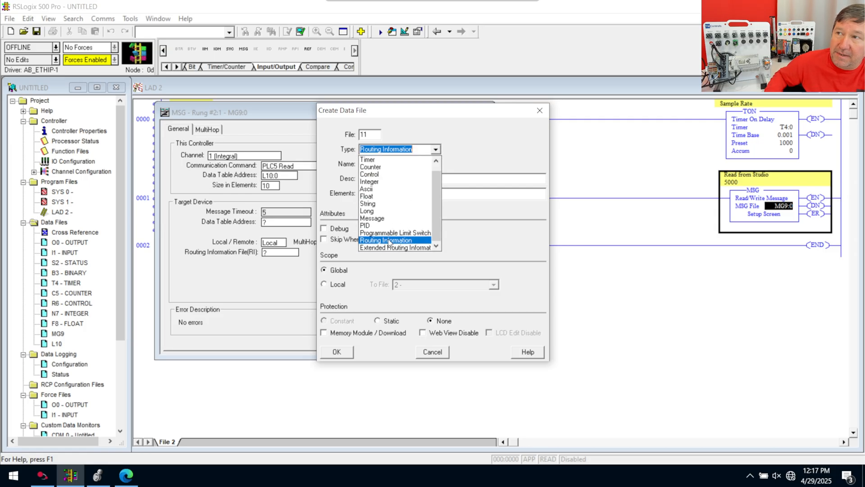
left_click(389, 240)
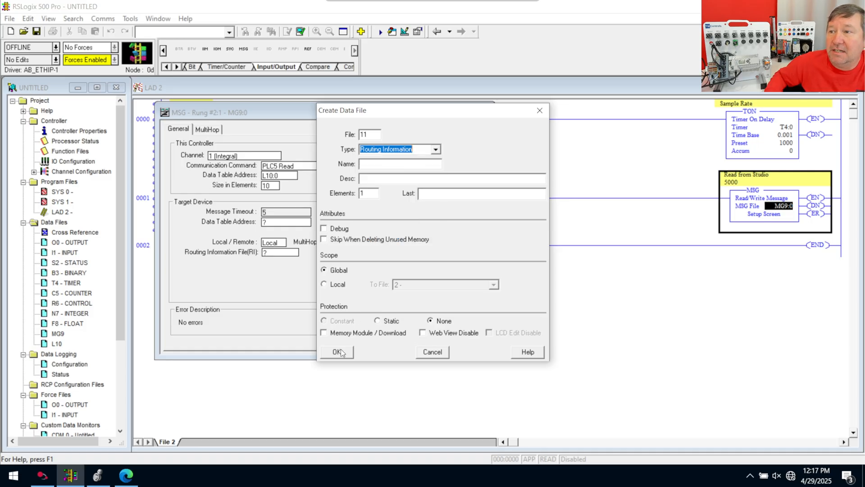
left_click(335, 352)
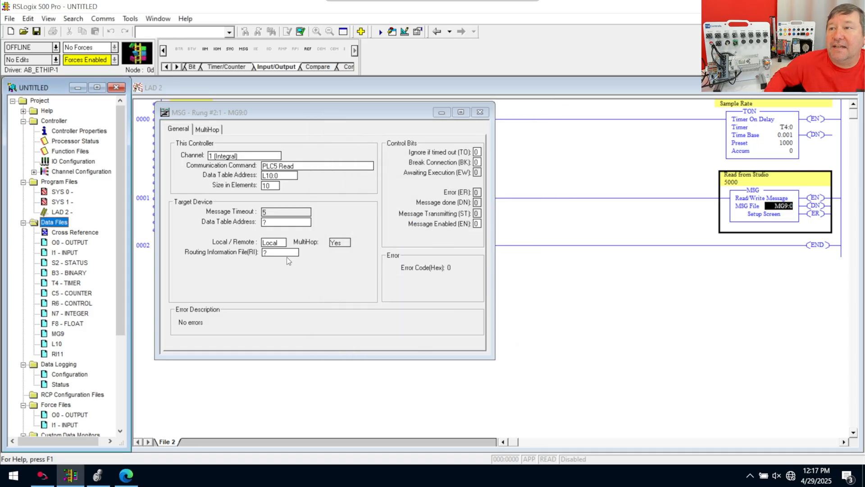
Set the message's routing information file to RI11:0.
left_click(279, 253)
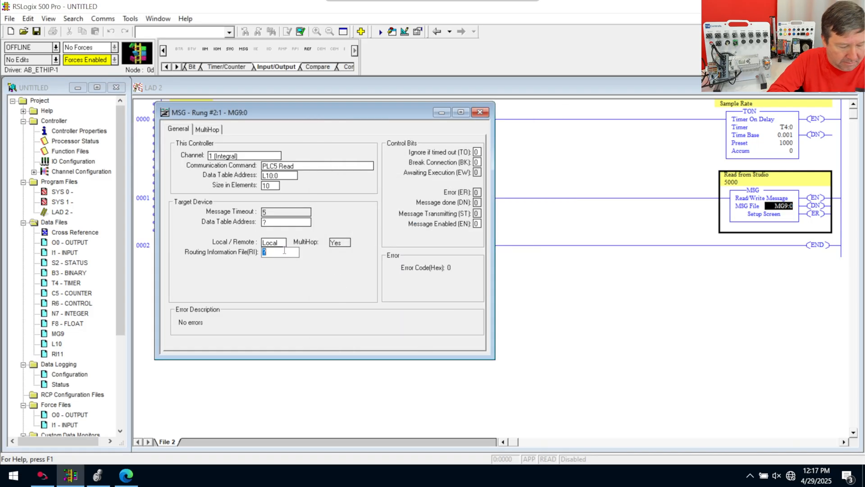
type("RI")
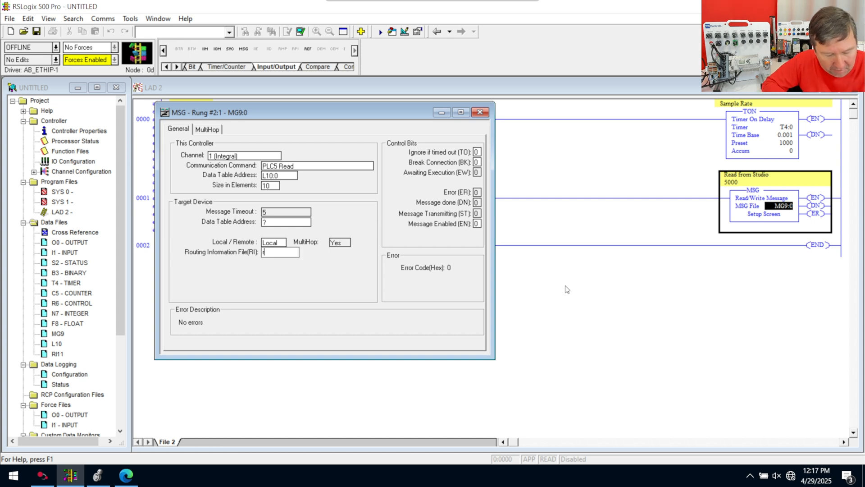
type("ri11")
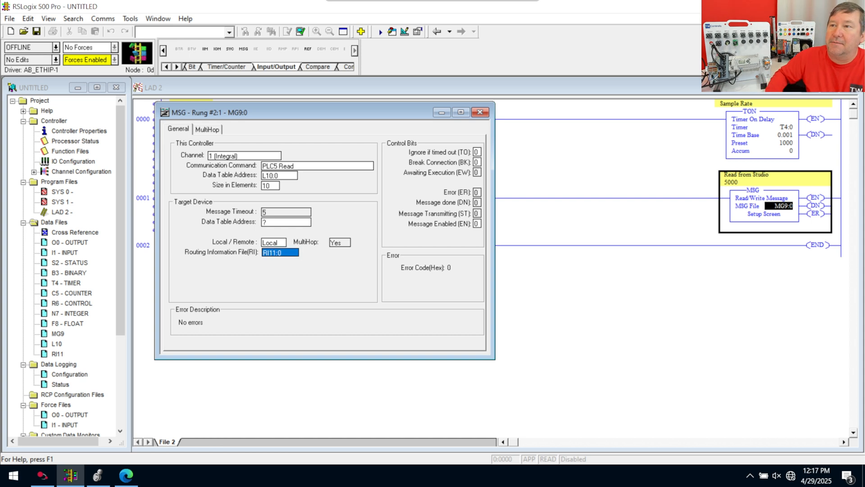
Review the MultiHop route over Channel 1 and begin the 192.168 destination address.
left_click(207, 130)
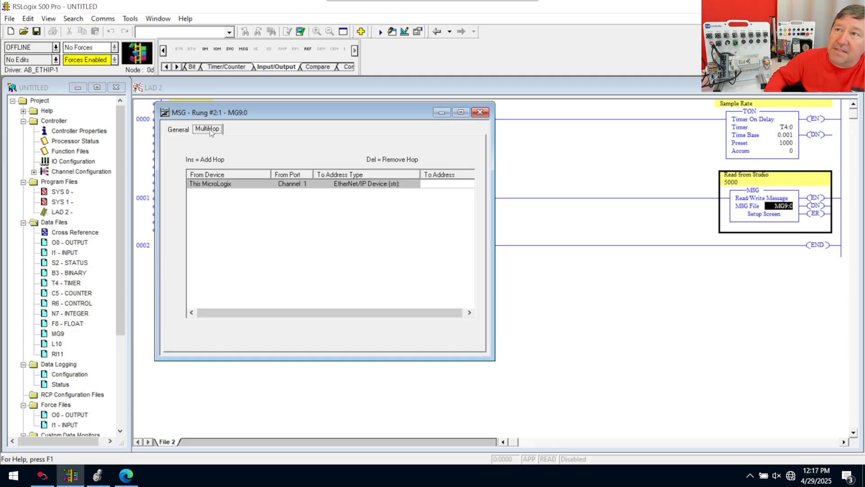
mouse_move(499, 148)
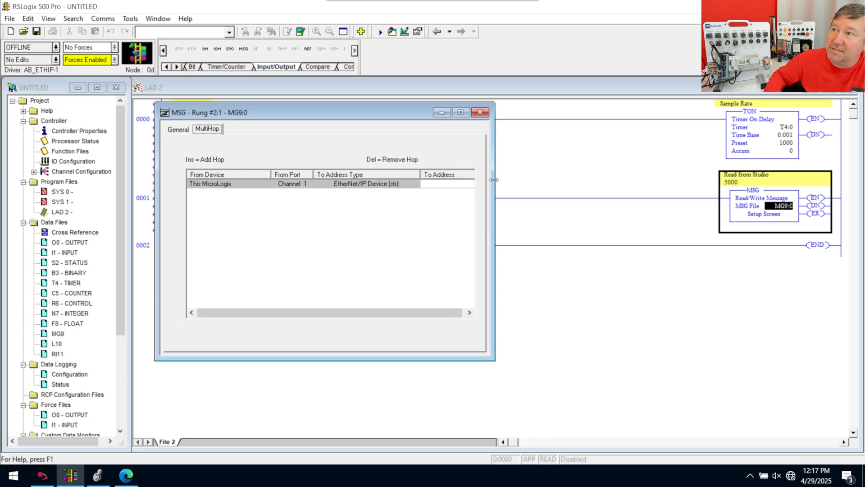
mouse_move(79, 190)
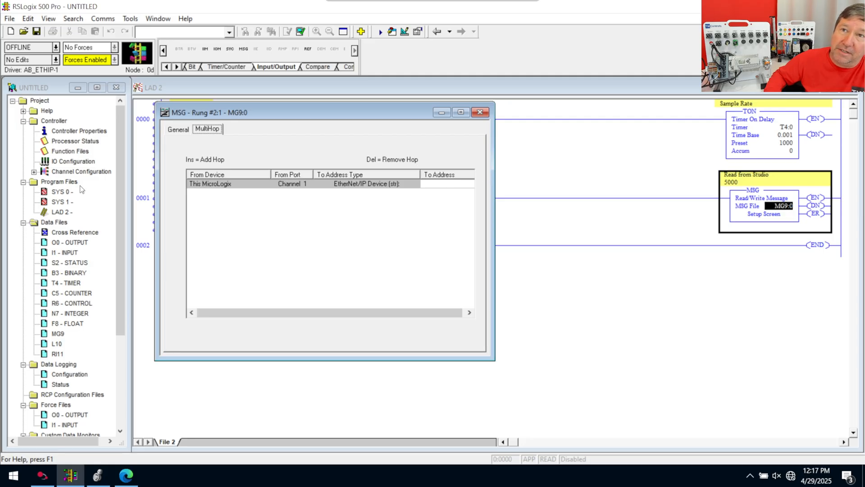
mouse_move(60, 161)
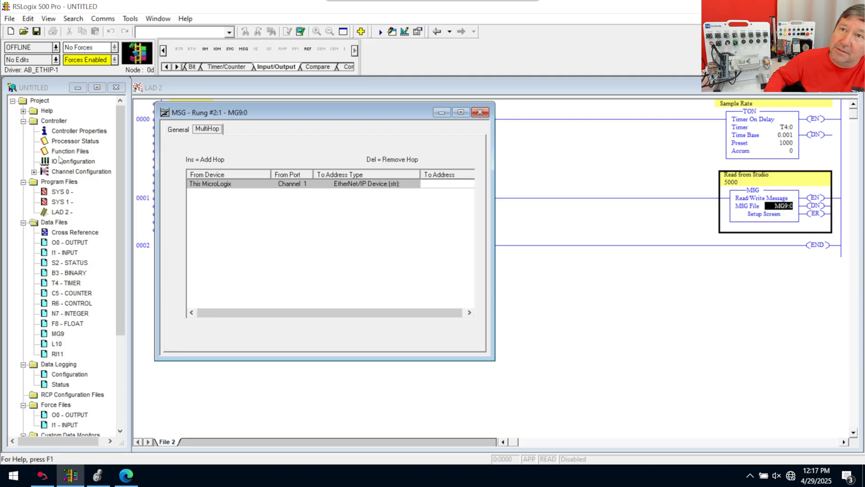
mouse_move(113, 172)
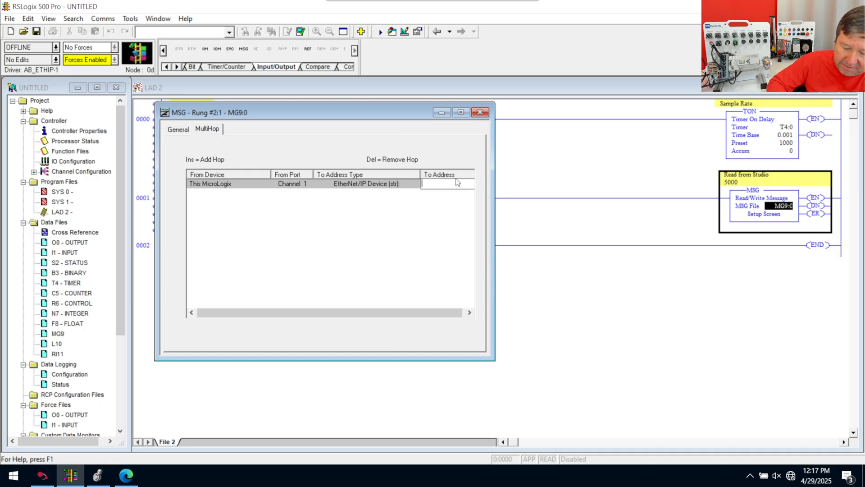
type("192.168")
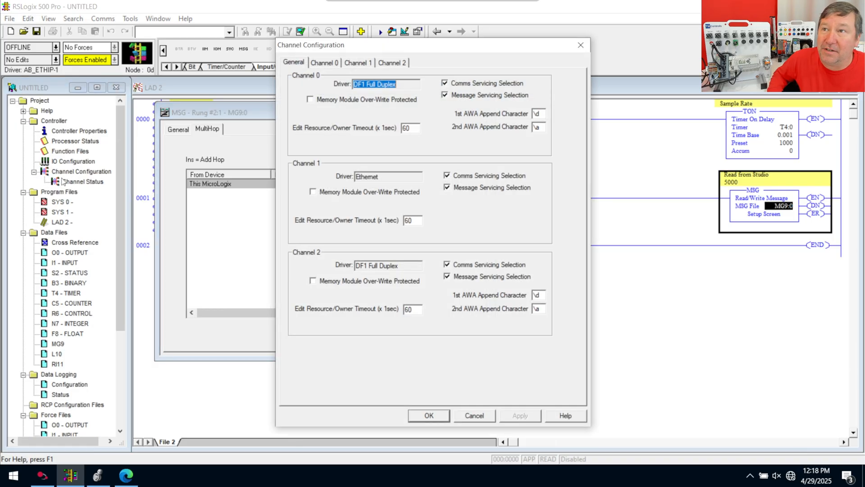
Give Channel 1 static IP 192.168.20.43, mask 255.255.255.0, gateway, with BOOTP disabled.
left_click(359, 62)
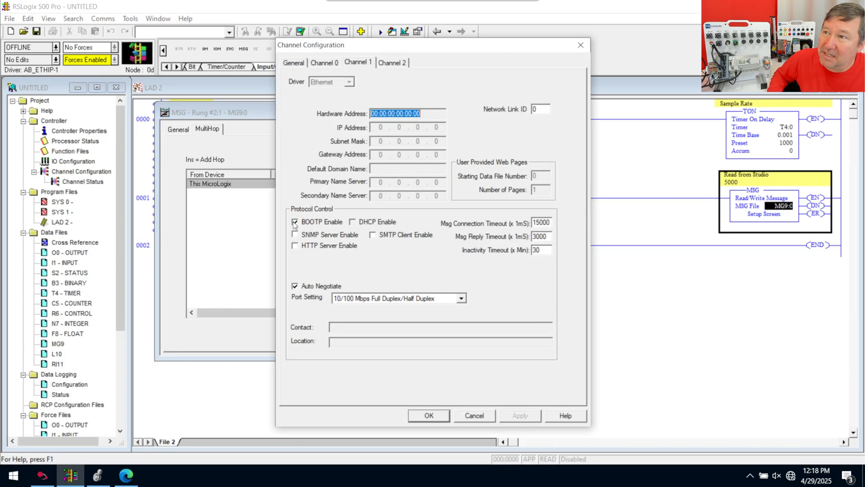
left_click(295, 222)
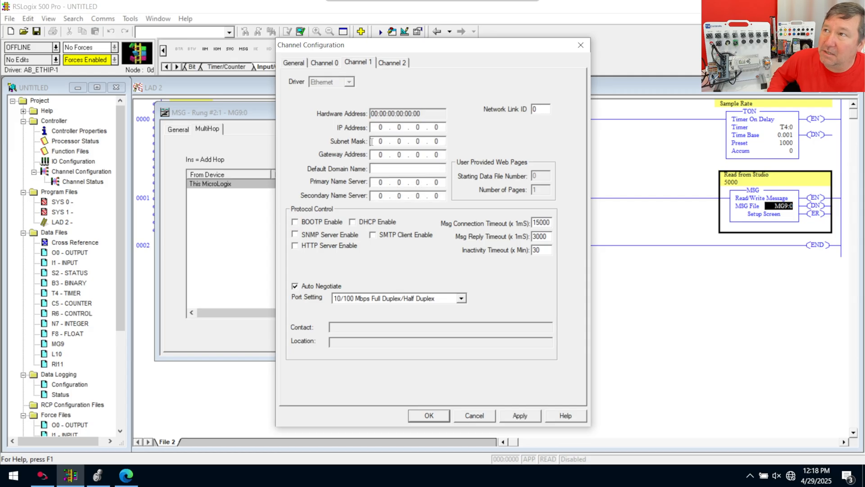
type("192 . 168 . 20 . 43")
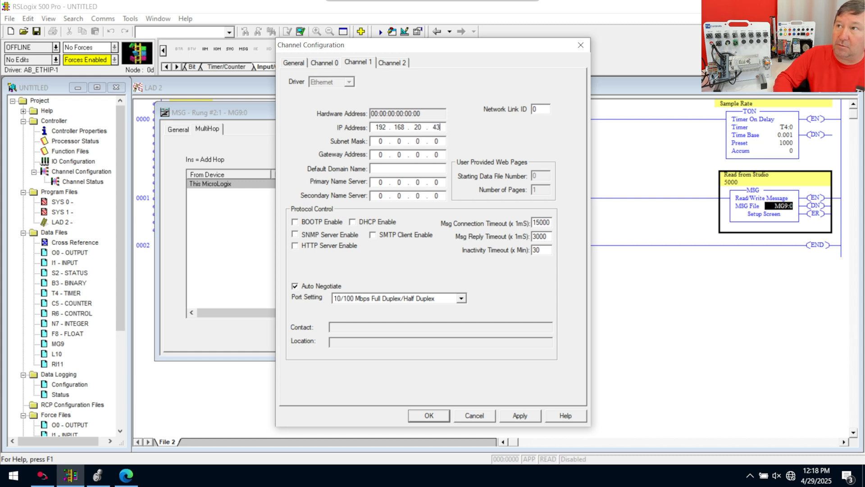
left_click(380, 141)
type("255.255.255")
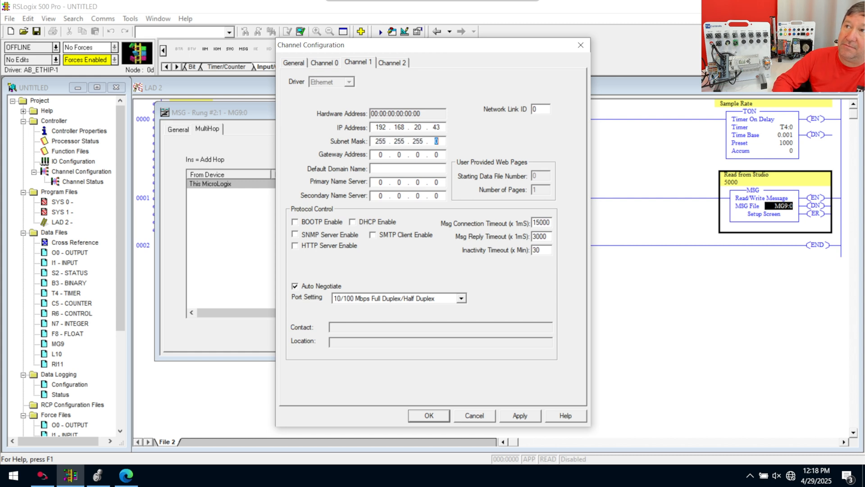
left_click(380, 154)
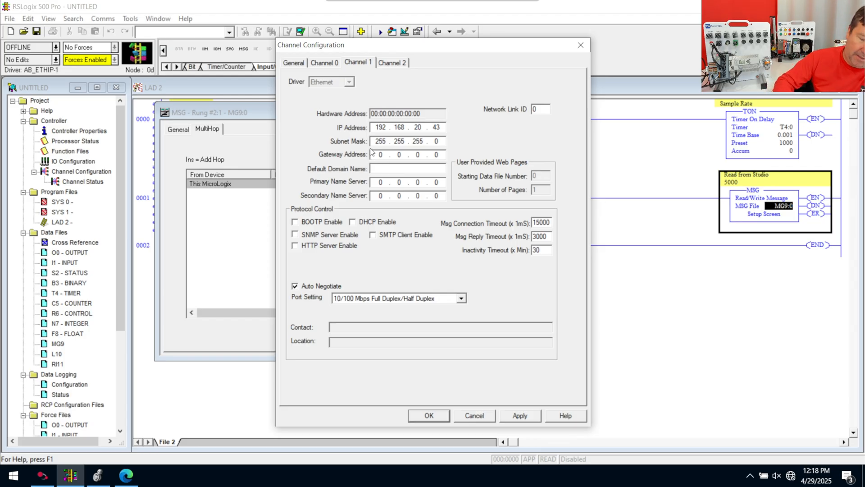
left_click(379, 155)
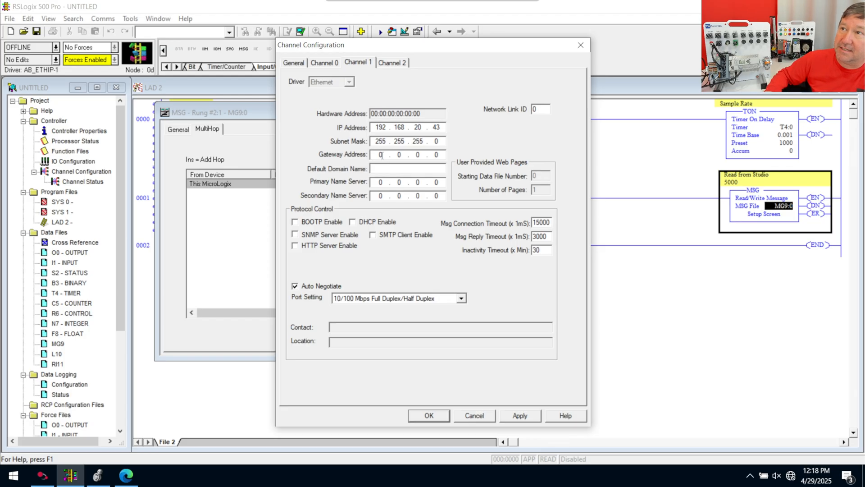
type("192")
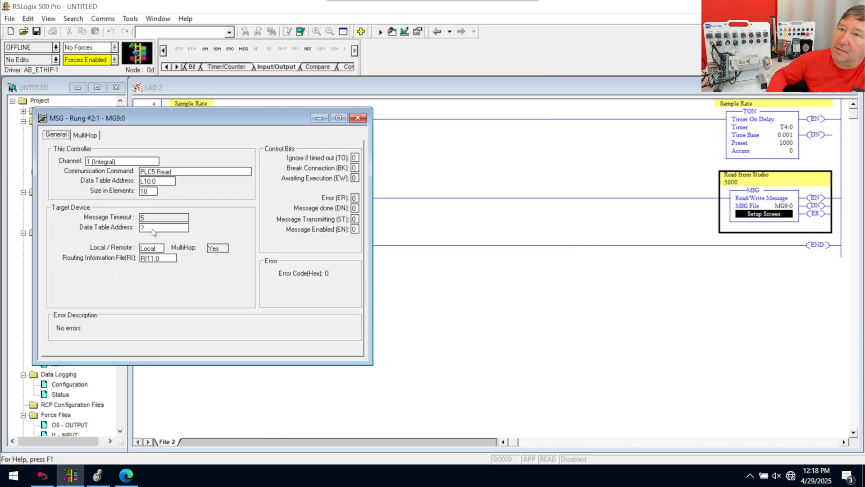
Paste the Data_To_Micrologix tag name into the message's target data table address.
left_click(163, 227)
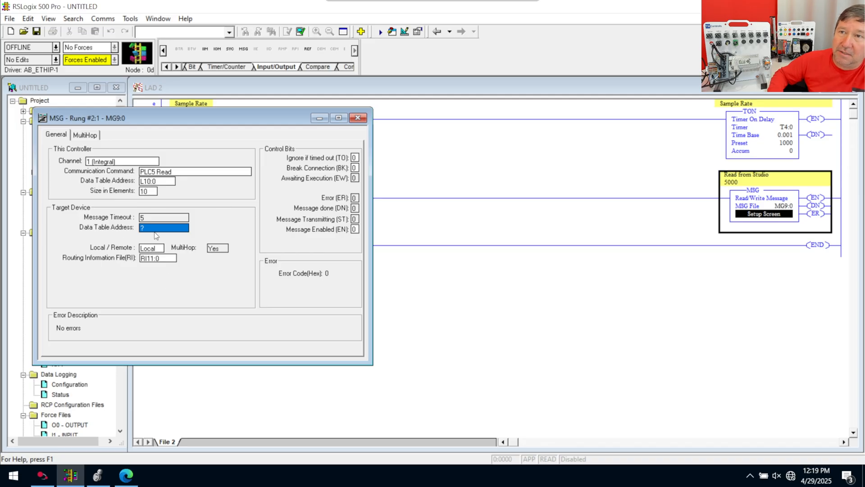
mouse_move(165, 234)
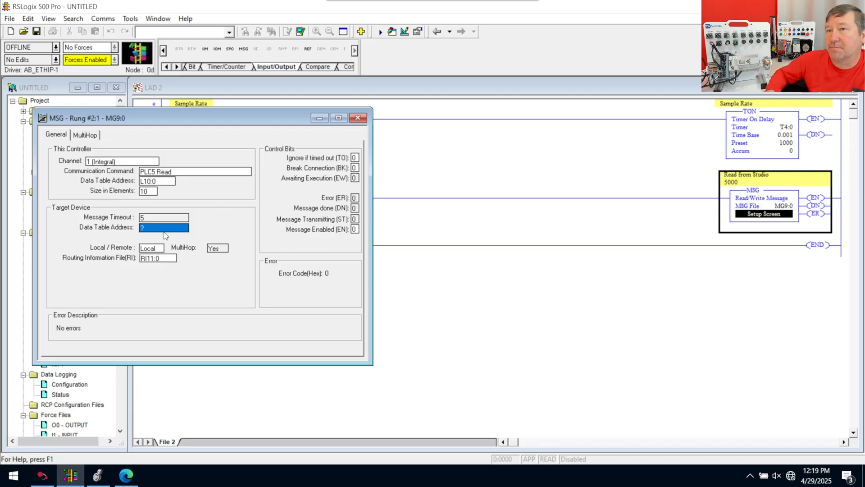
mouse_move(116, 233)
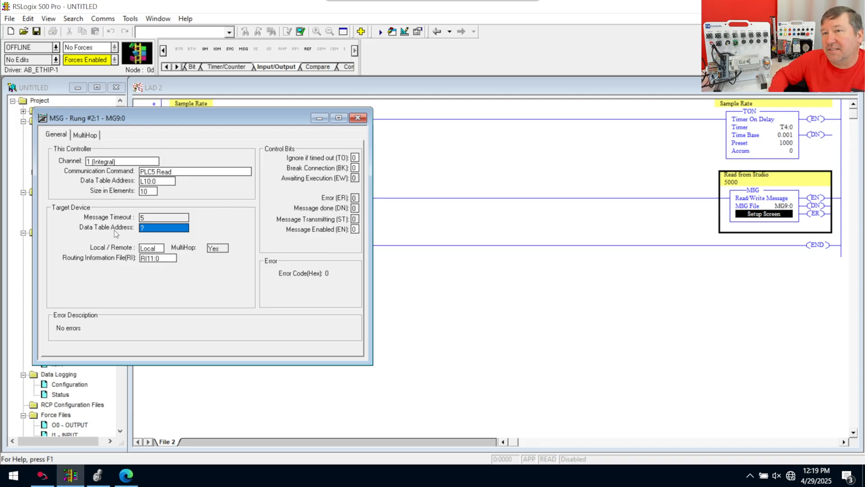
mouse_move(95, 228)
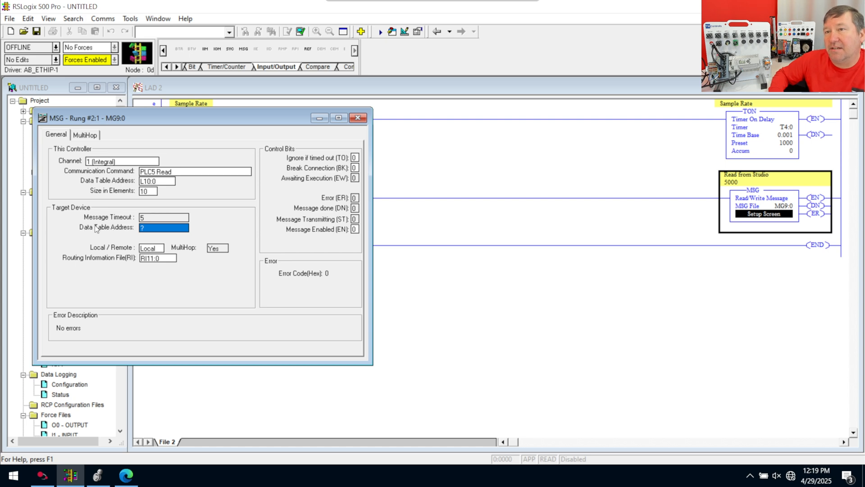
mouse_move(130, 239)
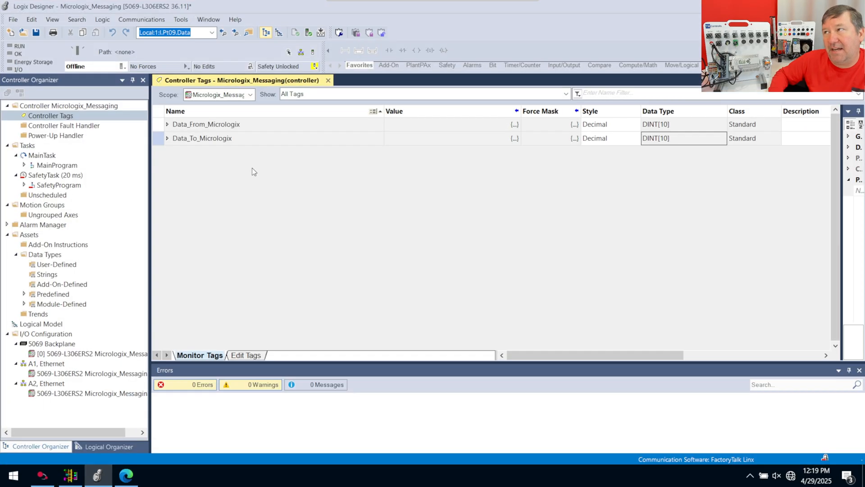
left_click(201, 138)
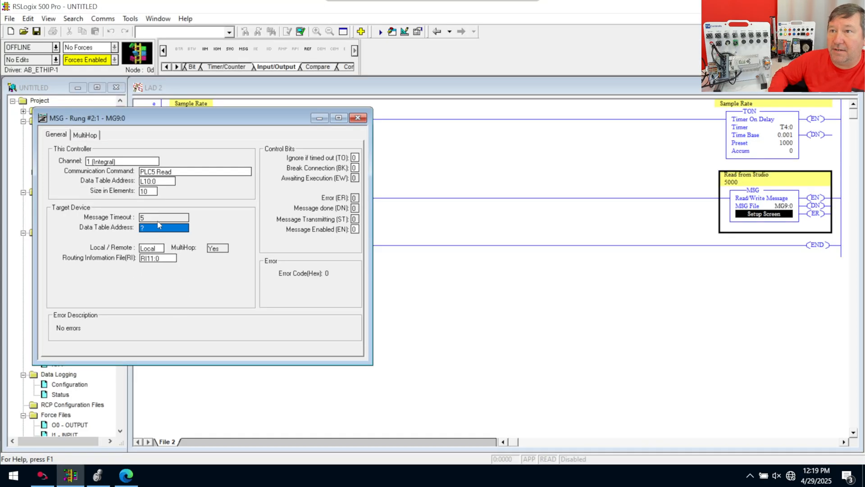
right_click(163, 227)
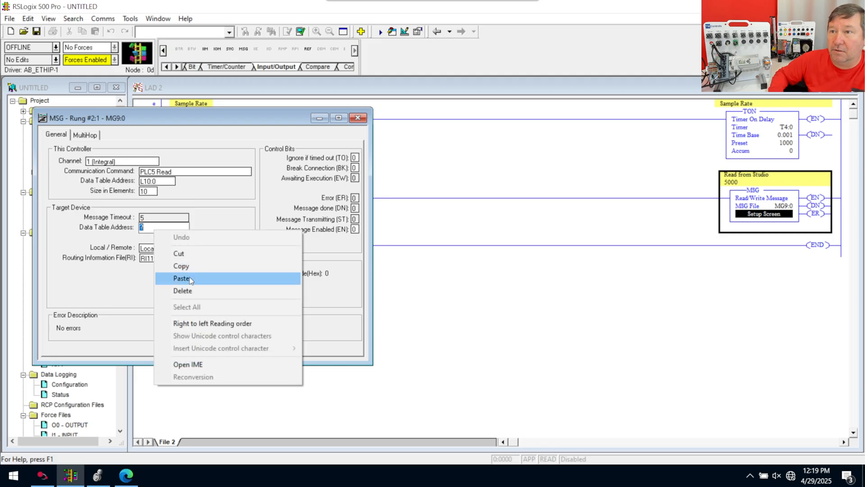
left_click(181, 279)
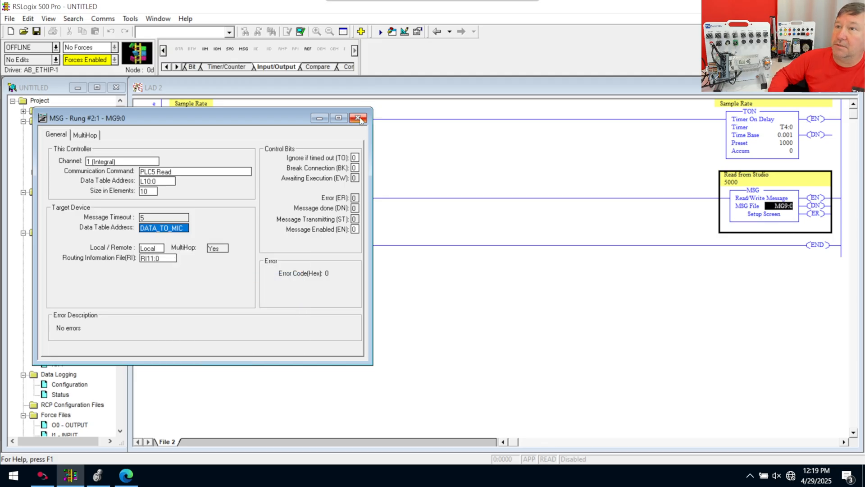
Inspect the missing-target-address verify error and reopen the read message setup.
left_click(356, 120)
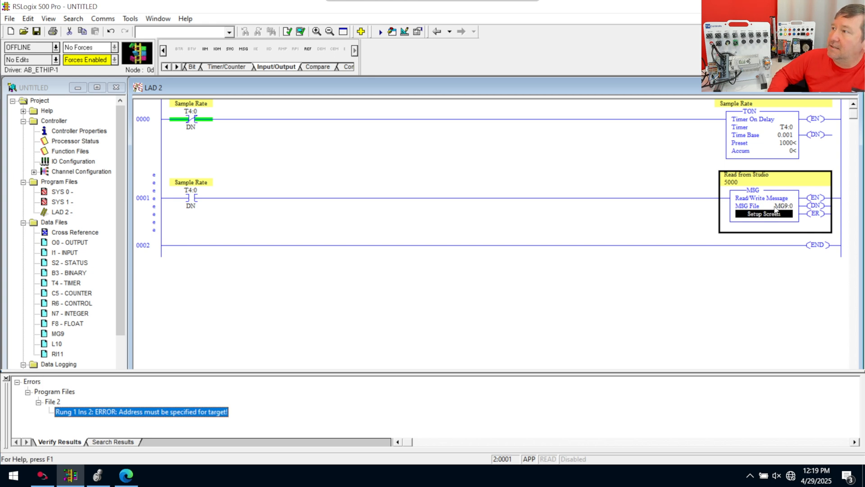
left_click(765, 214)
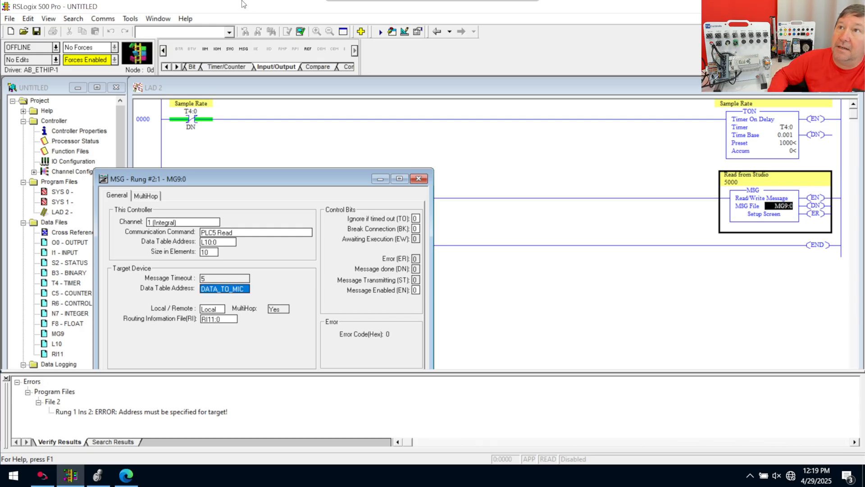
left_click(419, 179)
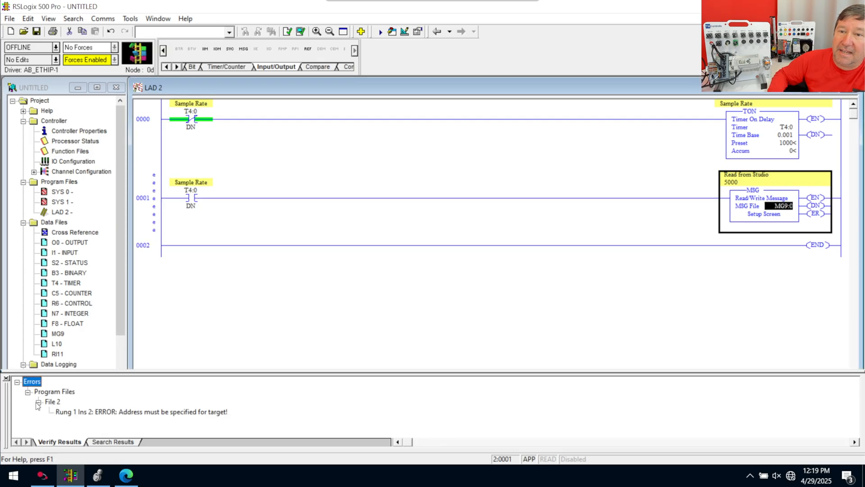
left_click(140, 412)
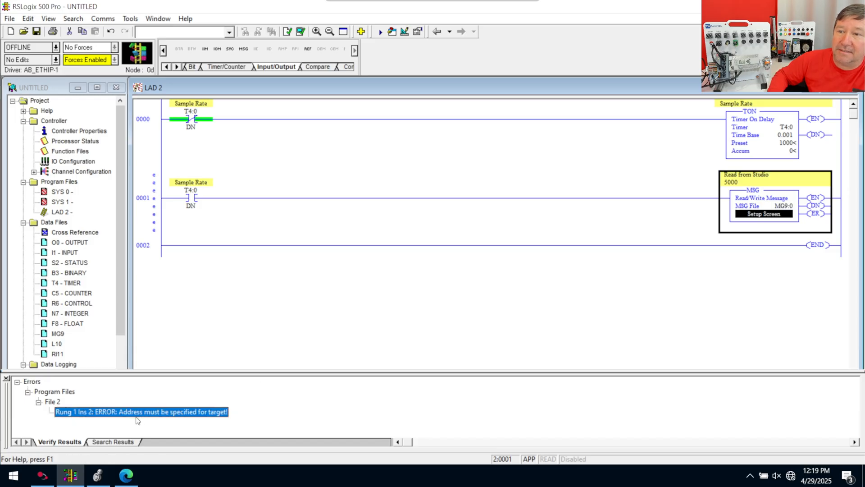
mouse_move(758, 216)
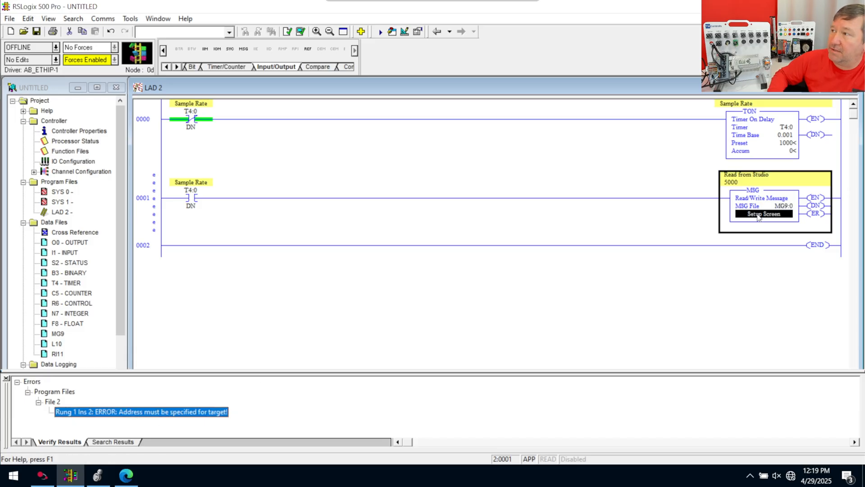
left_click(762, 214)
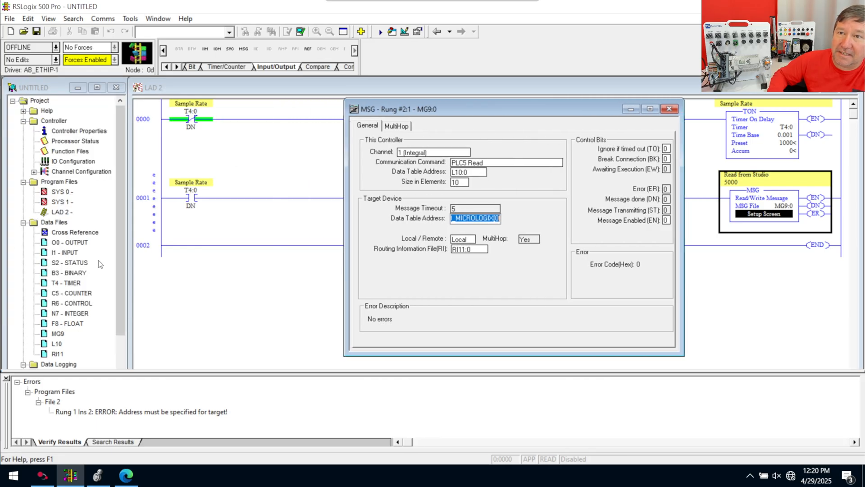
mouse_move(471, 239)
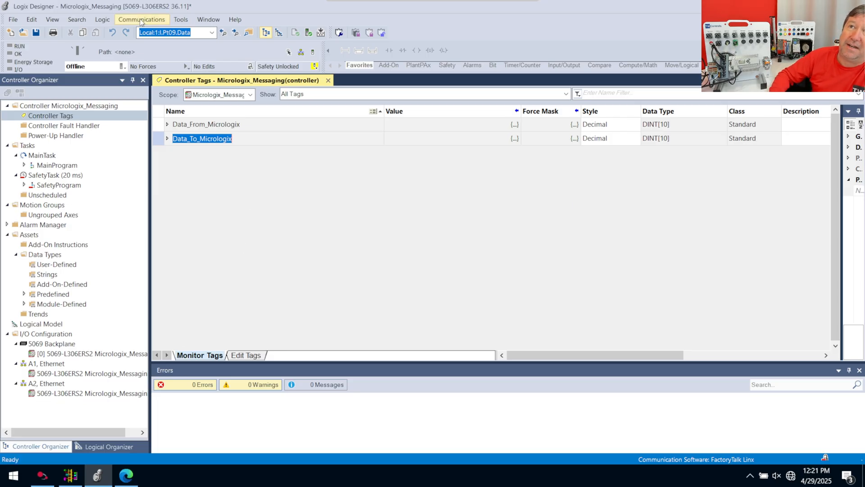
In Map PLC/SLC Messages, map the first row to Data_To_Micrologix.
left_click(103, 19)
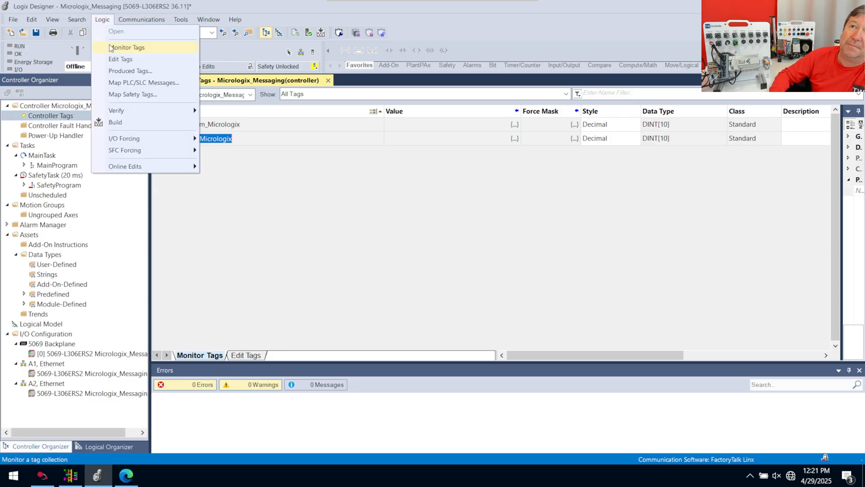
mouse_move(146, 85)
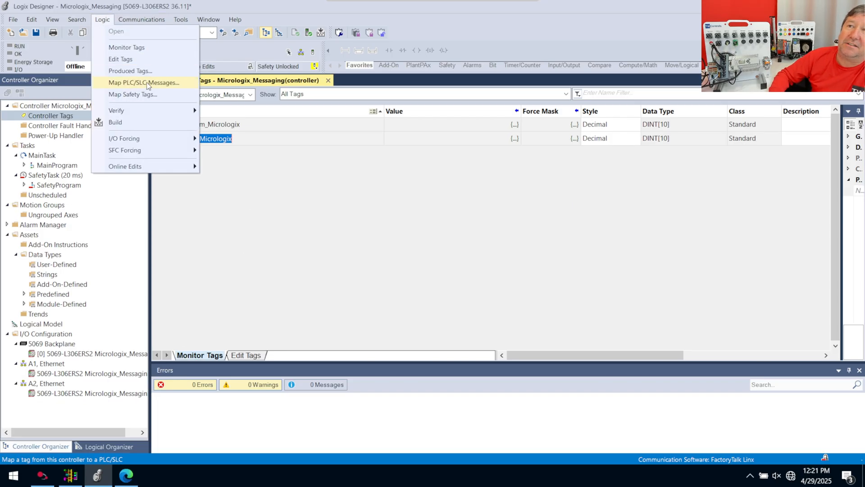
mouse_move(130, 71)
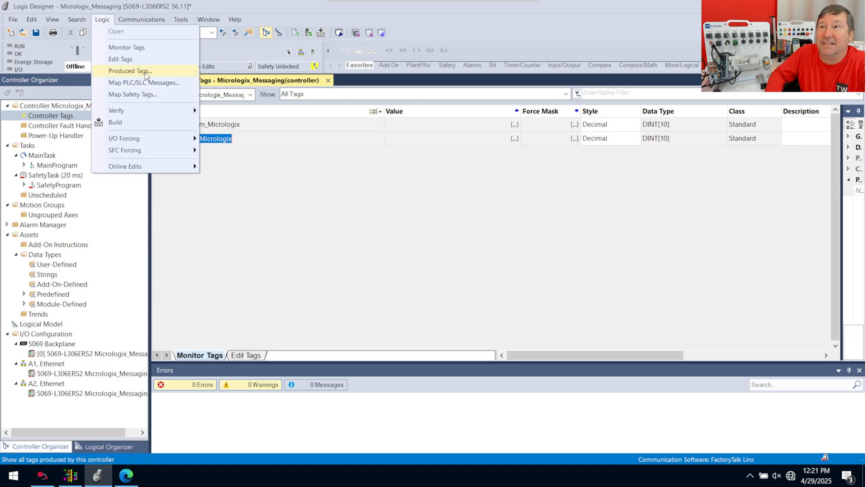
left_click(143, 82)
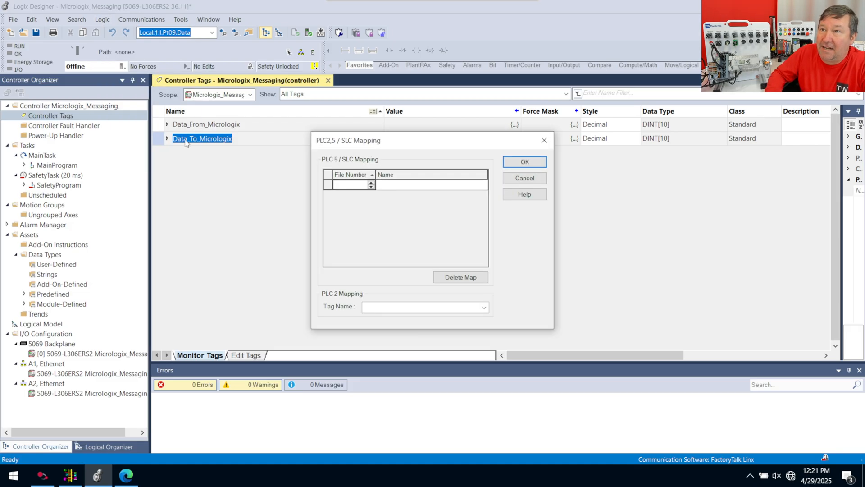
left_click(433, 184)
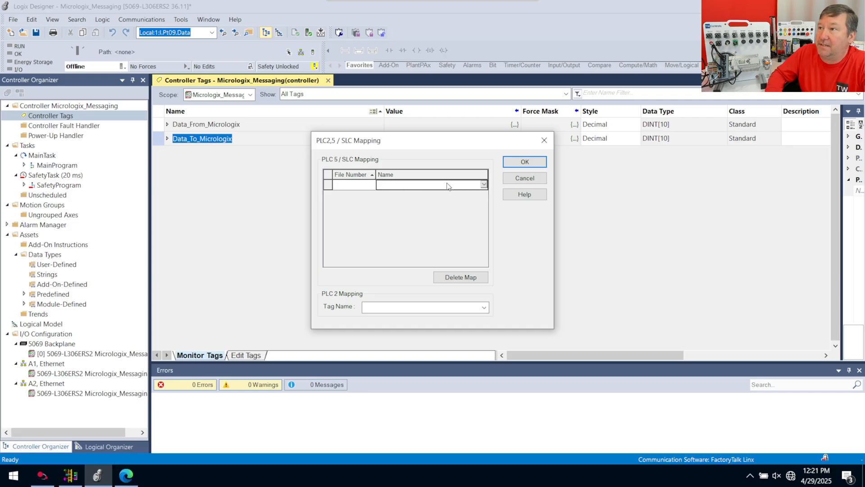
left_click(483, 185)
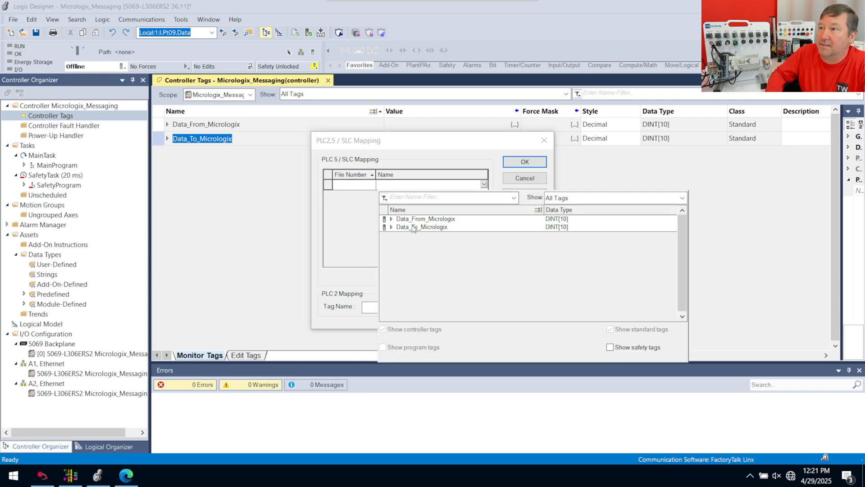
left_click(421, 226)
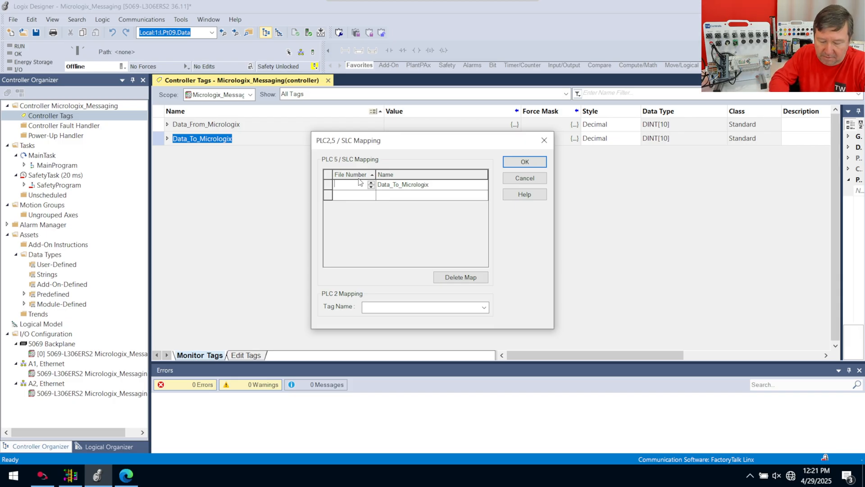
Assign file 20 and file 21 to Data_From_Micrologix, confirming the mappings.
type("20")
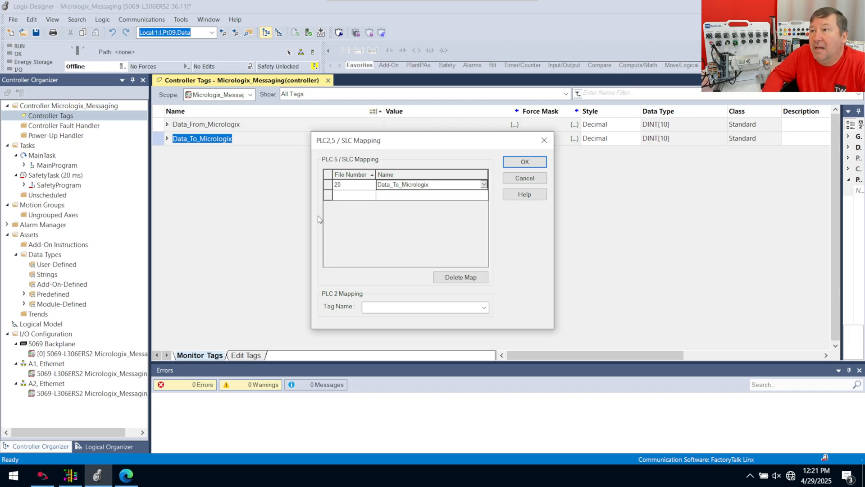
mouse_move(582, 181)
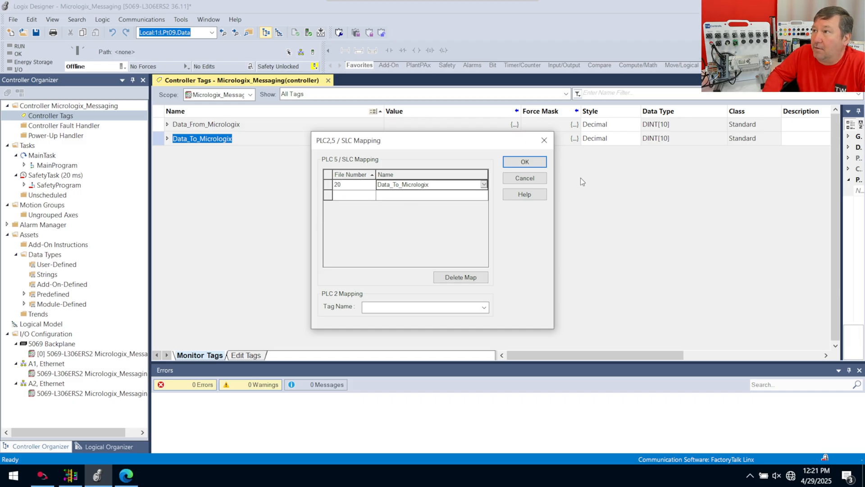
left_click(431, 195)
type("Data_From_Micrologix")
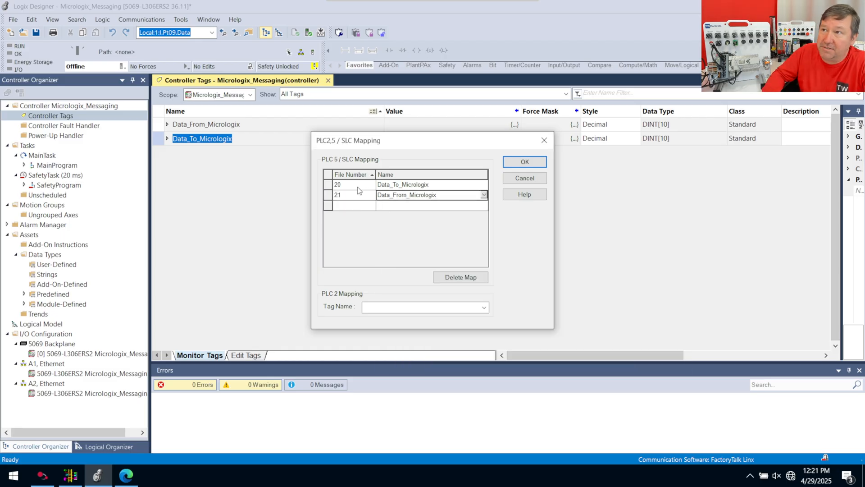
left_click(350, 195)
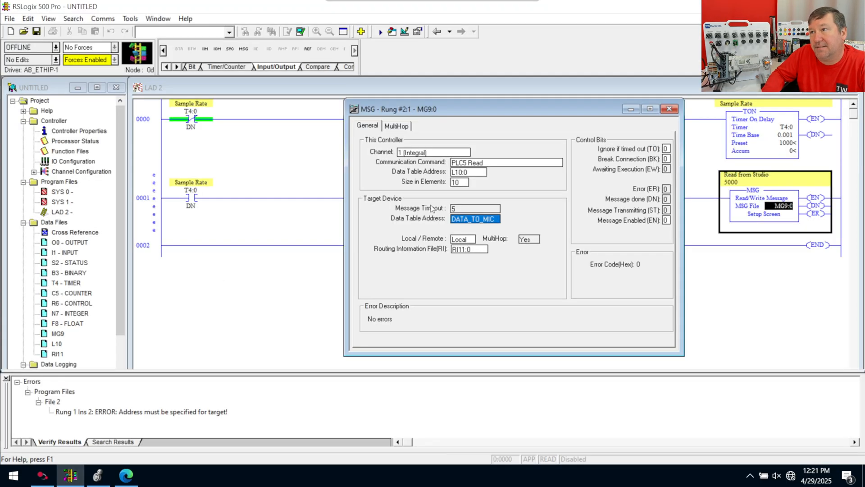
Set the message's target address to the file 20 address and verify the program.
type("MICROLOGIX10")
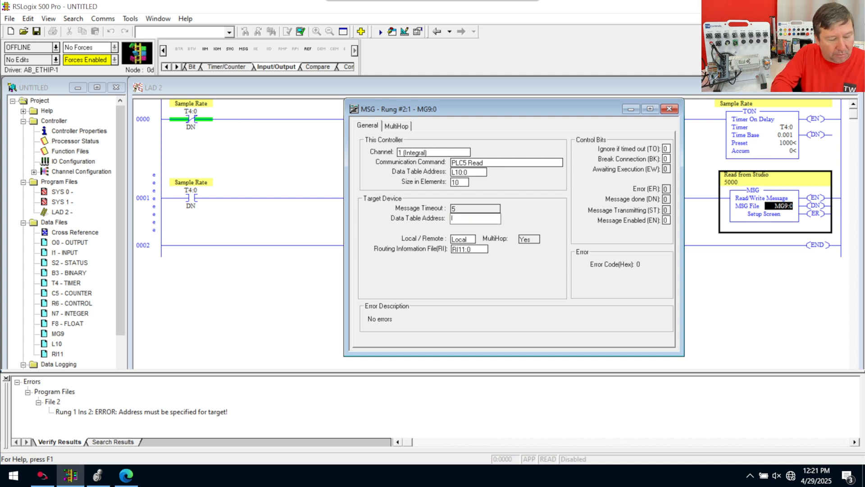
type("I20:")
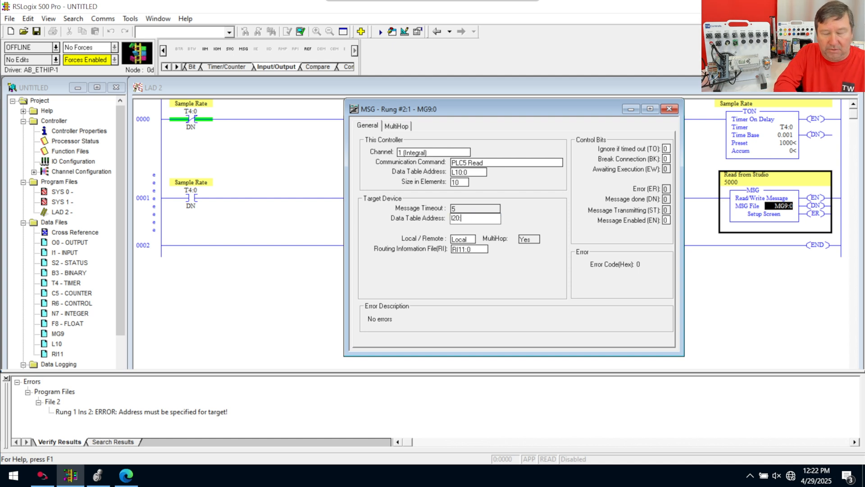
left_click(668, 109)
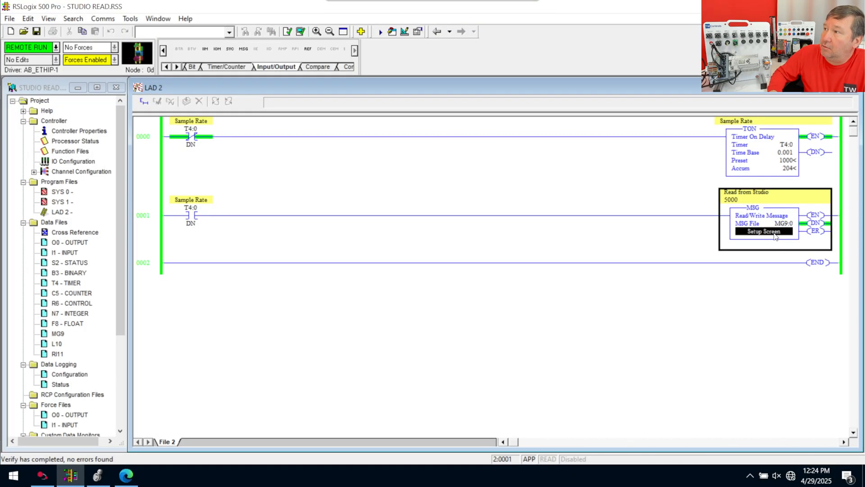
Recheck the PLC/SLC file mapping in the Studio 5000 project.
left_click(764, 231)
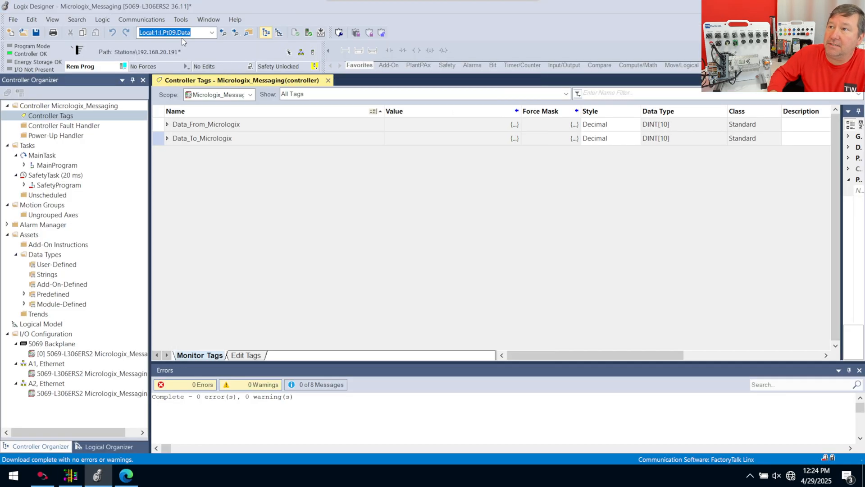
left_click(103, 19)
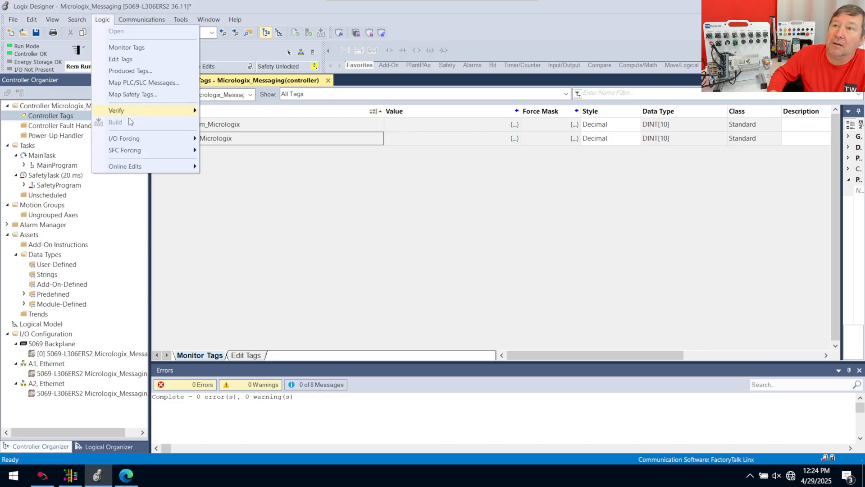
left_click(143, 82)
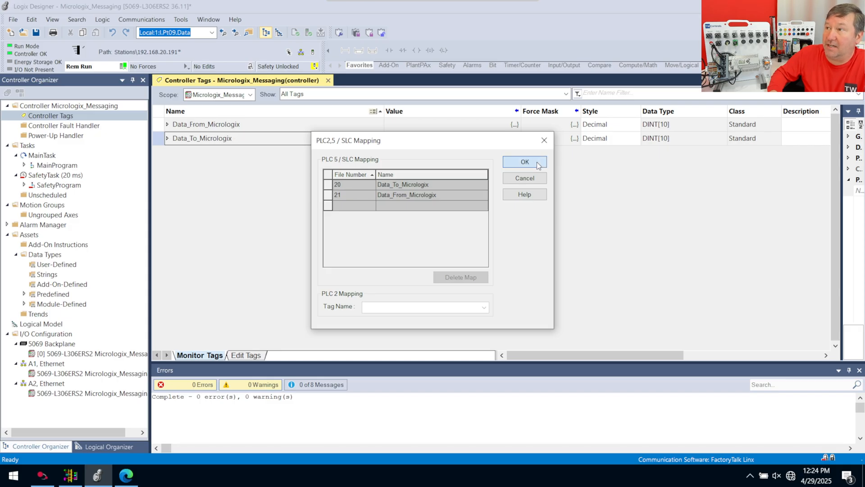
left_click(524, 162)
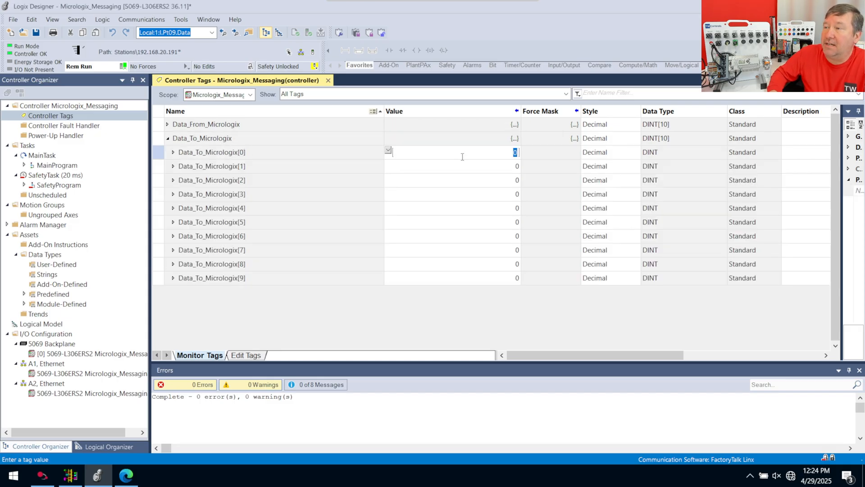
Enter 123 and 54321 in Data_To_Micrologix and confirm they appear in MicroLogix file L10.
type("123")
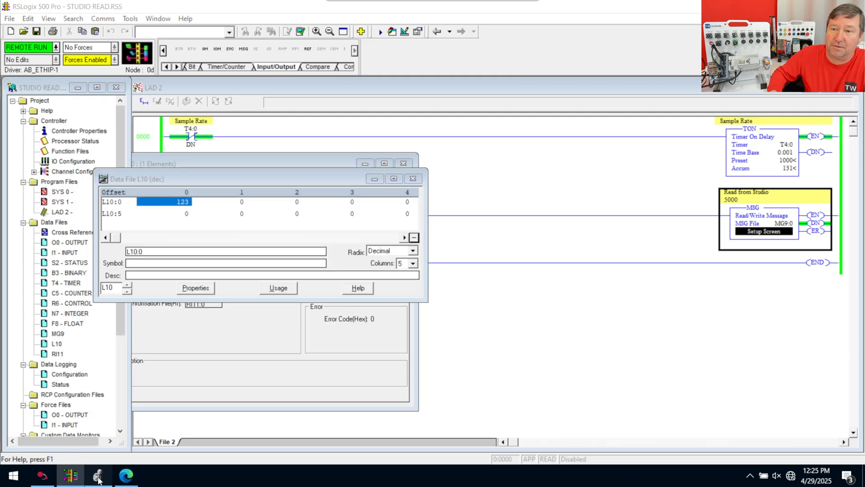
left_click(95, 475)
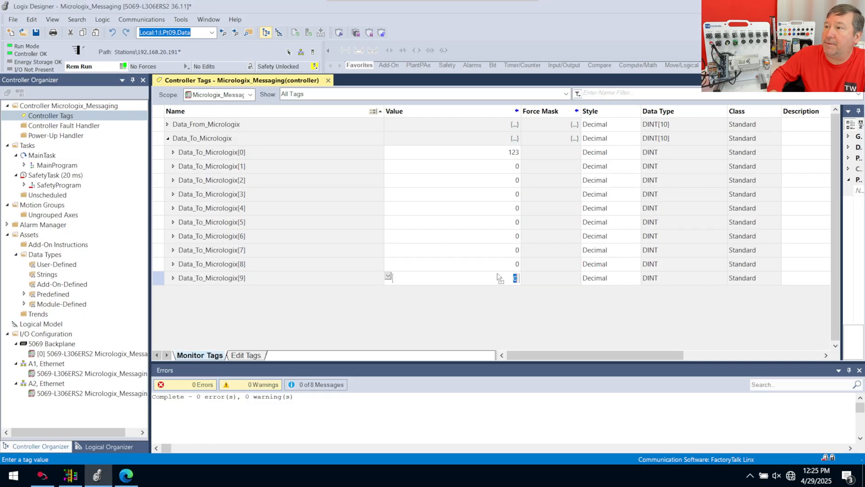
type("5432")
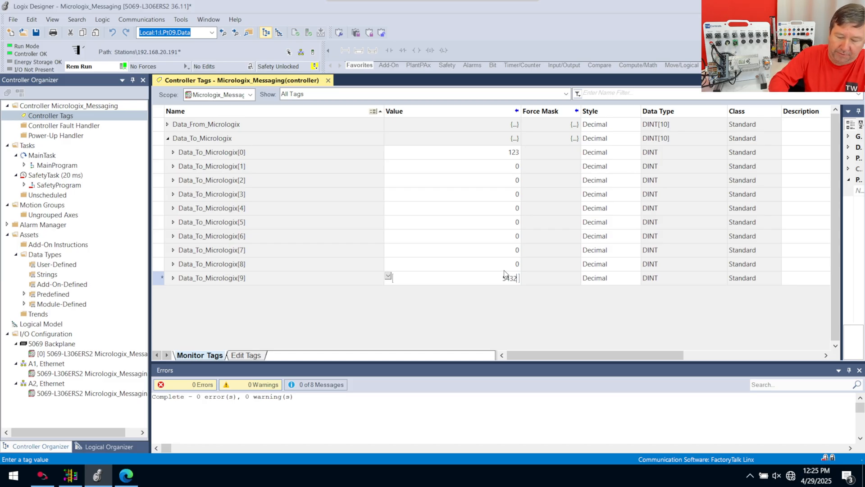
key("Enter")
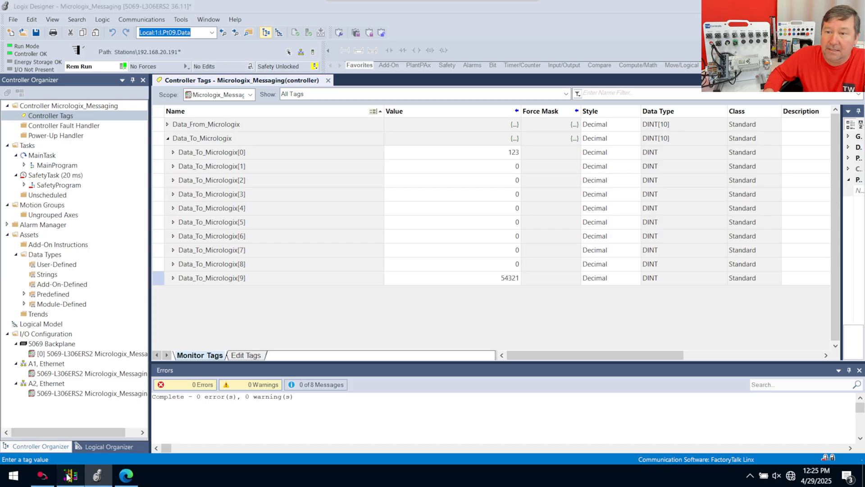
left_click(68, 477)
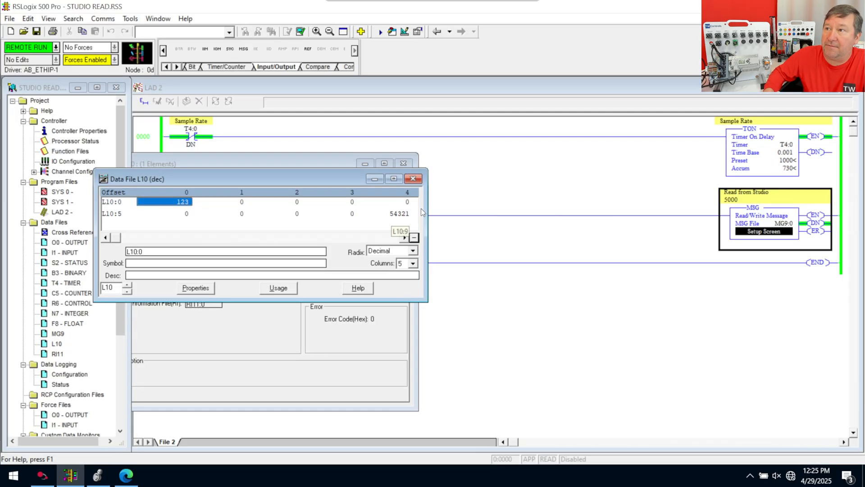
left_click(398, 213)
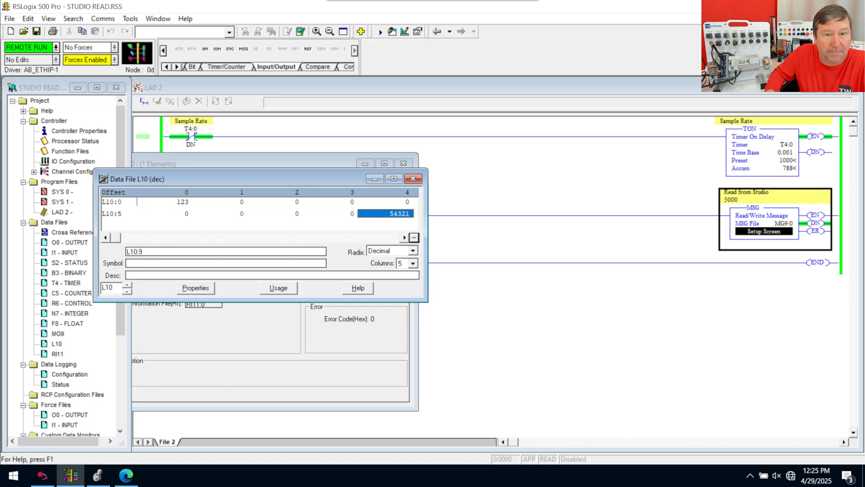
left_click(103, 19)
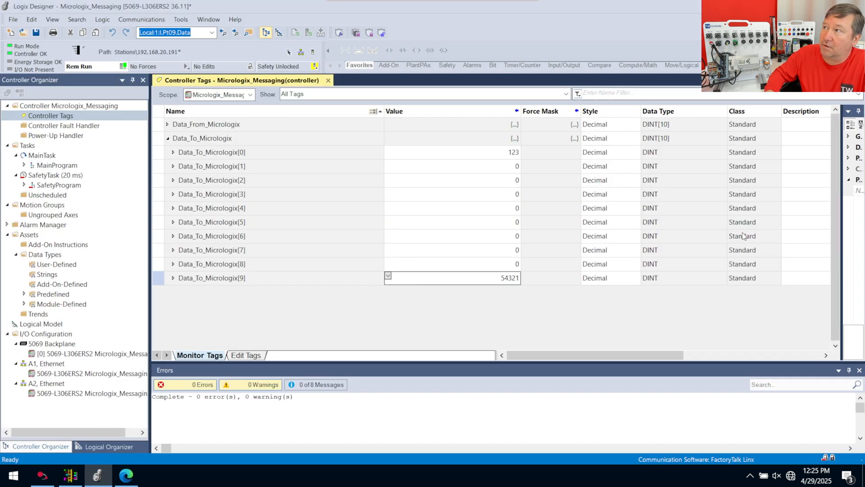
mouse_move(103, 417)
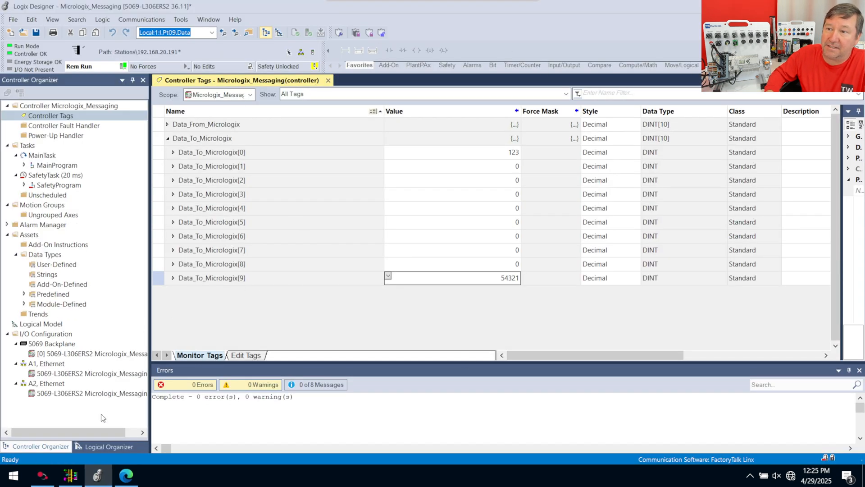
Return to the MicroLogix project to take it offline.
left_click(68, 476)
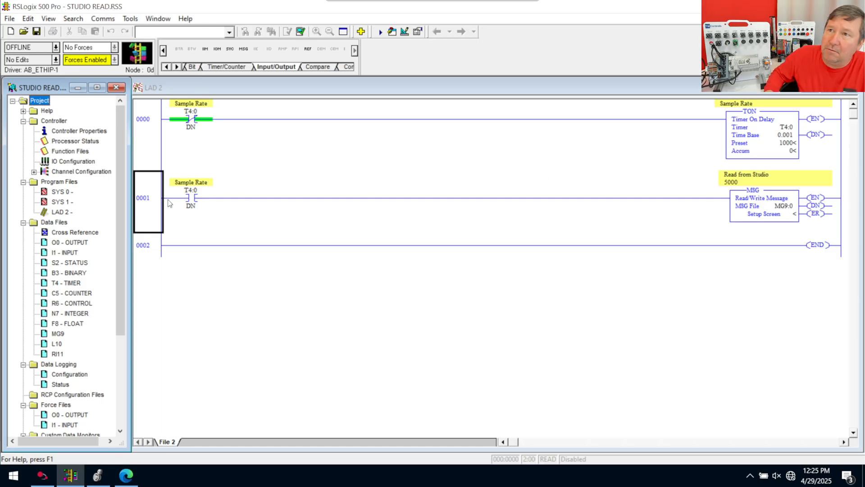
mouse_move(786, 216)
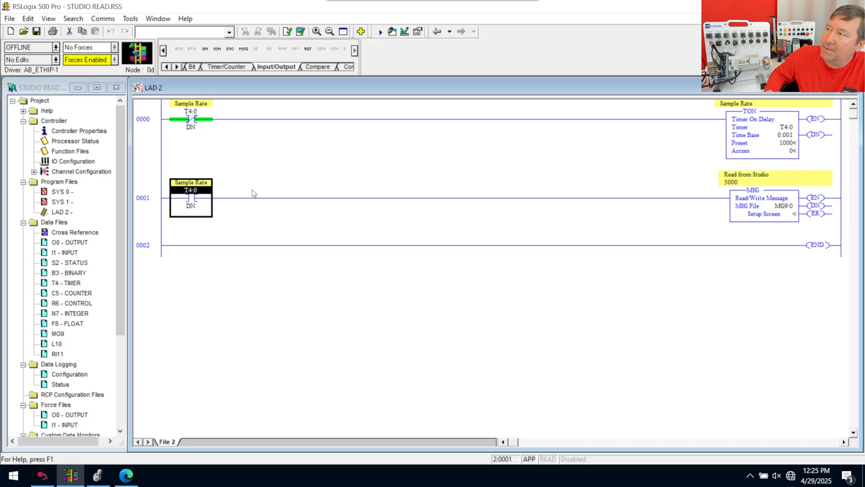
mouse_move(789, 198)
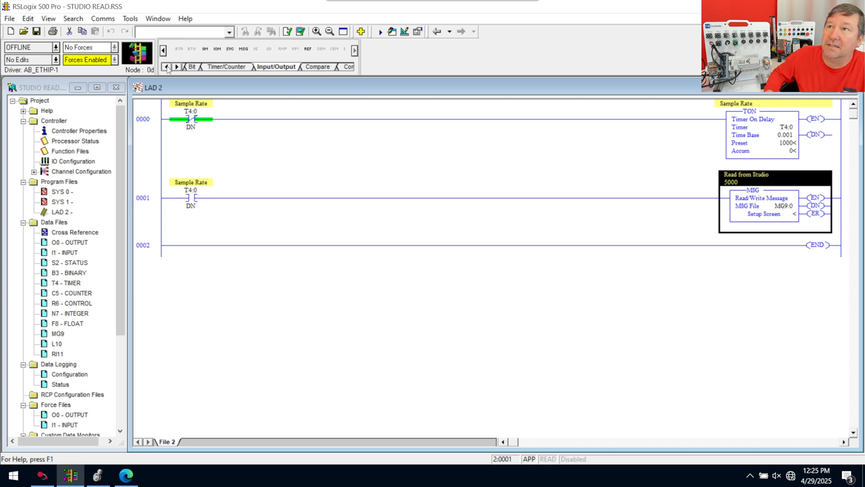
Insert rung 0002 with an unaddressed XIC contact ahead of END.
left_click(176, 66)
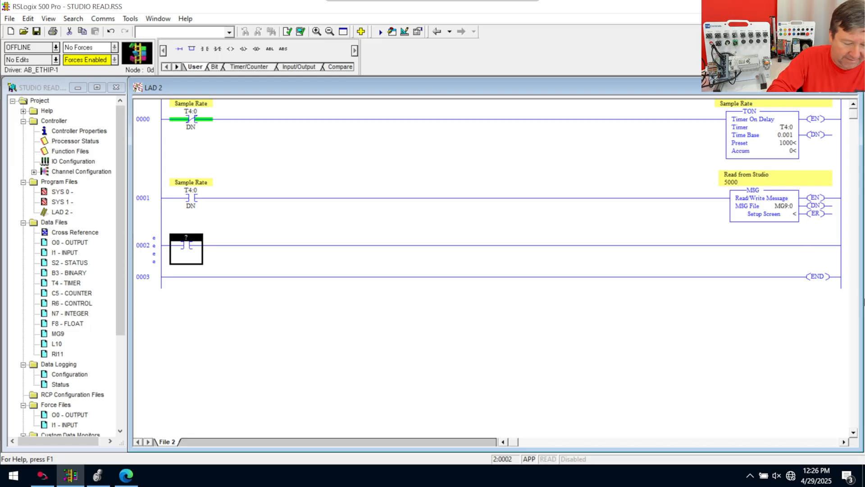
Address the XIC as MG9:0/DN and paste a copied MSG as MG9:1 described Write to Studio 5000.
type("MG9:0")
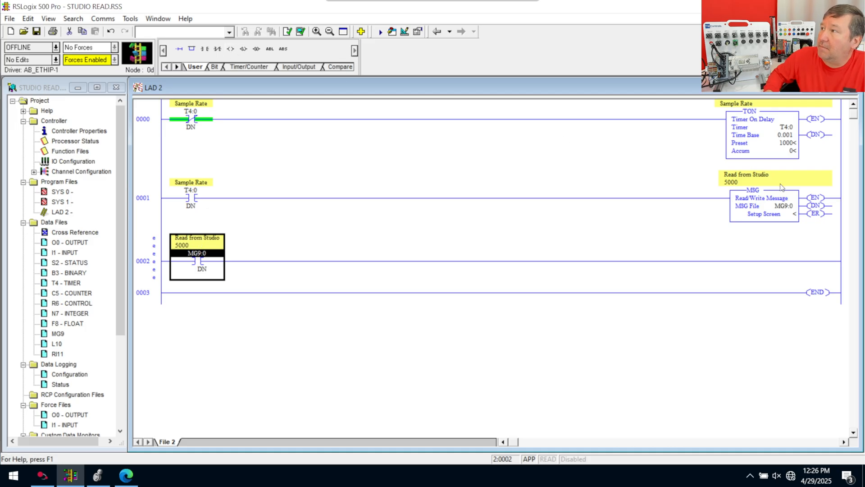
right_click(753, 189)
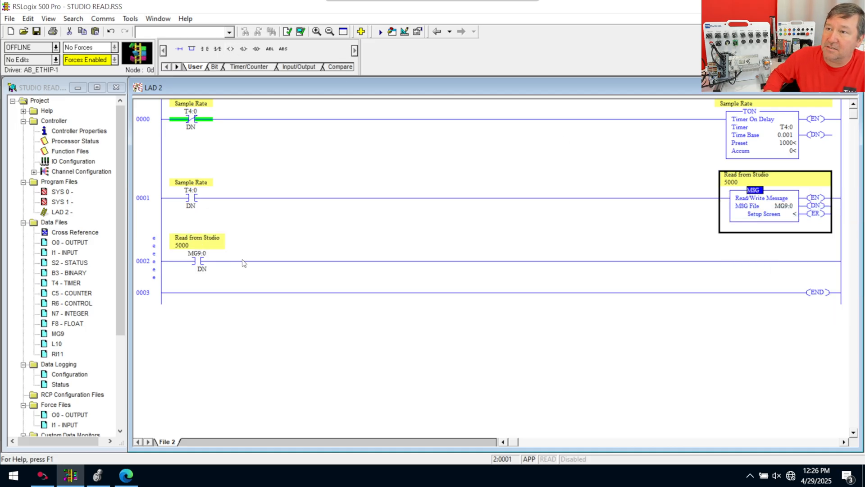
right_click(192, 259)
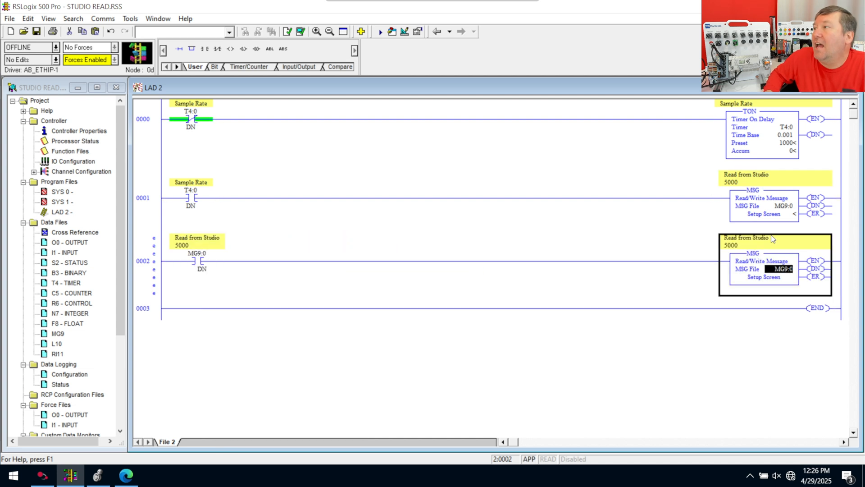
mouse_move(803, 288)
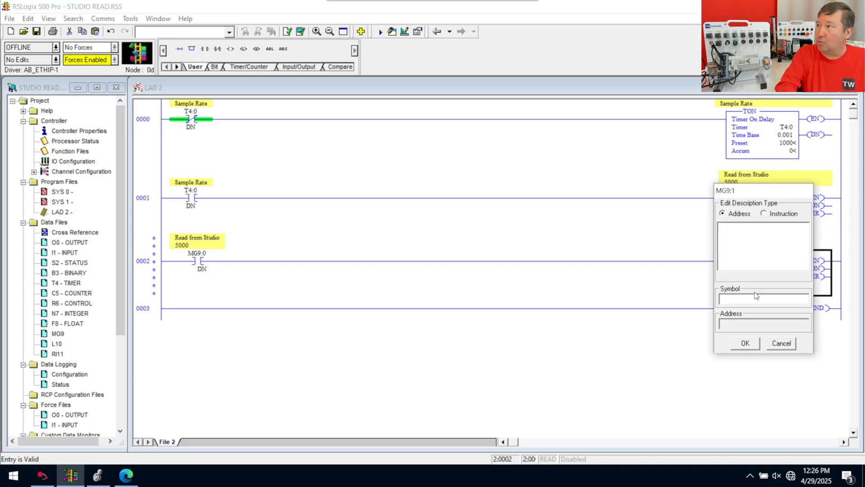
type("Wi")
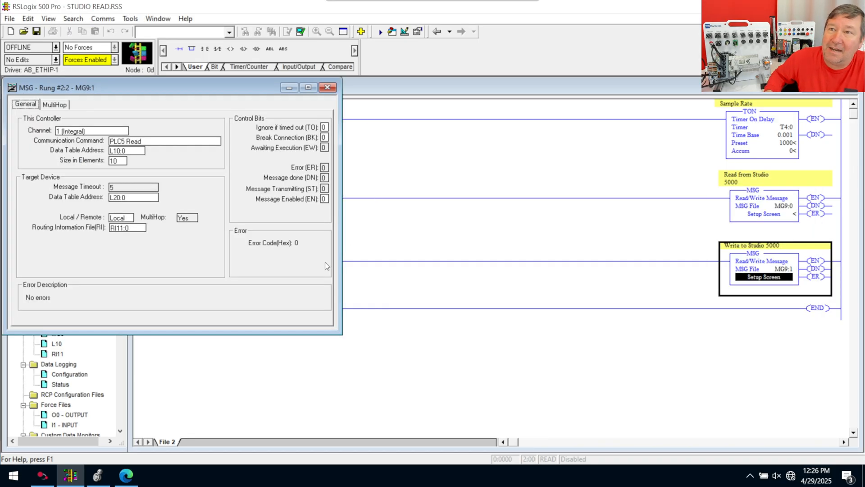
mouse_move(285, 283)
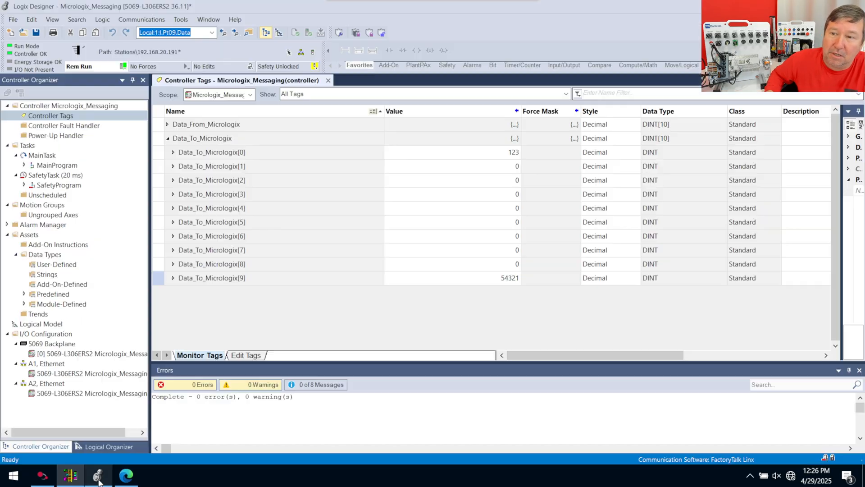
Review the Logic > Map PLC/SLC Messages table for the write target file L21:0.
left_click(102, 19)
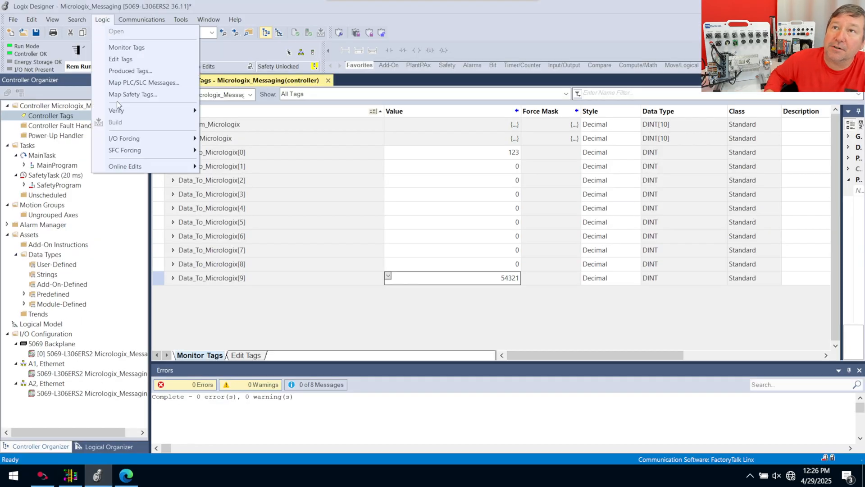
left_click(144, 83)
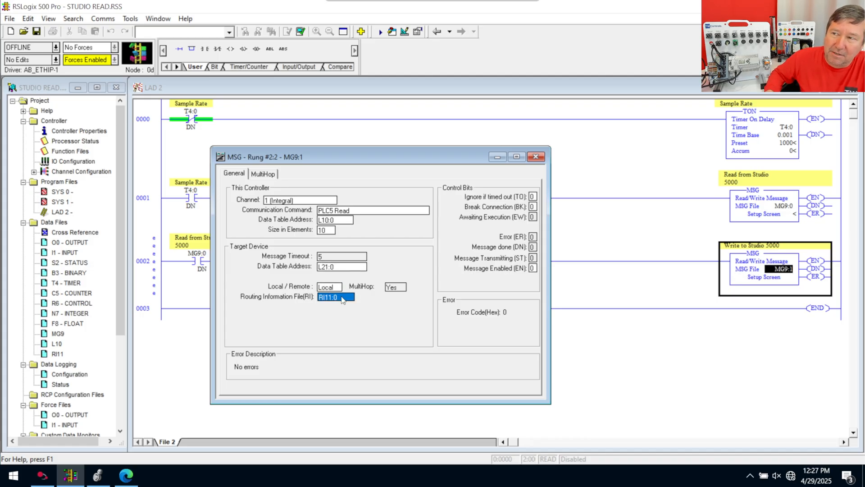
mouse_move(298, 307)
type("1")
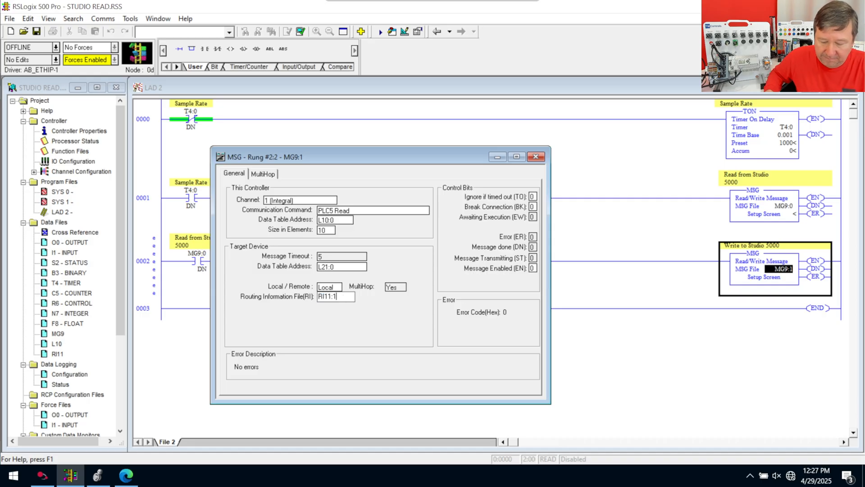
Check the MultiHop route to 192.168.20.191 for MG9:1 using routing file RI11:1.
left_click(263, 173)
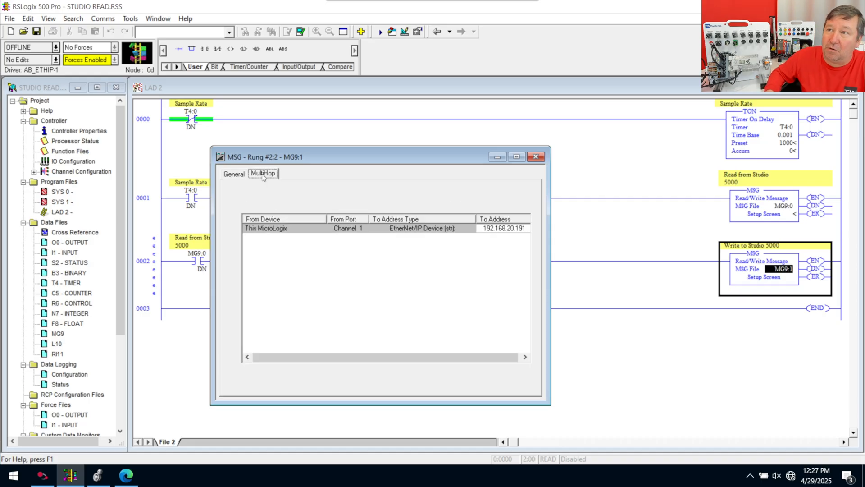
left_click(263, 173)
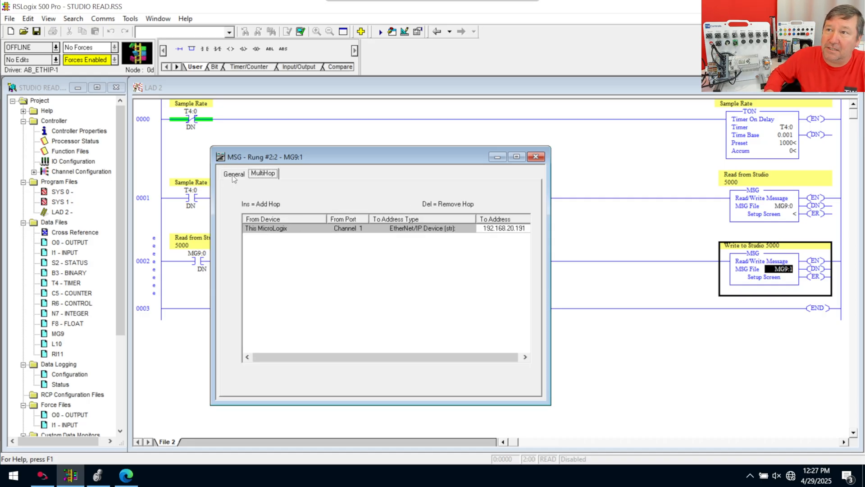
left_click(234, 173)
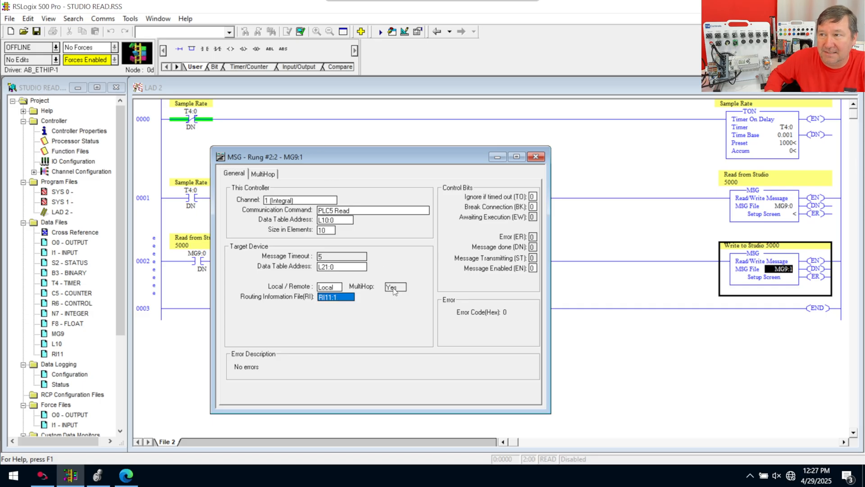
Set MG9:1's target address to L21:0 and change its command to PLC5 Write.
left_click(336, 267)
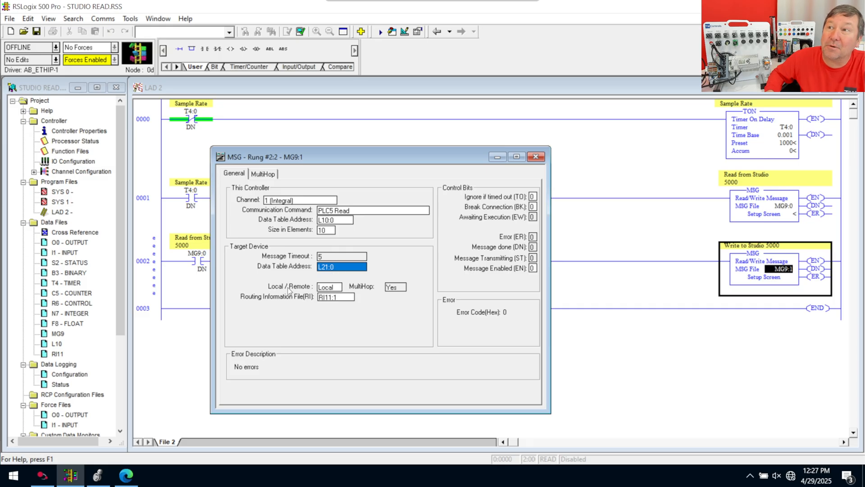
left_click(336, 297)
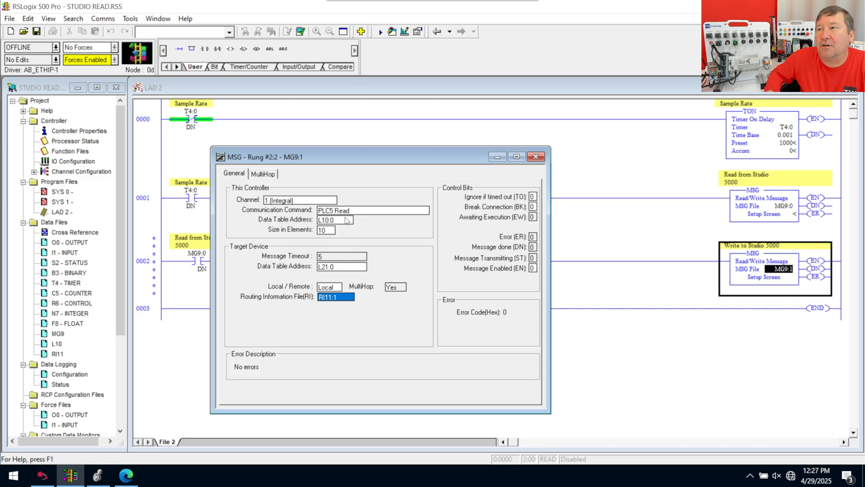
left_click(424, 211)
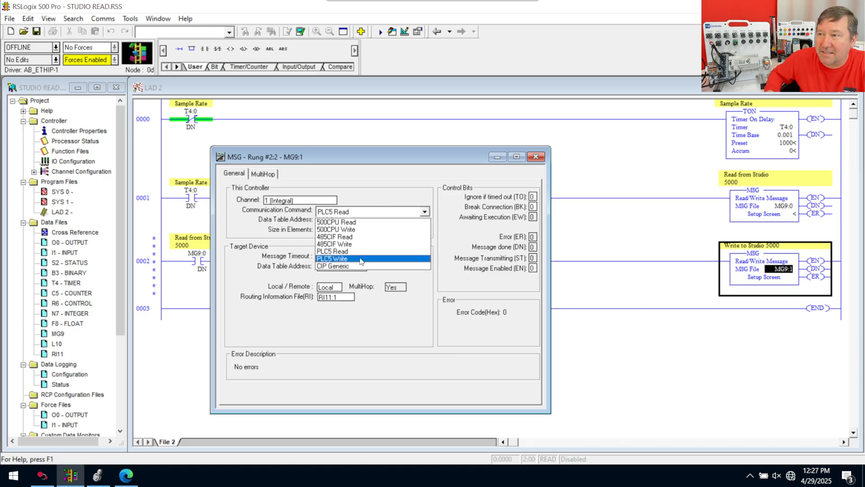
left_click(332, 259)
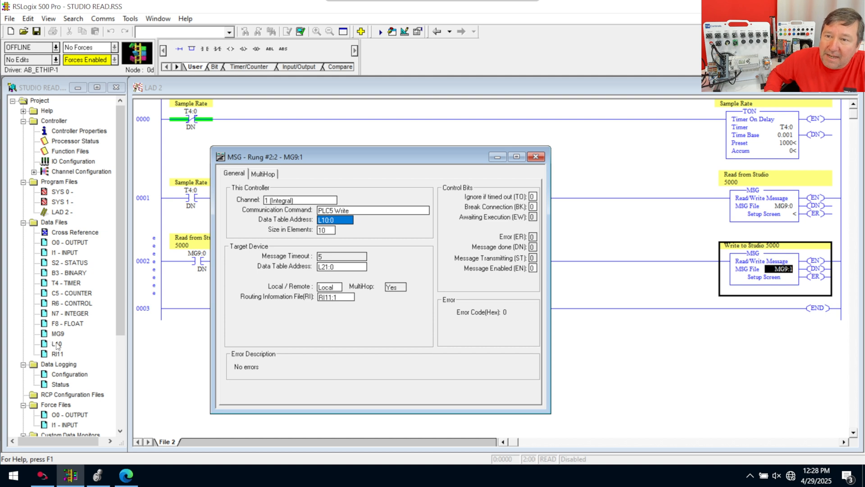
Extend data file L10 to 20 elements and set MG9:1's source address to L10:10, then verify.
double_click(56, 343)
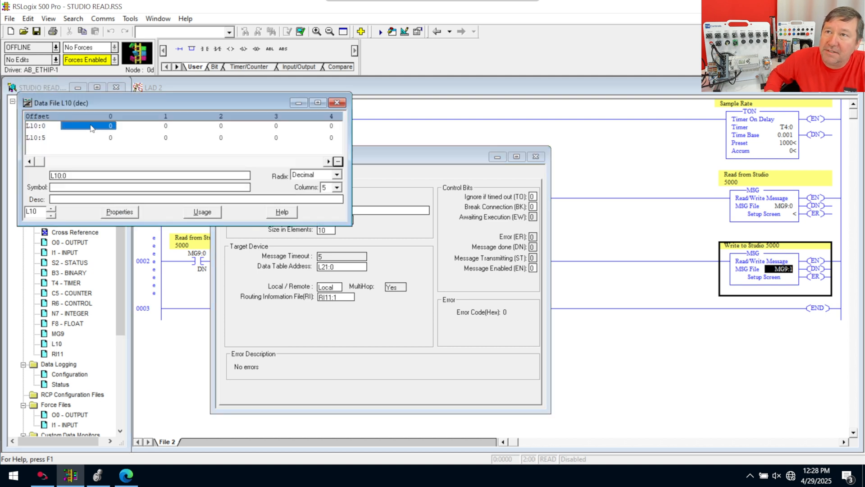
left_click(331, 137)
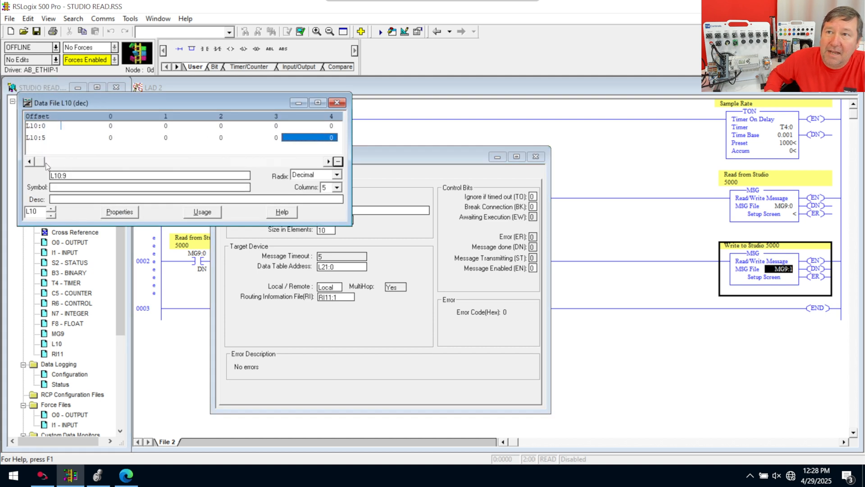
mouse_move(379, 278)
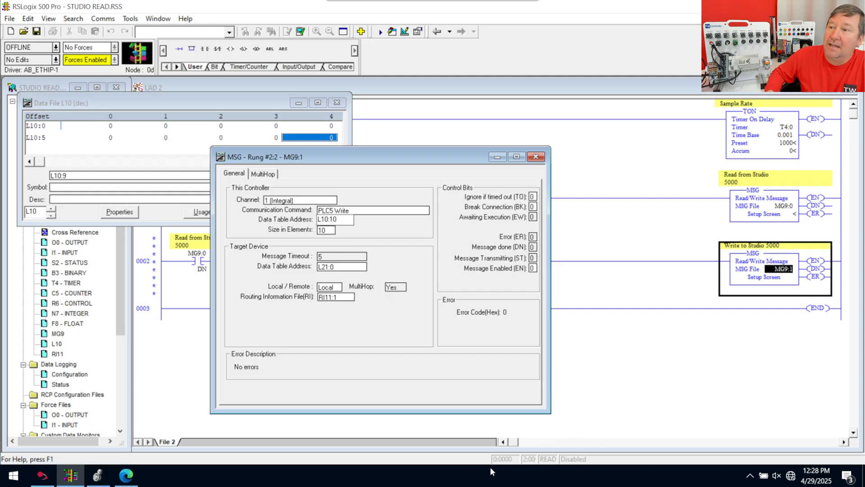
left_click(538, 158)
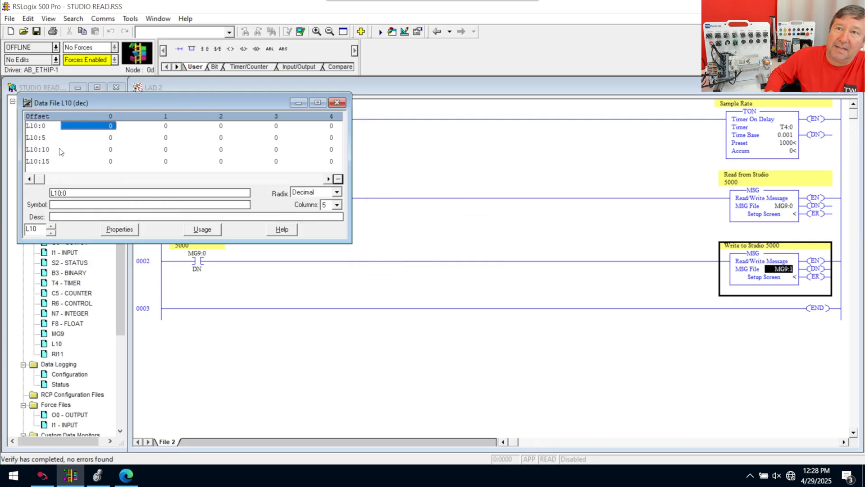
mouse_move(282, 147)
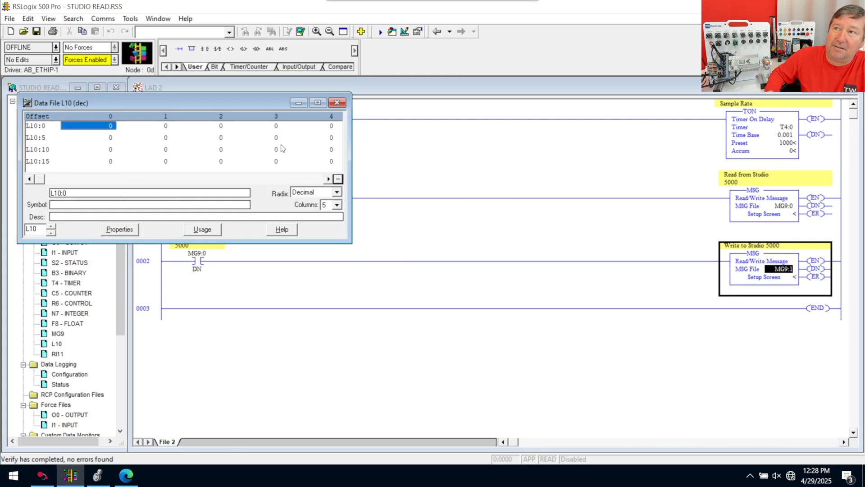
left_click(110, 149)
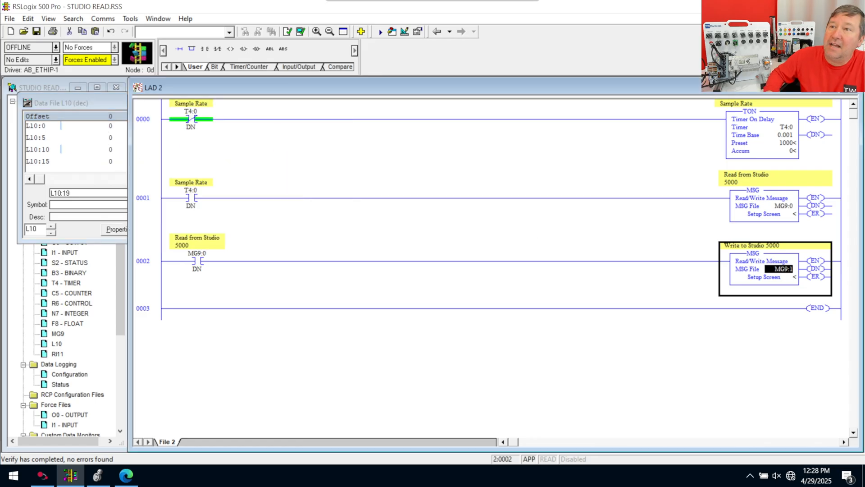
Download to the MicroLogix 1400, accept the Ethernet warning, return to Run and go online.
left_click(102, 18)
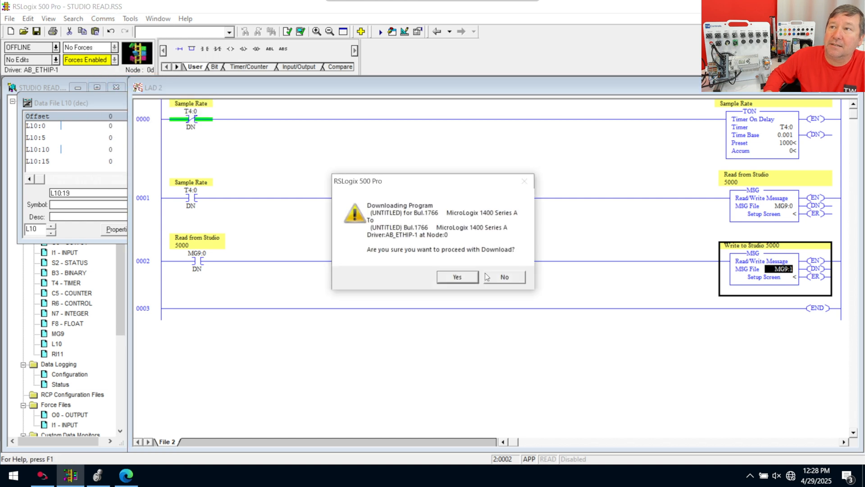
left_click(457, 277)
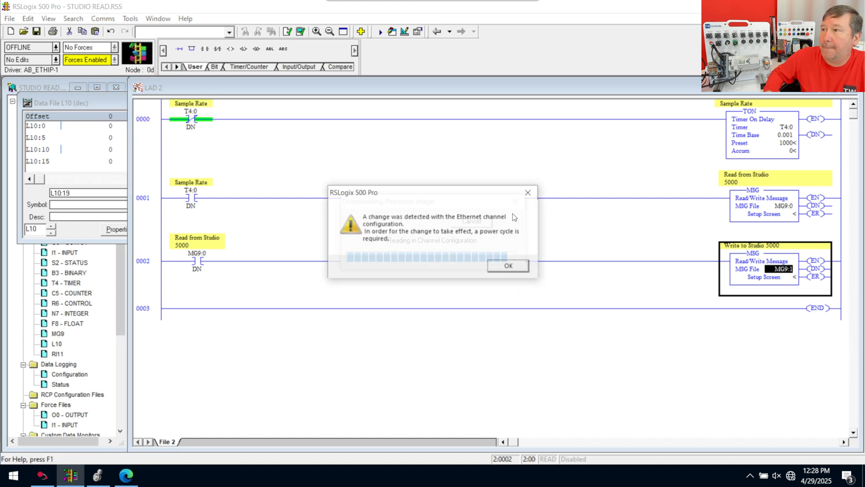
left_click(507, 265)
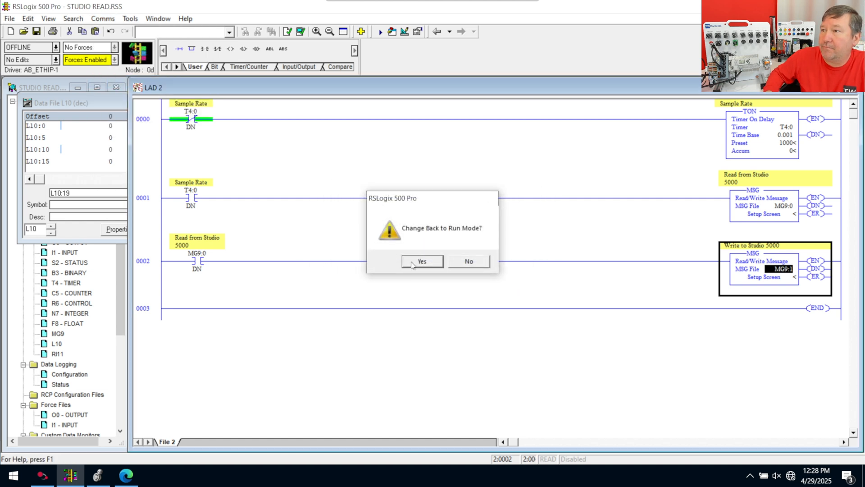
left_click(421, 261)
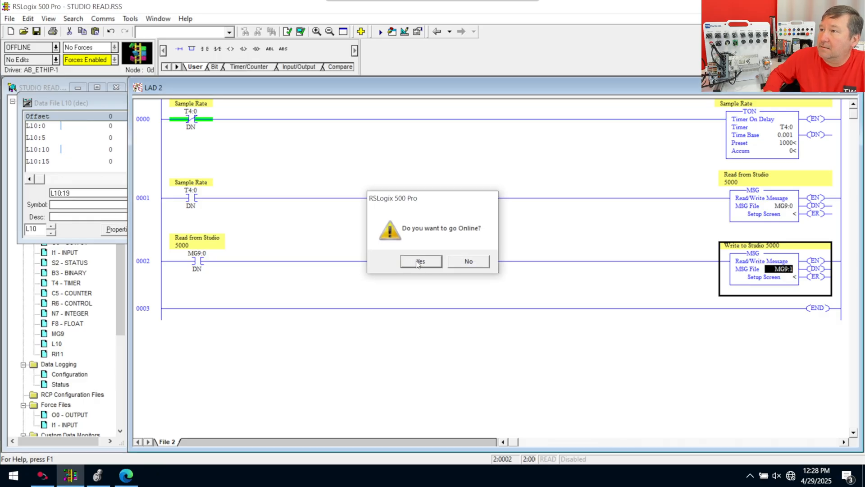
left_click(420, 261)
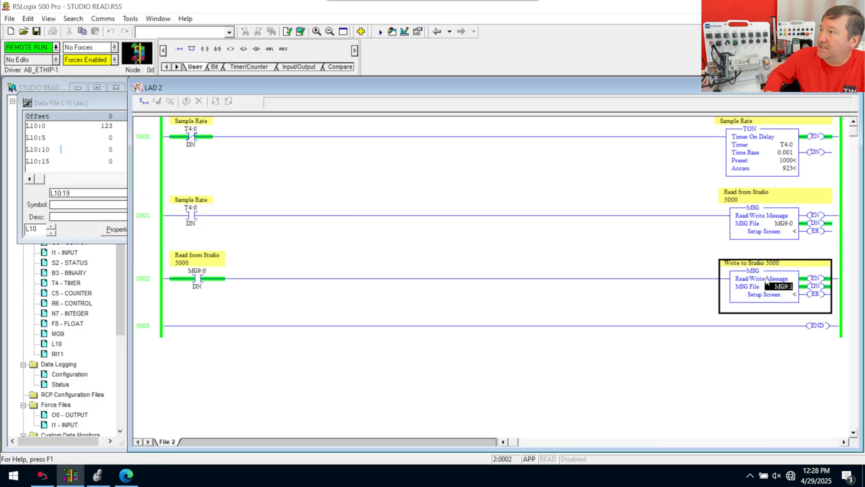
mouse_move(108, 286)
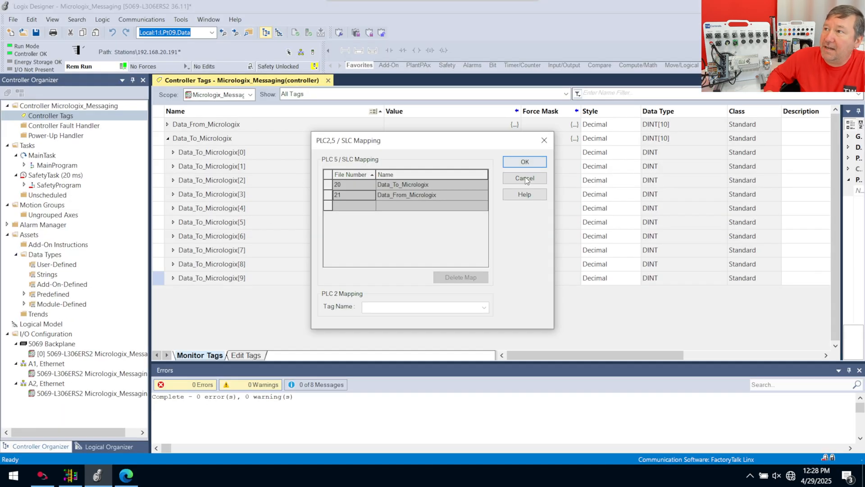
Enter 12343 and 678 into MicroLogix L10 cells and watch them arrive in Data_From_Micrologix.
left_click(525, 178)
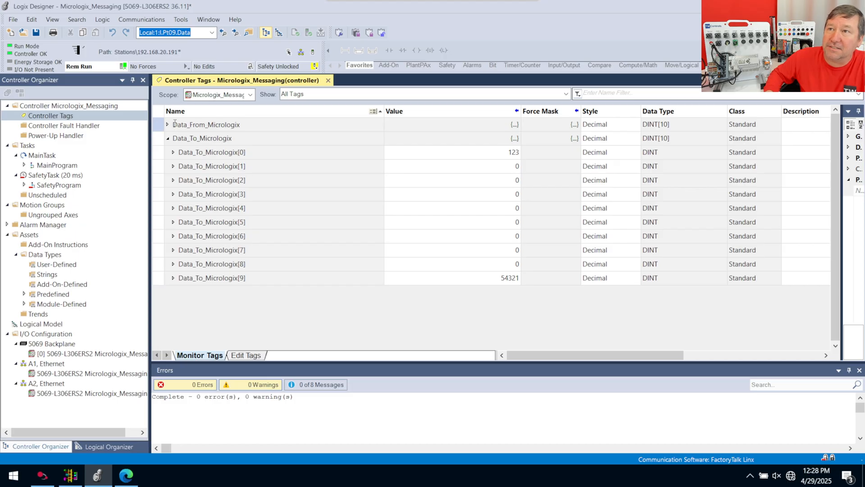
left_click(166, 124)
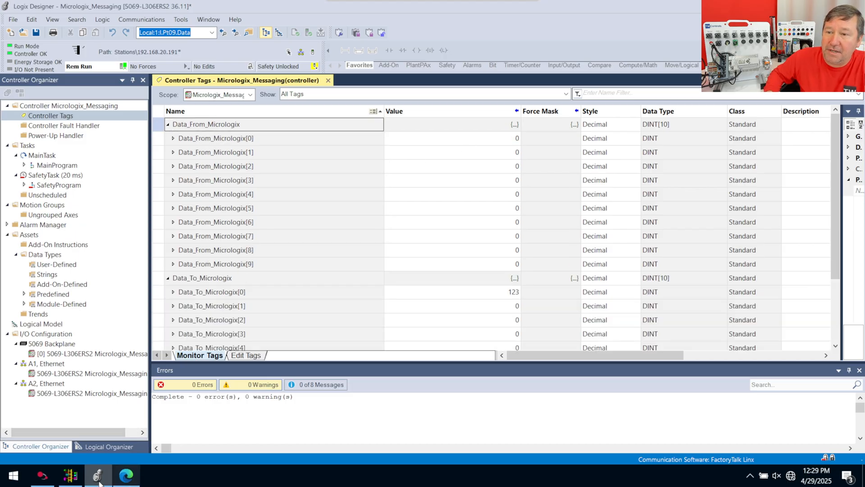
left_click(93, 475)
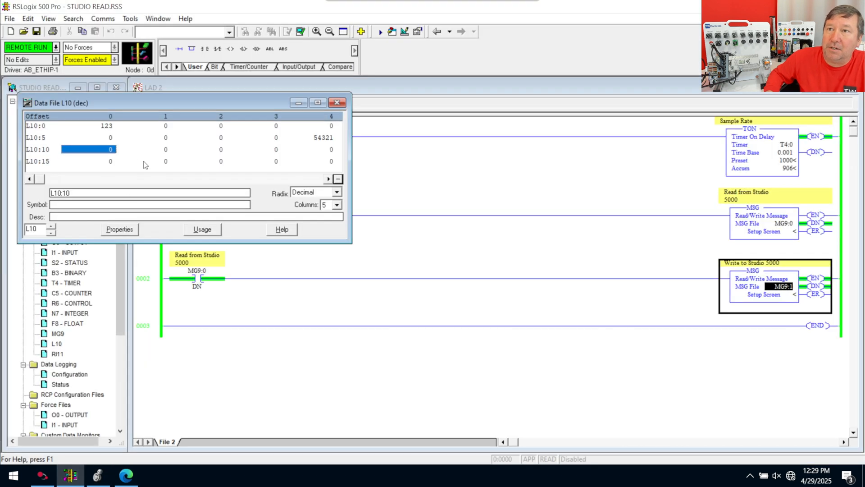
type("1234")
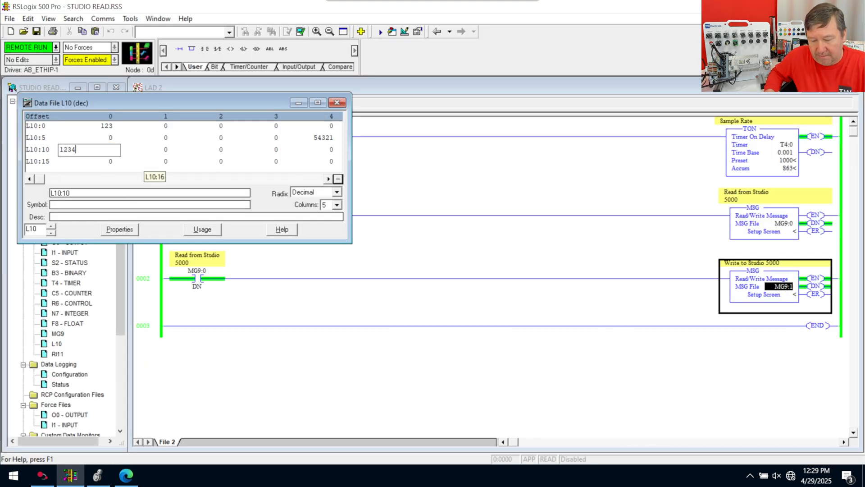
key("Enter")
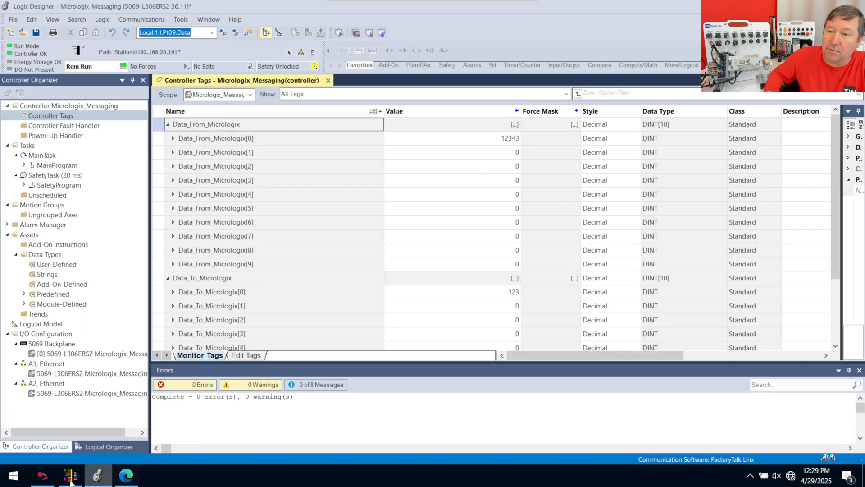
left_click(67, 474)
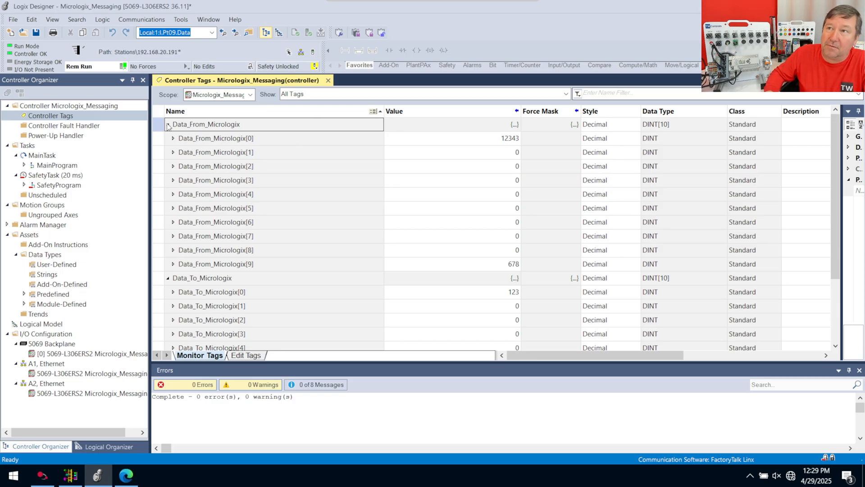
Cross-reference Data_From_Micrologix and Data_To_Micrologix, finding no logic references for either.
right_click(211, 124)
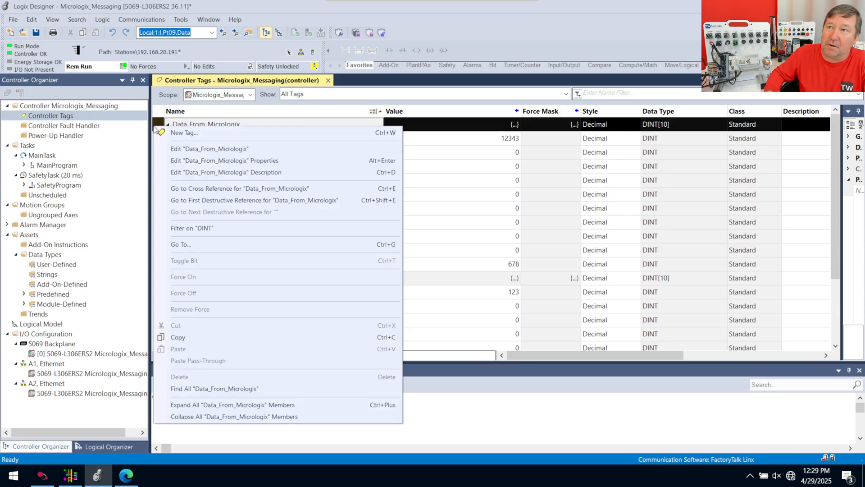
mouse_move(198, 191)
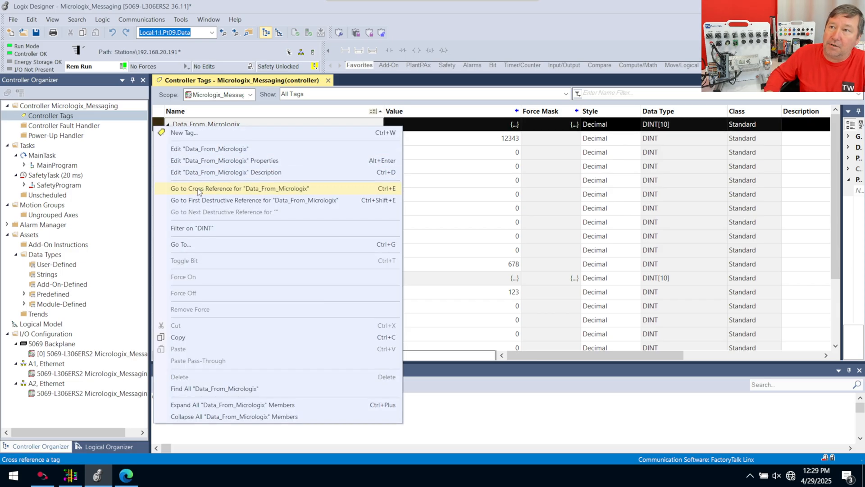
left_click(239, 188)
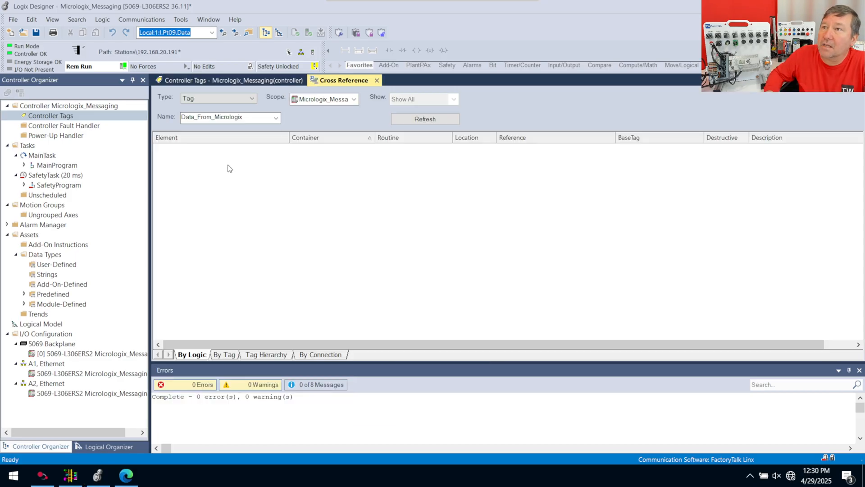
mouse_move(826, 251)
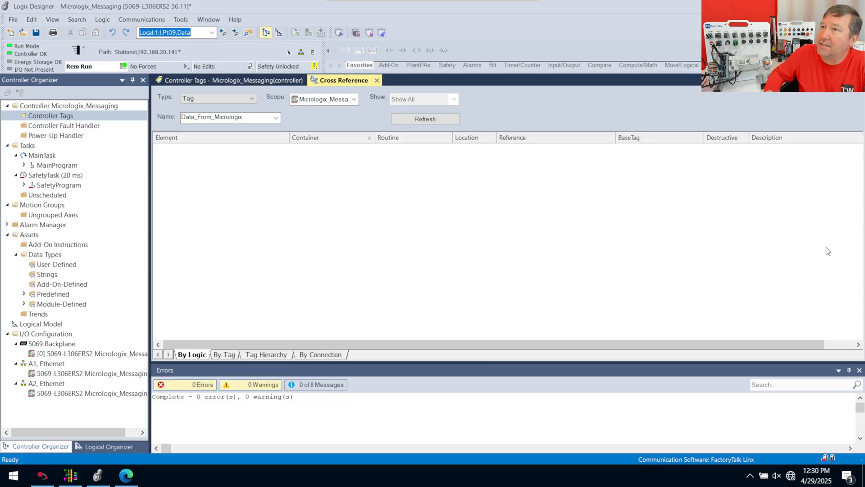
mouse_move(289, 75)
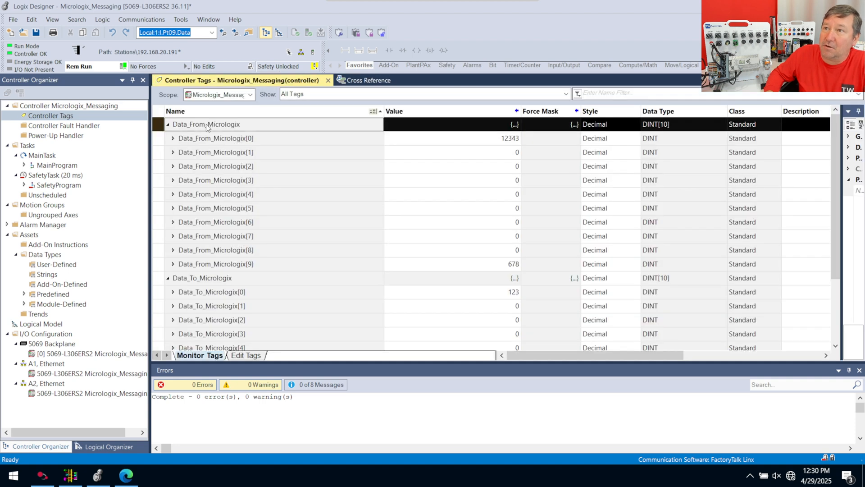
mouse_move(449, 224)
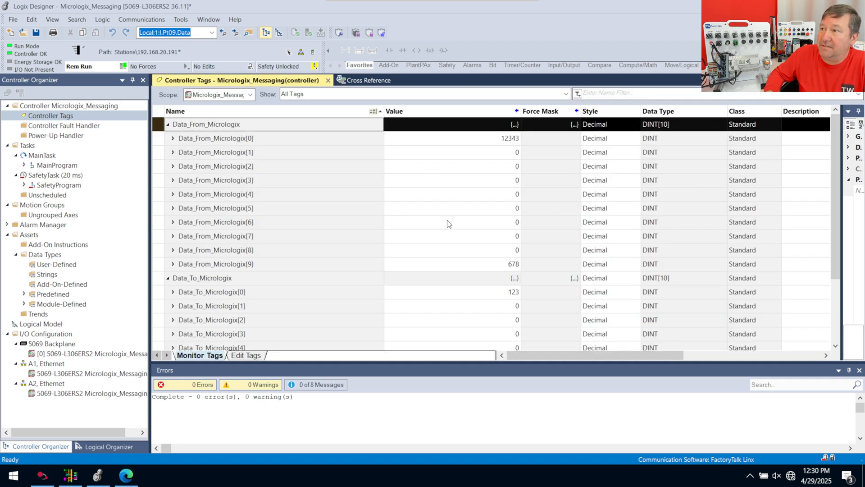
mouse_move(148, 269)
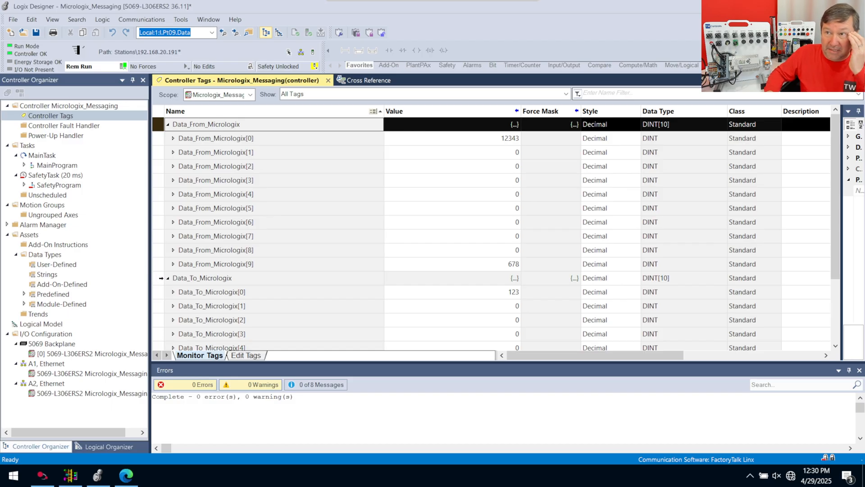
right_click(202, 278)
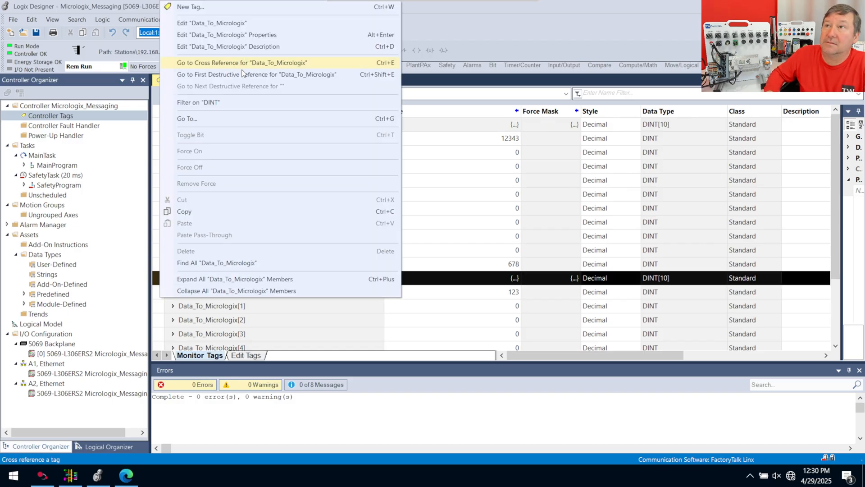
left_click(242, 63)
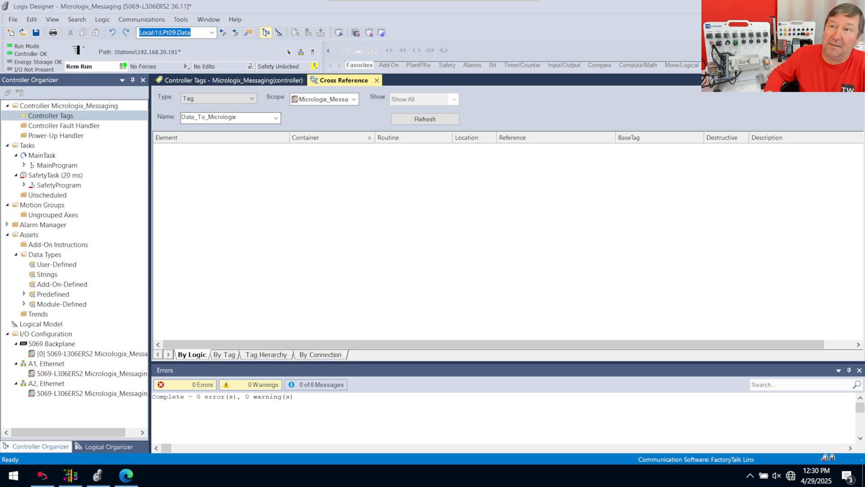
left_click(222, 80)
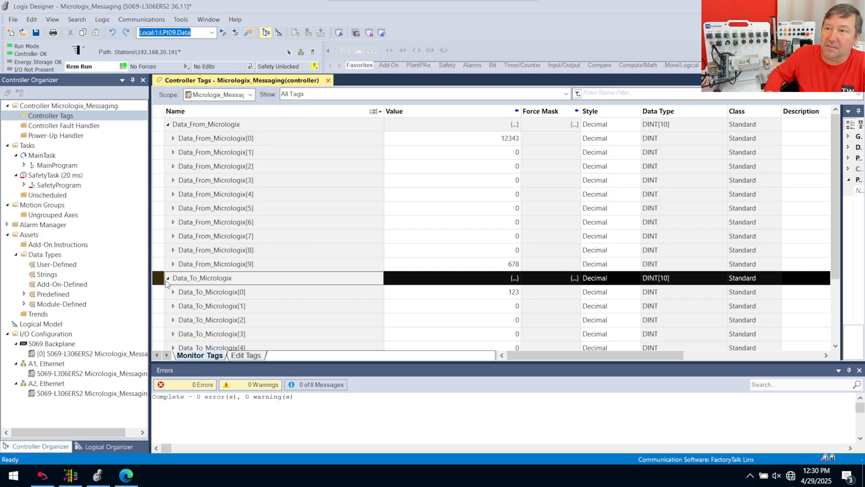
left_click(166, 124)
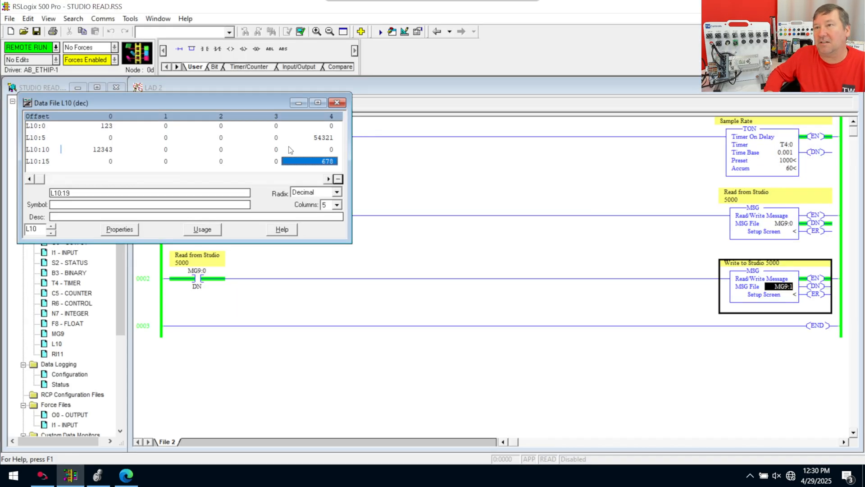
Inspect MG9:0's setup: PLC5 Read of L20:0 into L10:0 via routing file RI11:0.
left_click(337, 103)
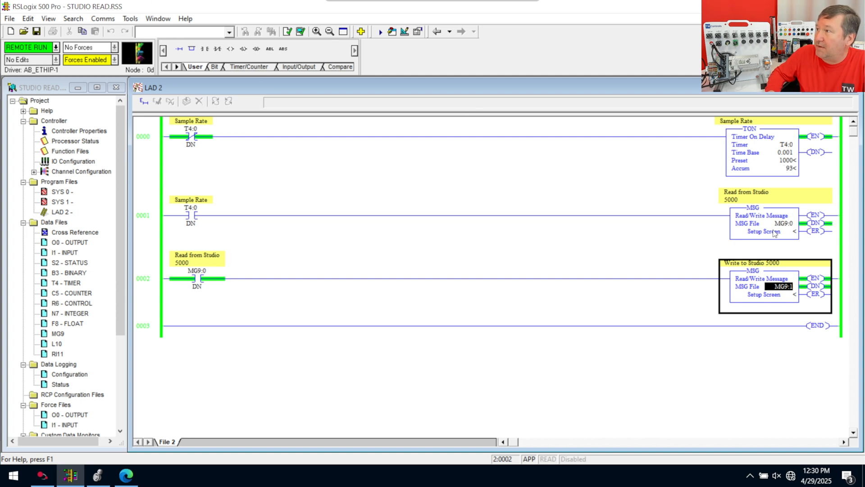
left_click(763, 232)
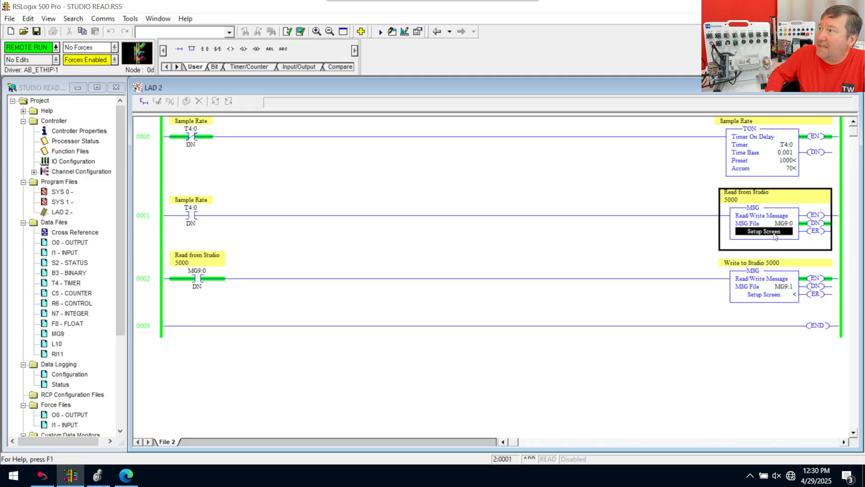
left_click(765, 231)
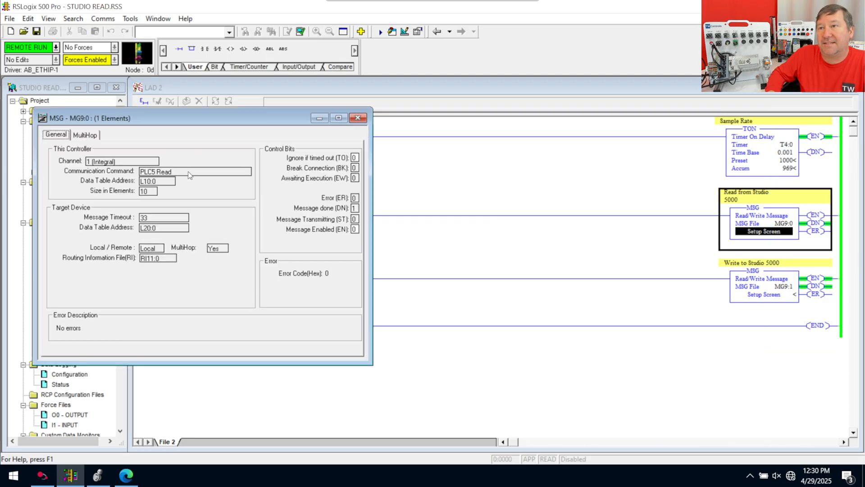
left_click(190, 171)
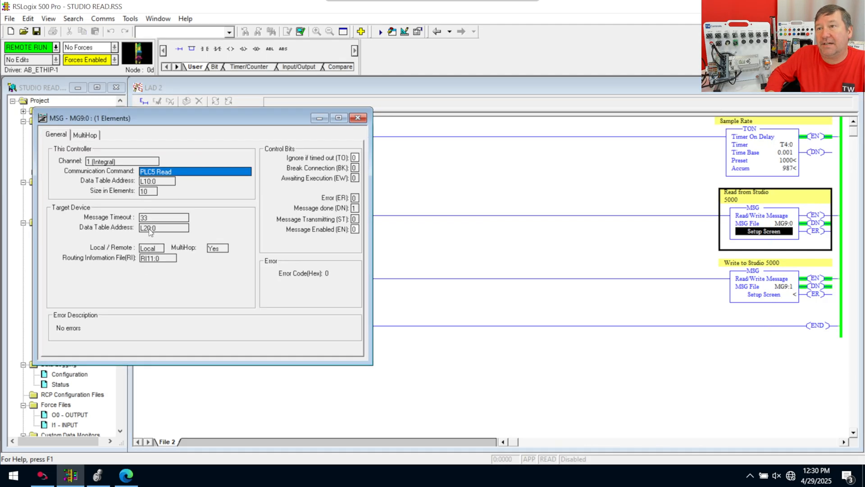
left_click(164, 227)
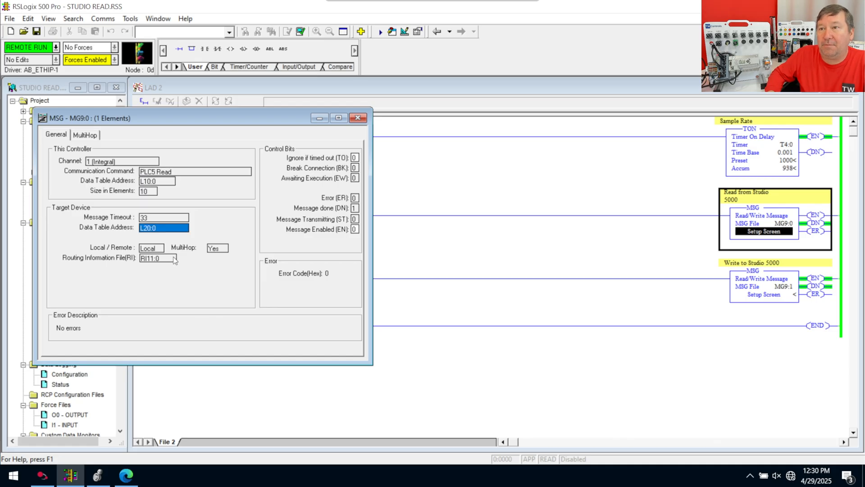
left_click(85, 135)
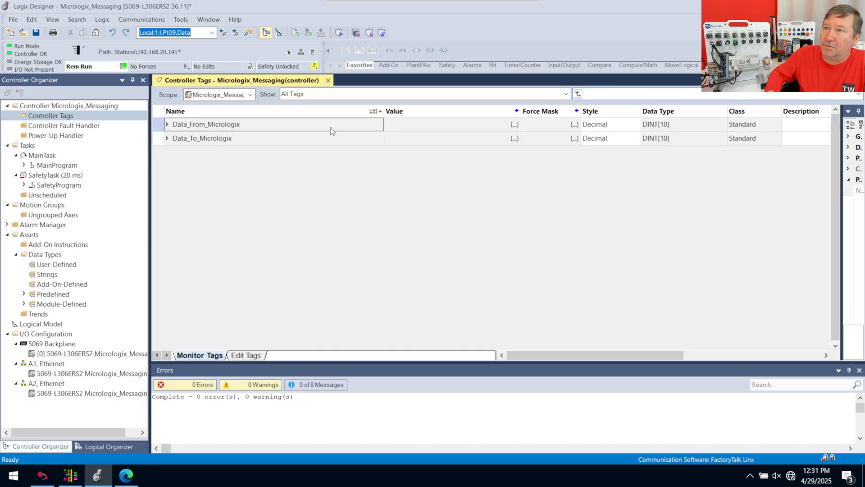
mouse_move(451, 162)
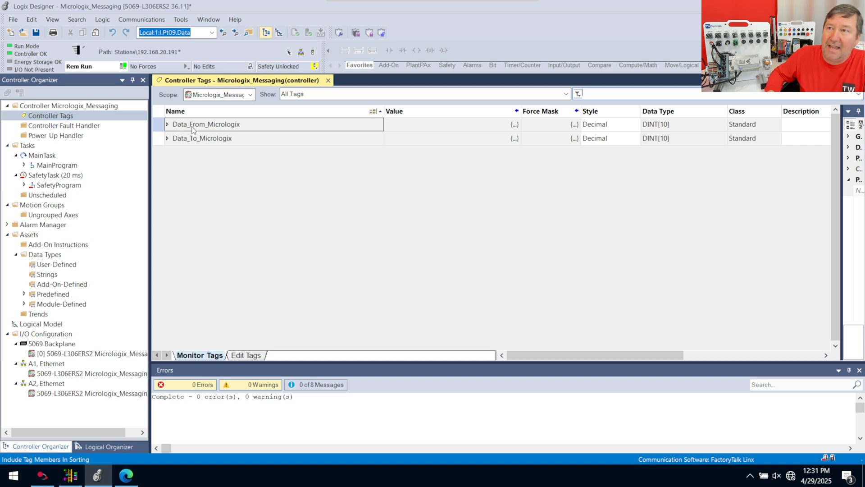
mouse_move(178, 128)
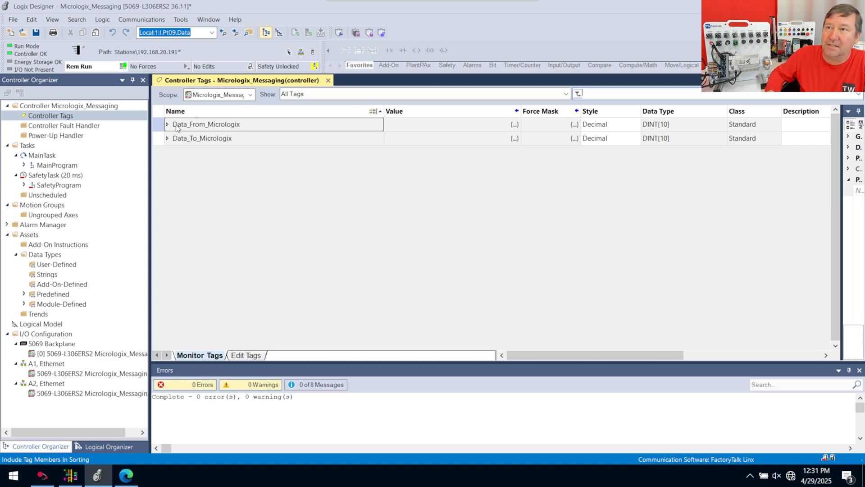
Switch to Edit Tags and recheck mapping of file 20 to Data_To_Micrologix, 21 to Data_From_Micrologix.
left_click(246, 355)
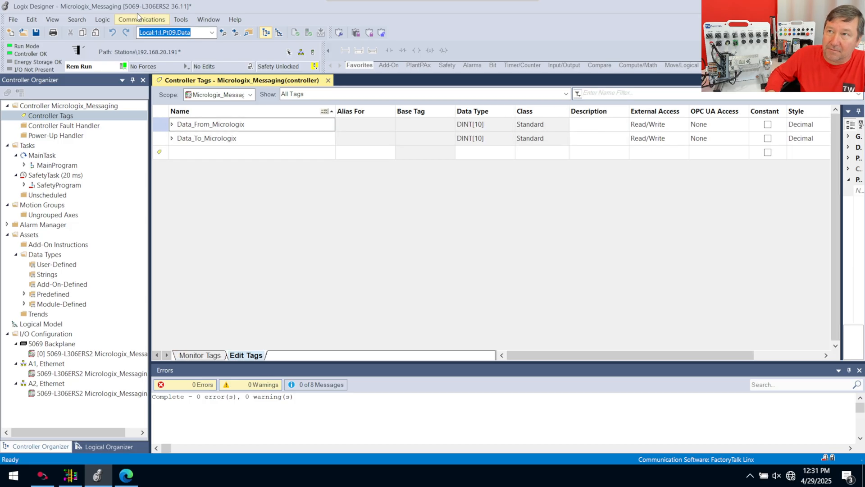
left_click(142, 19)
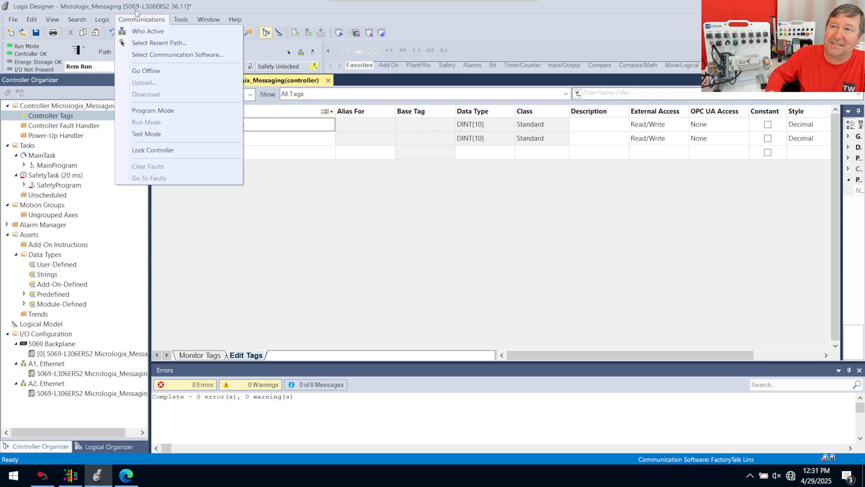
left_click(102, 20)
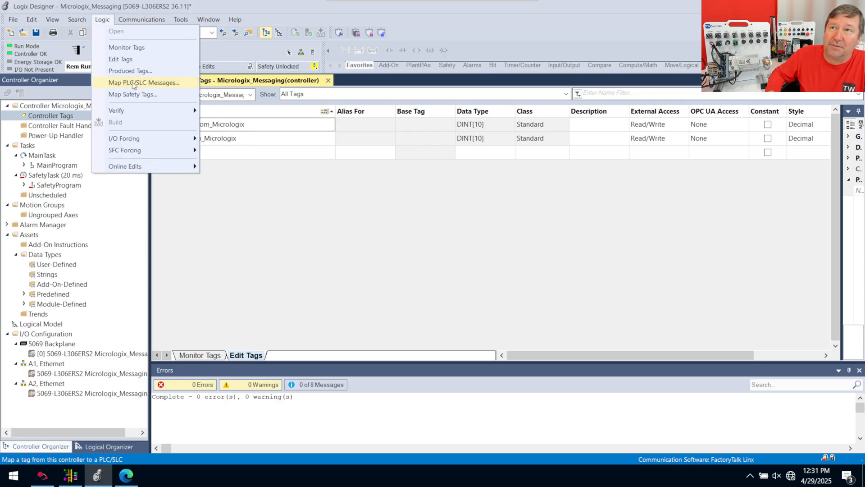
left_click(143, 82)
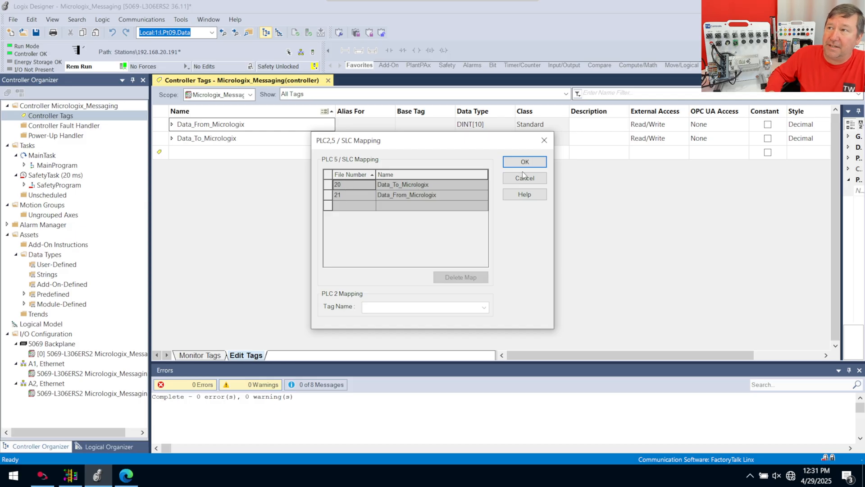
left_click(524, 162)
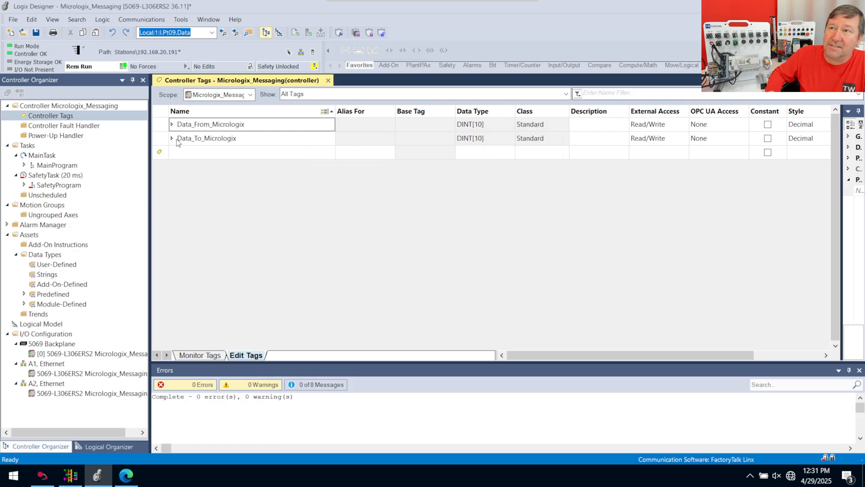
Rename Data_To_Micrologix to L20_Data_To_Micrologix; the online-rename error leaves it pending.
left_click(206, 138)
type("L20_")
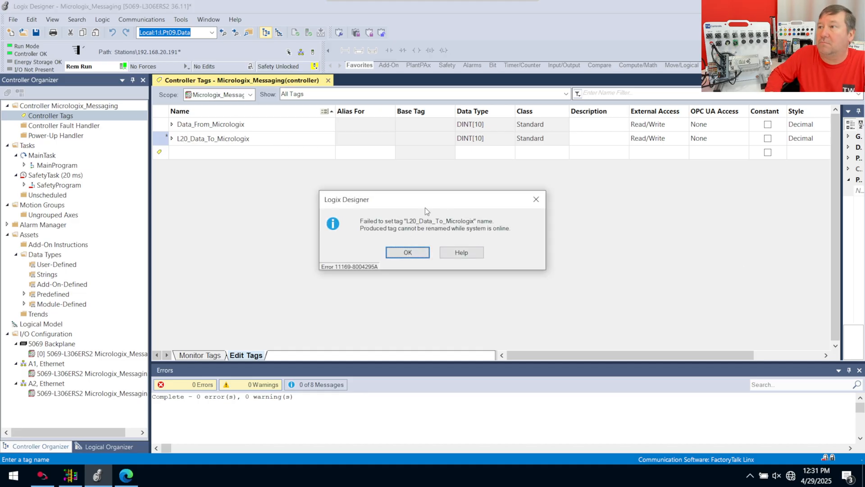
mouse_move(620, 290)
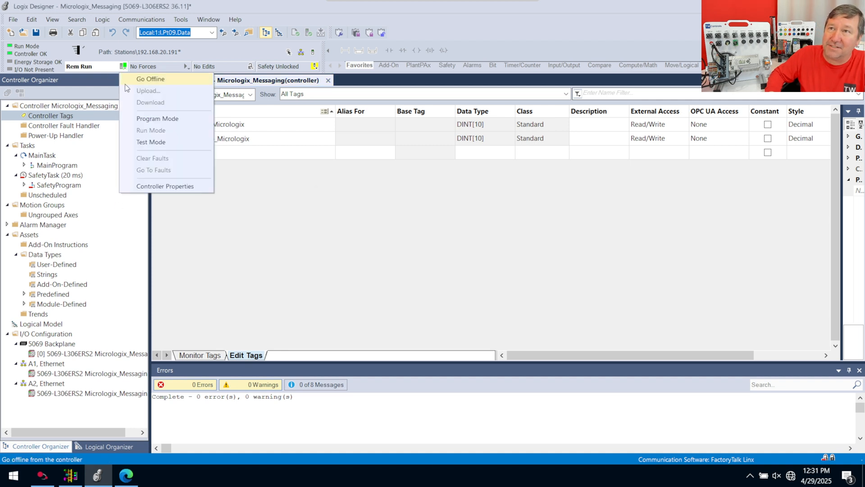
Go offline, applying the pending L20 and L21 tag renames.
left_click(151, 78)
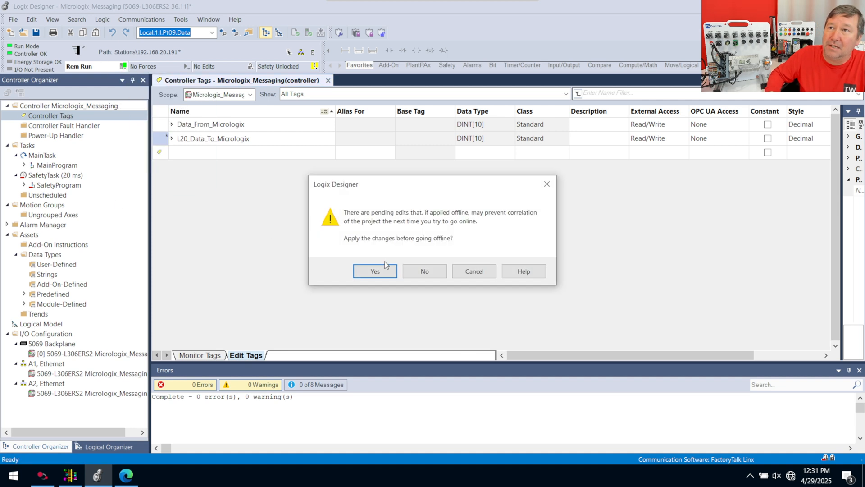
left_click(374, 271)
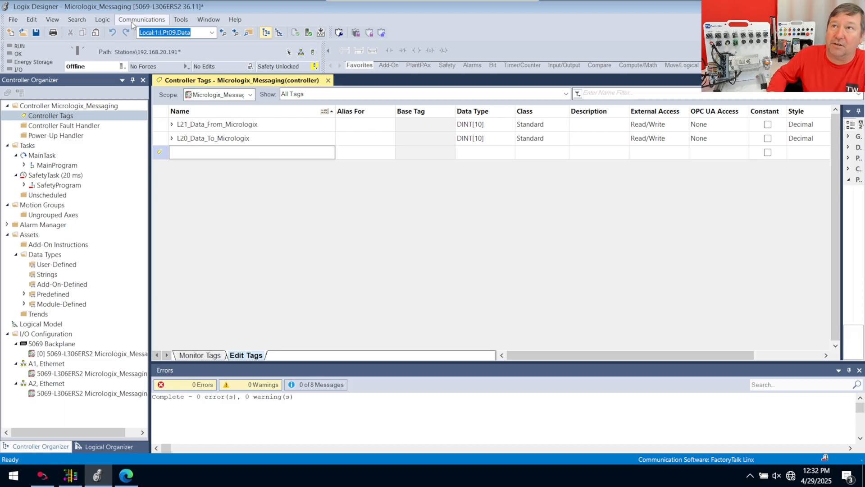
Download the project to the controller at 192.168.20.191 via Who Active.
left_click(142, 19)
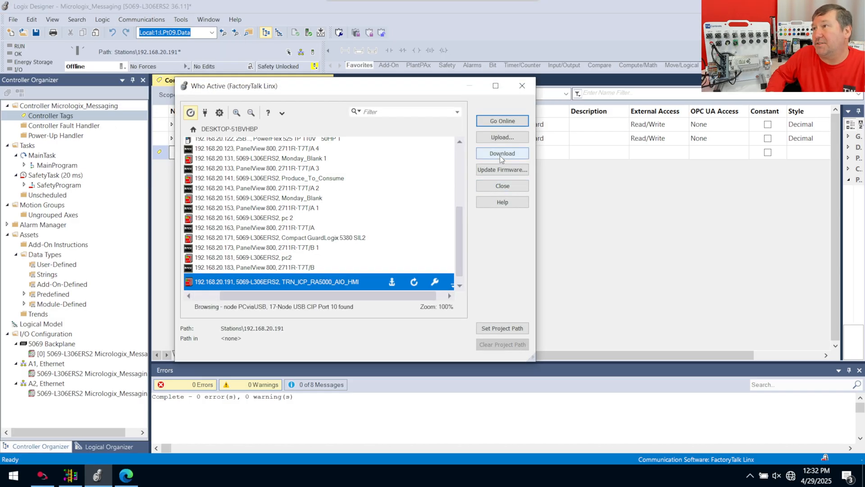
left_click(502, 154)
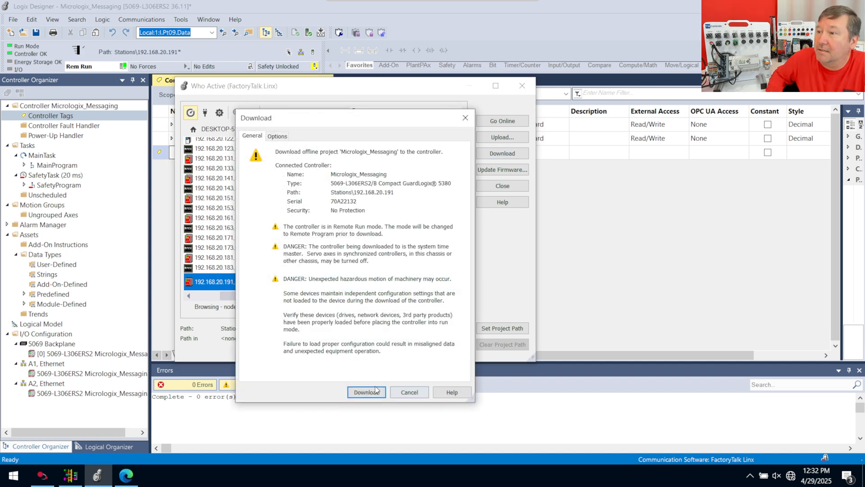
left_click(365, 391)
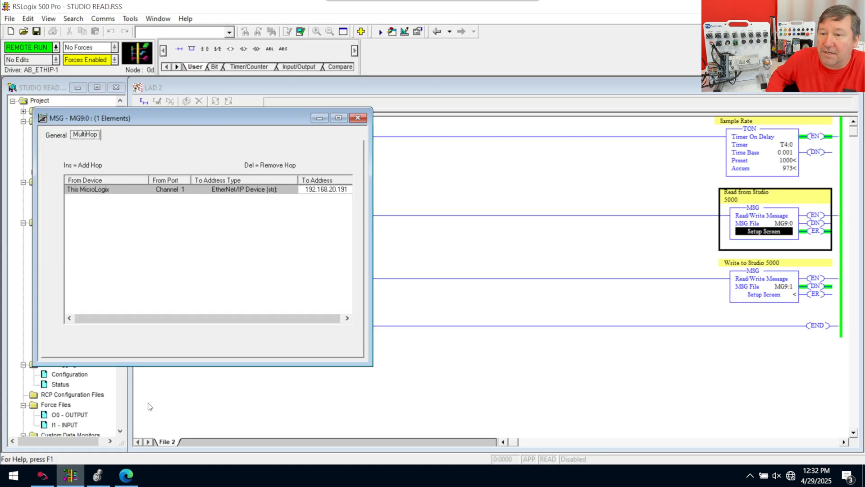
Review the MG9:0 read message's General settings targeting L20:0, then return to the Studio 5000 tags.
left_click(55, 135)
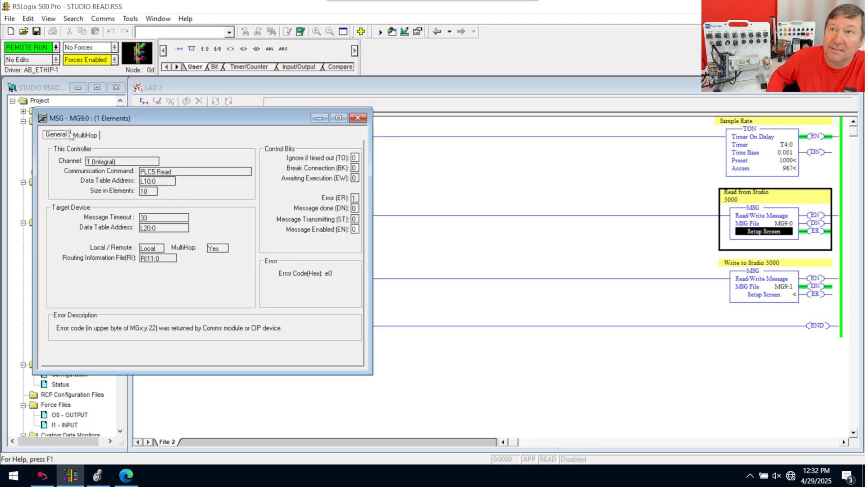
left_click(85, 134)
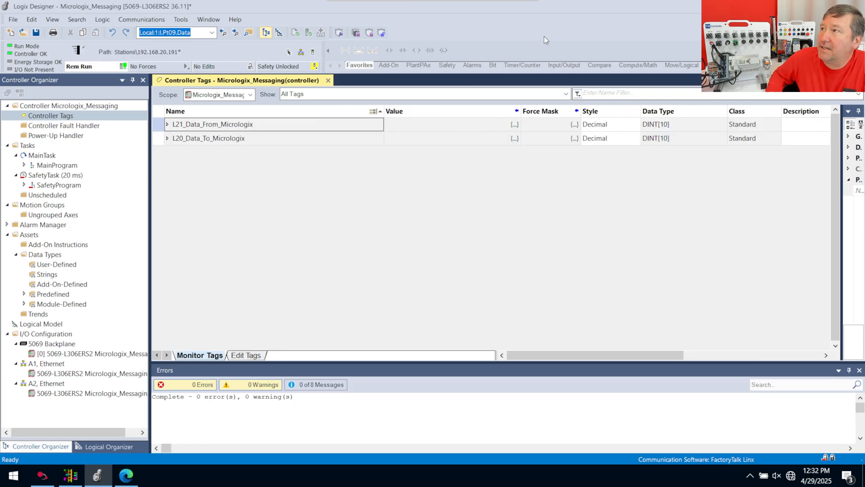
Filter the tag list to L20 and show the PLC-5/SLC mapping pairing files 20 and 21 with the renamed tags.
left_click(612, 93)
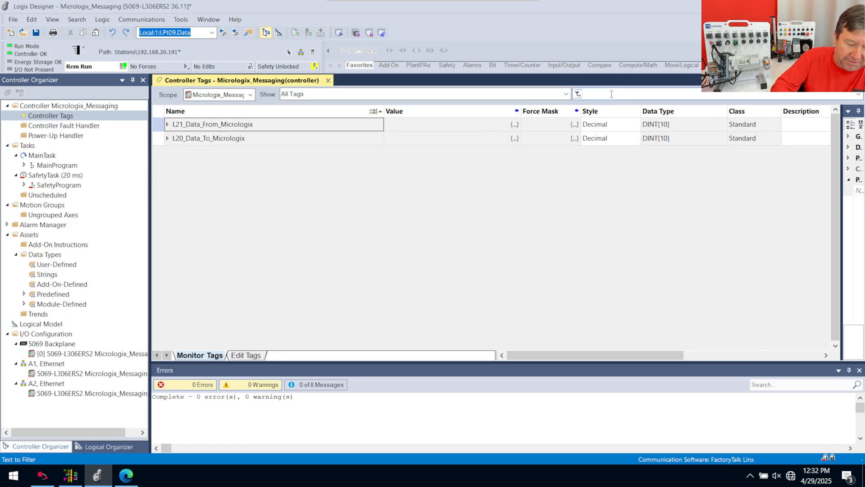
type("ocal")
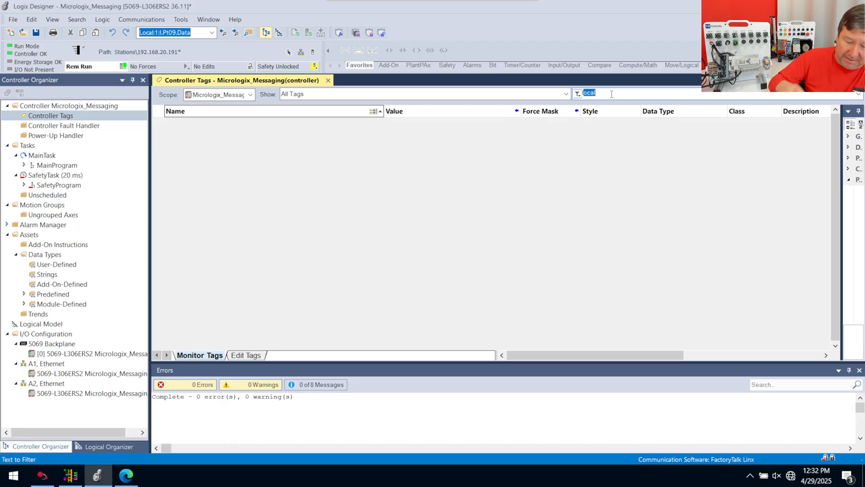
type("l20")
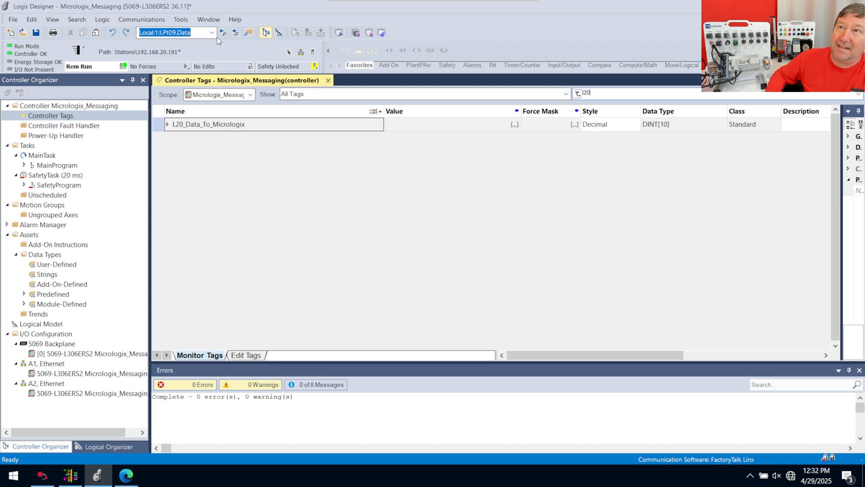
left_click(103, 19)
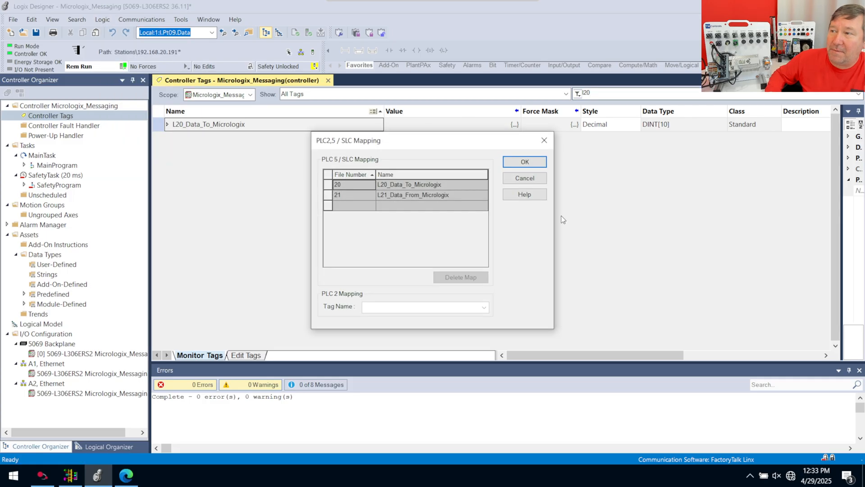
mouse_move(272, 198)
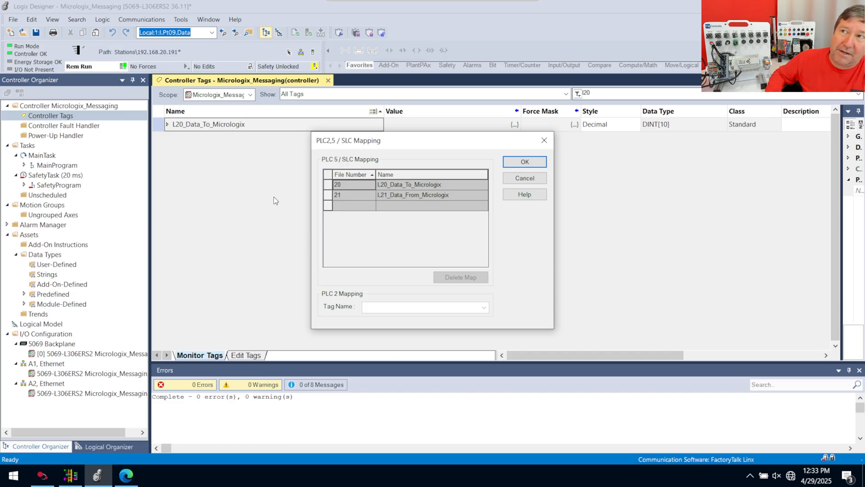
mouse_move(557, 207)
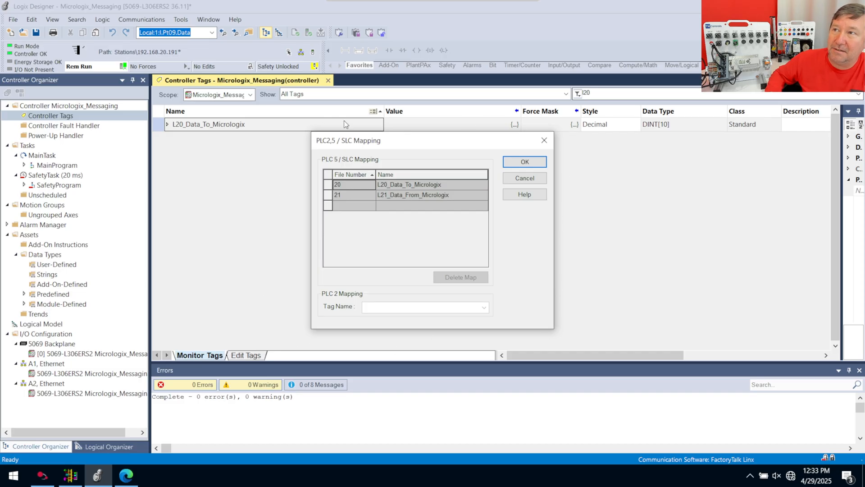
mouse_move(213, 334)
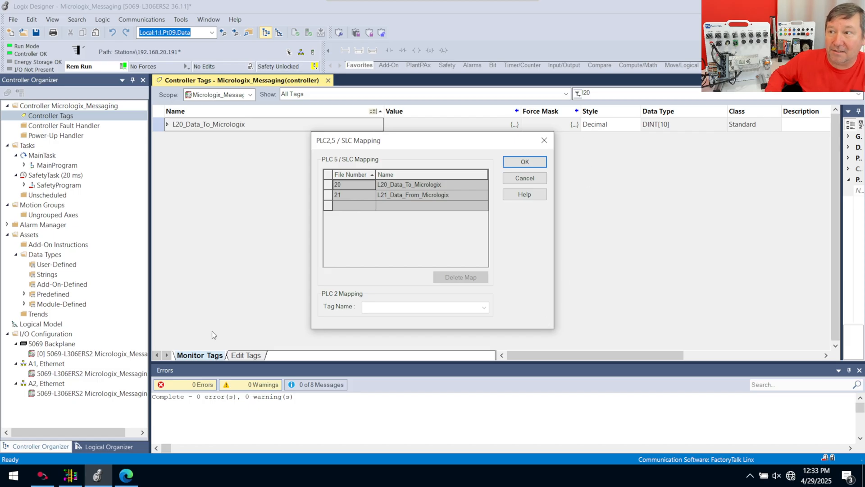